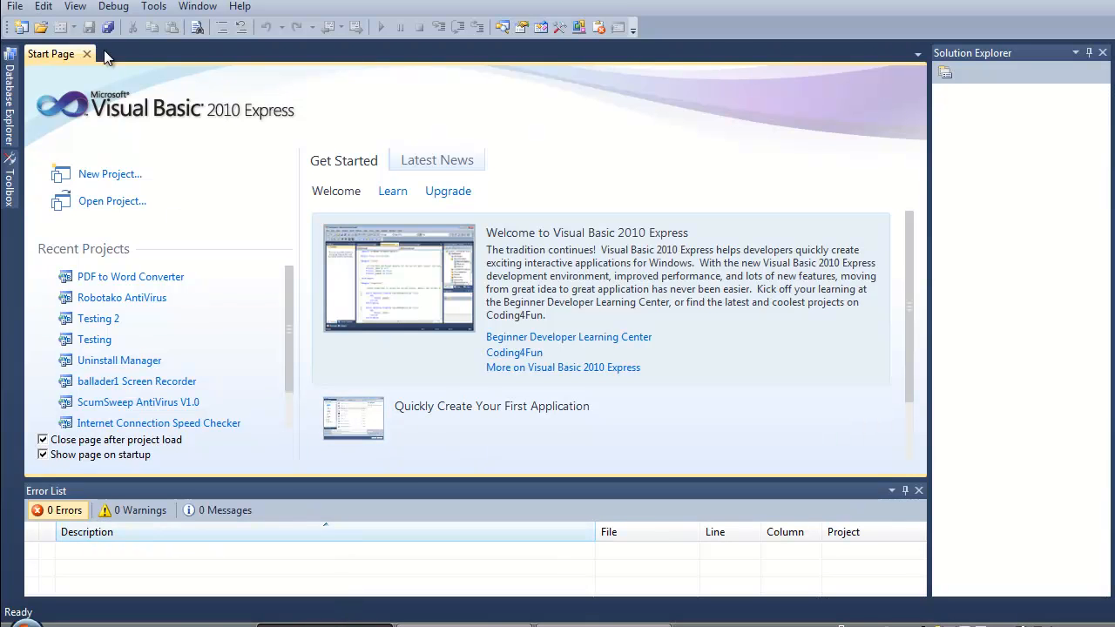
{"action": "mouse_move", "coordinate": [374, 577]}
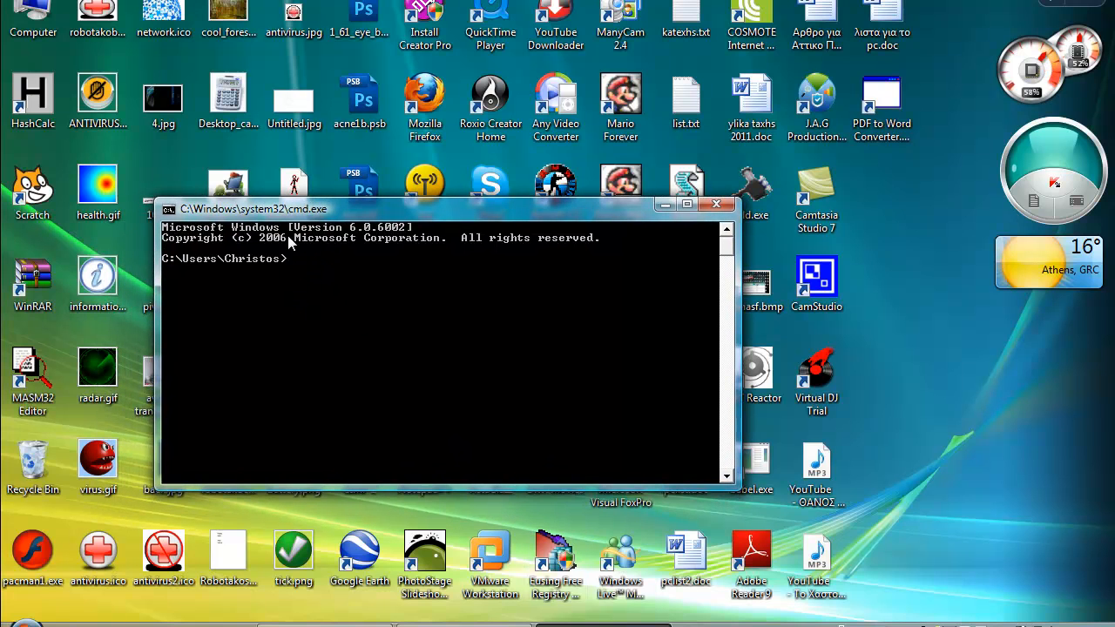
- Demonstrate typing 'app.exe /a' at the Command Prompt, then clear it to an empty prompt
{"action": "type", "text": "a"}
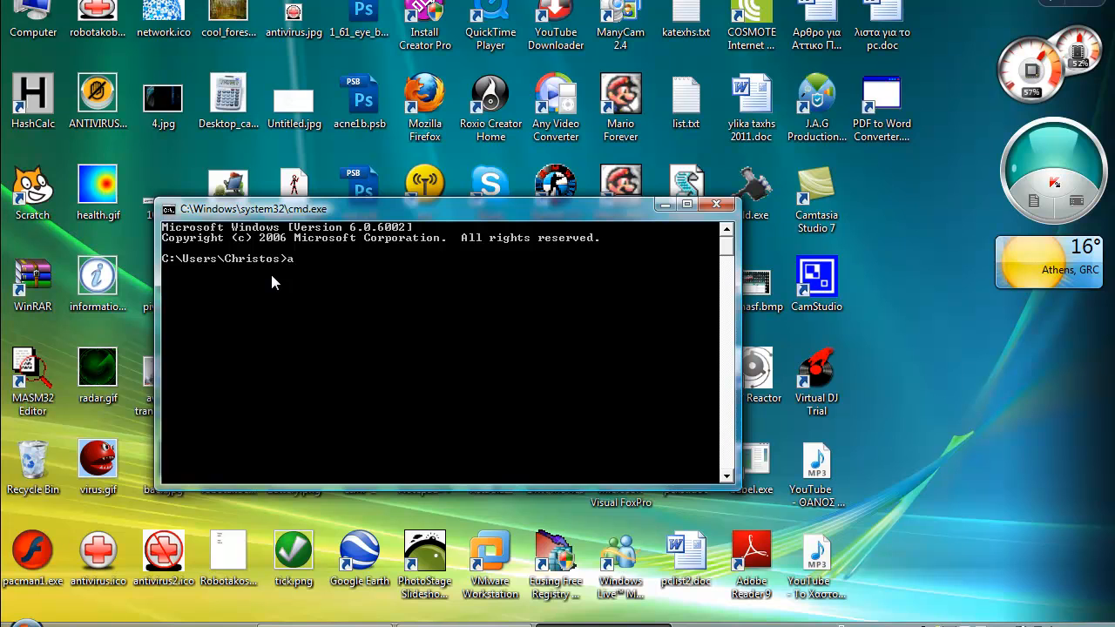
{"action": "type", "text": "pp"}
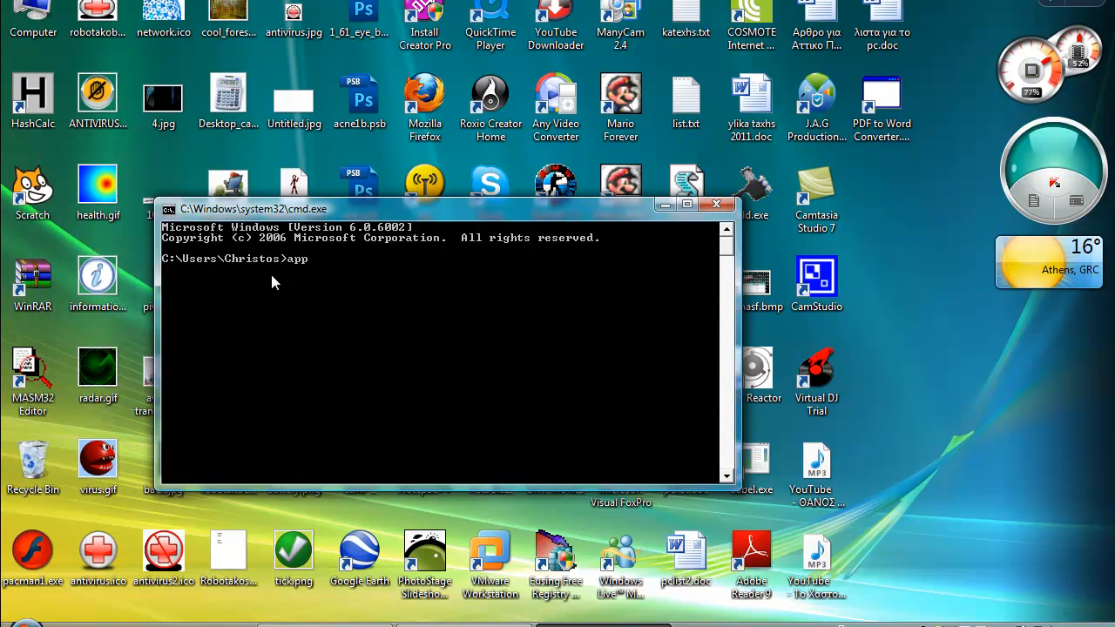
{"action": "type", "text": ".exe /"}
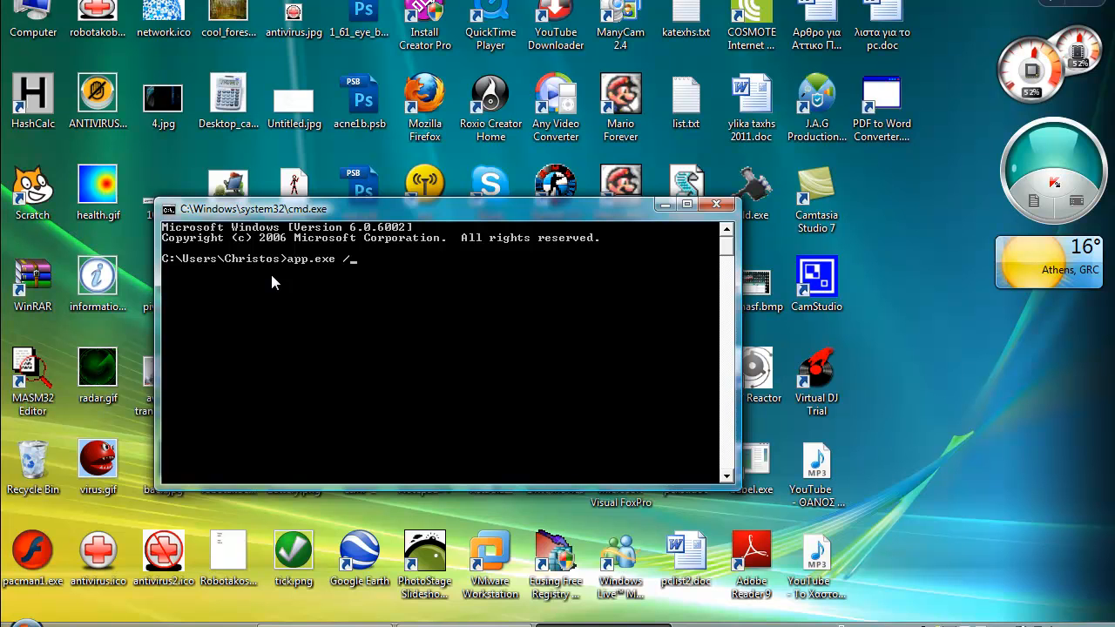
{"action": "type", "text": "a"}
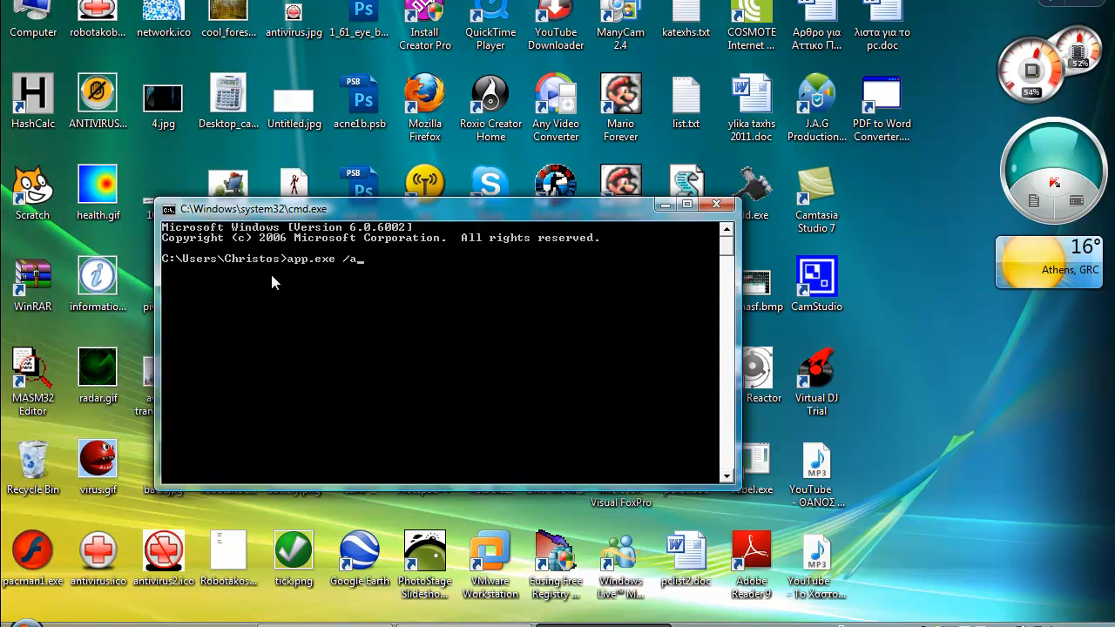
{"action": "type", "text": "whatev"}
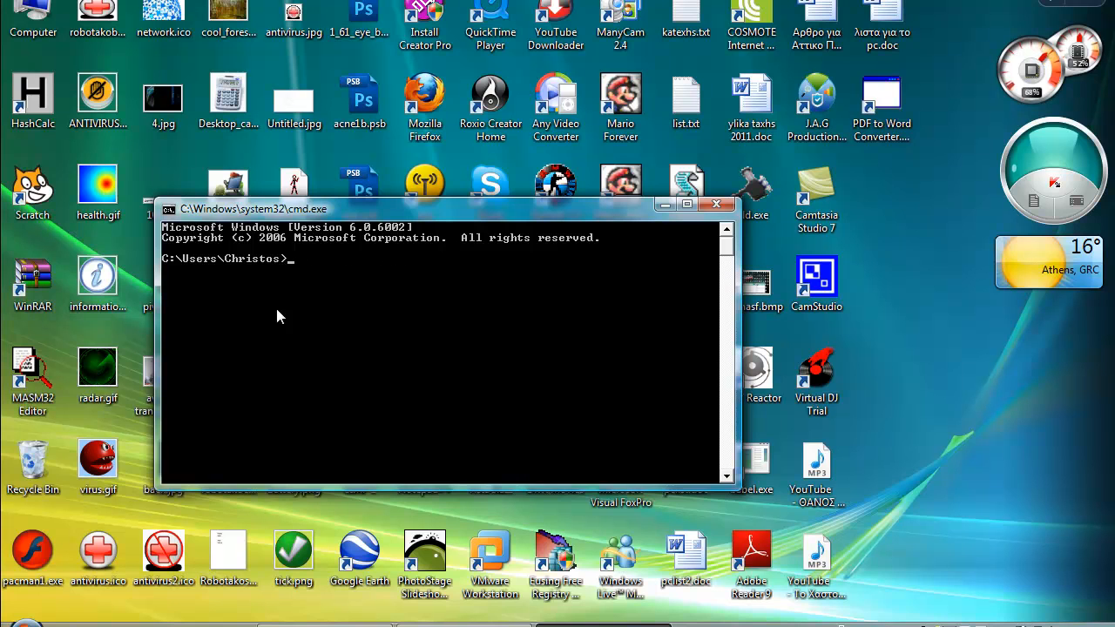
{"action": "mouse_move", "coordinate": [251, 292]}
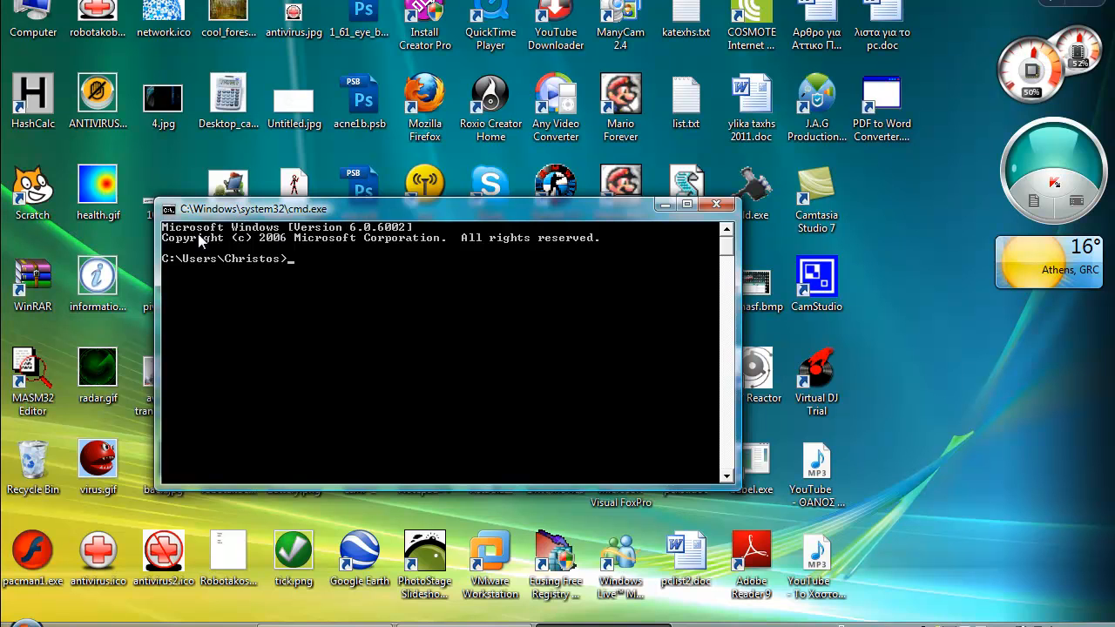
{"action": "mouse_move", "coordinate": [274, 209]}
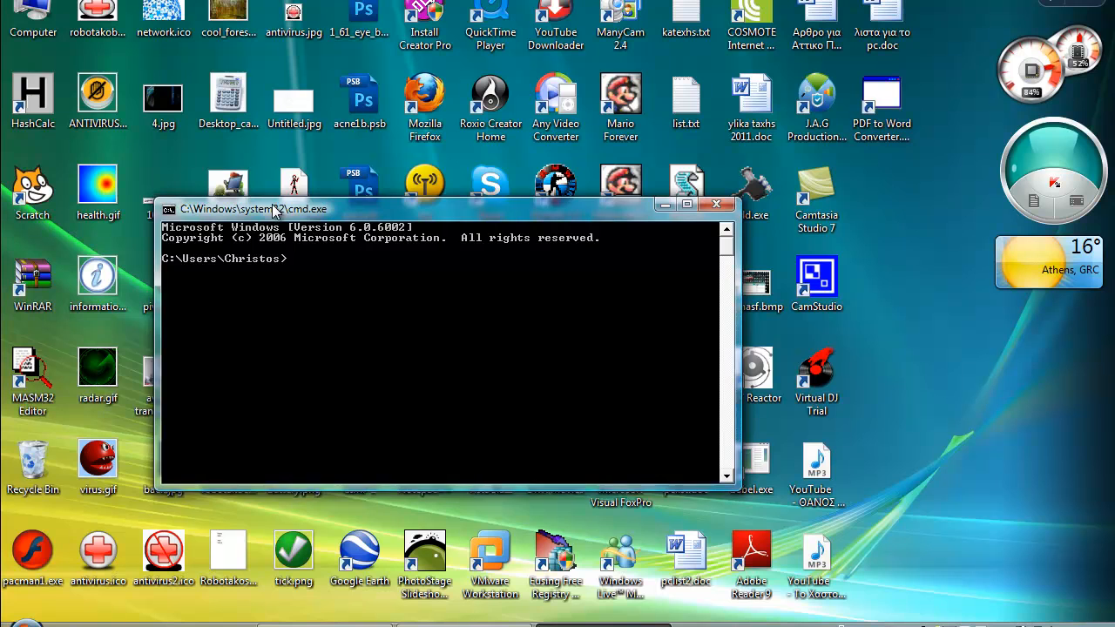
- Start a new Windows Forms Application project and name it CMDArgumentsTutorial
{"action": "left_click", "coordinate": [716, 204]}
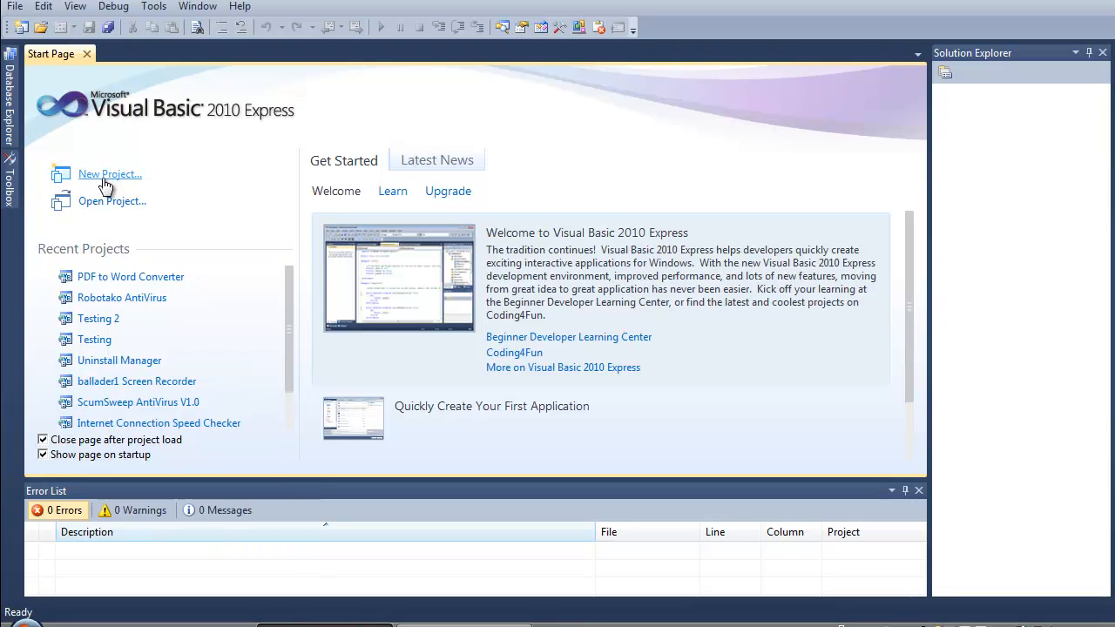
{"action": "left_click", "coordinate": [110, 175]}
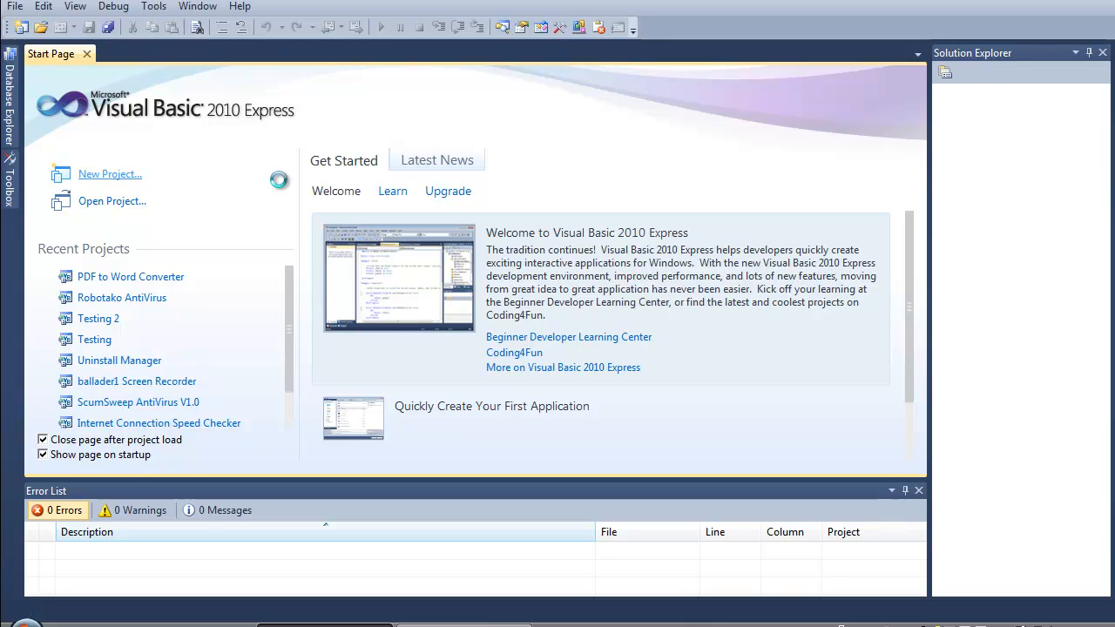
{"action": "left_click", "coordinate": [110, 173]}
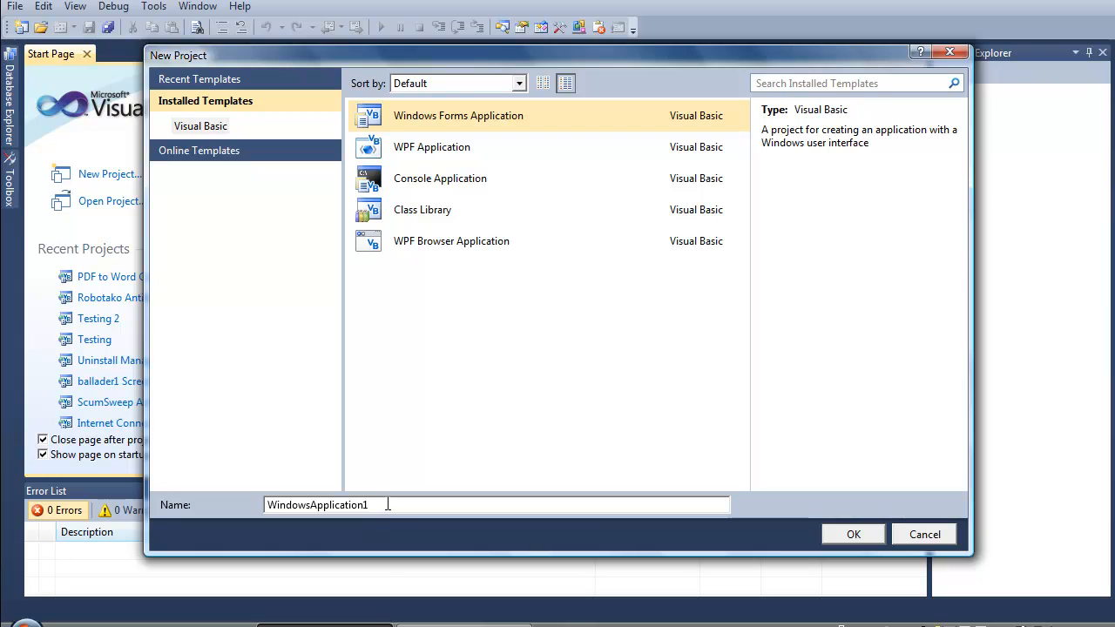
{"action": "type", "text": "C"}
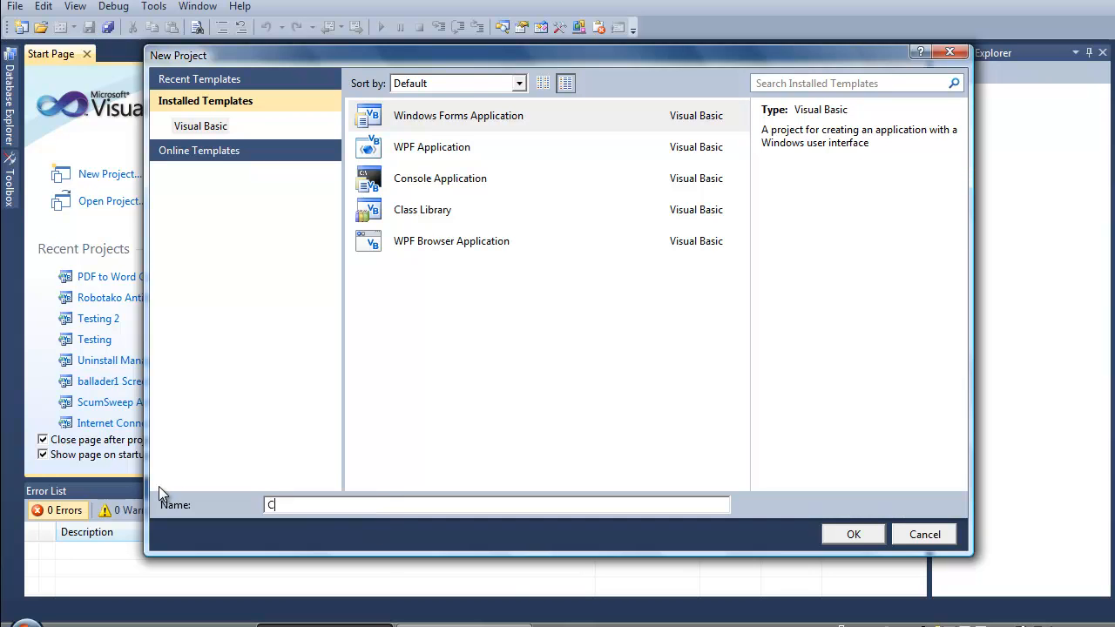
{"action": "type", "text": "MDArgumentsTutorial"}
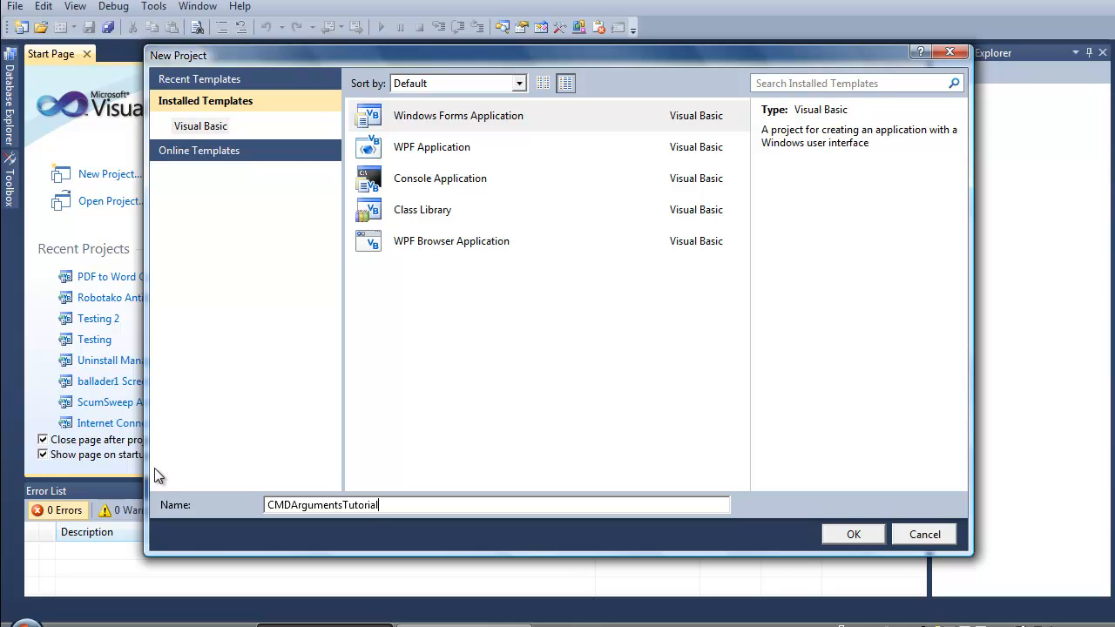
- Confirm creation of the CMDArgumentsTutorial project
{"action": "left_click", "coordinate": [853, 534]}
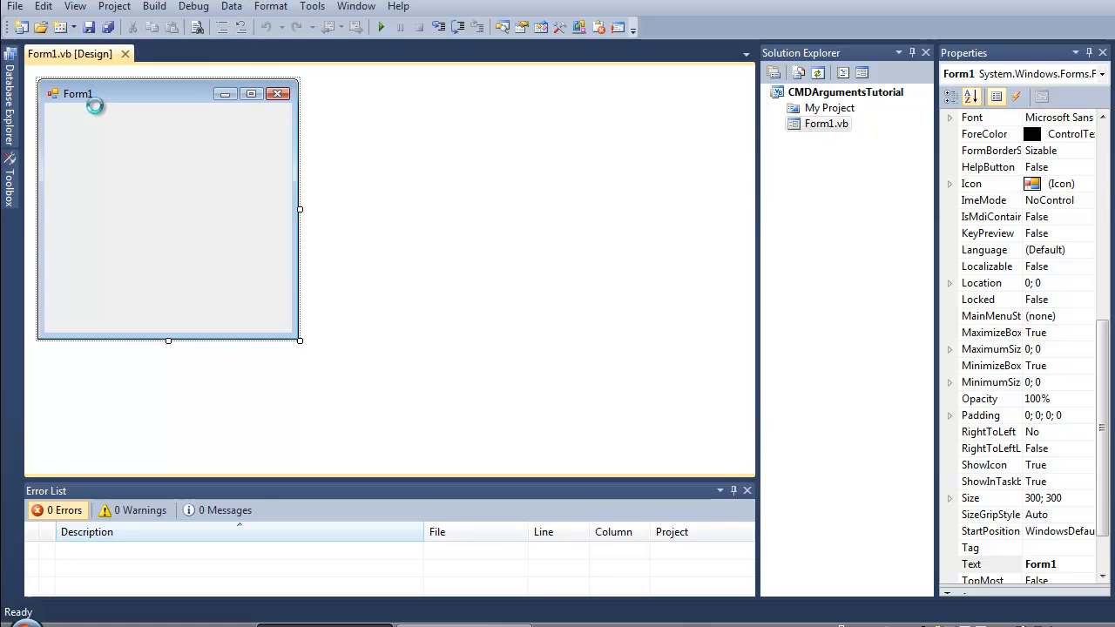
{"action": "mouse_move", "coordinate": [122, 161]}
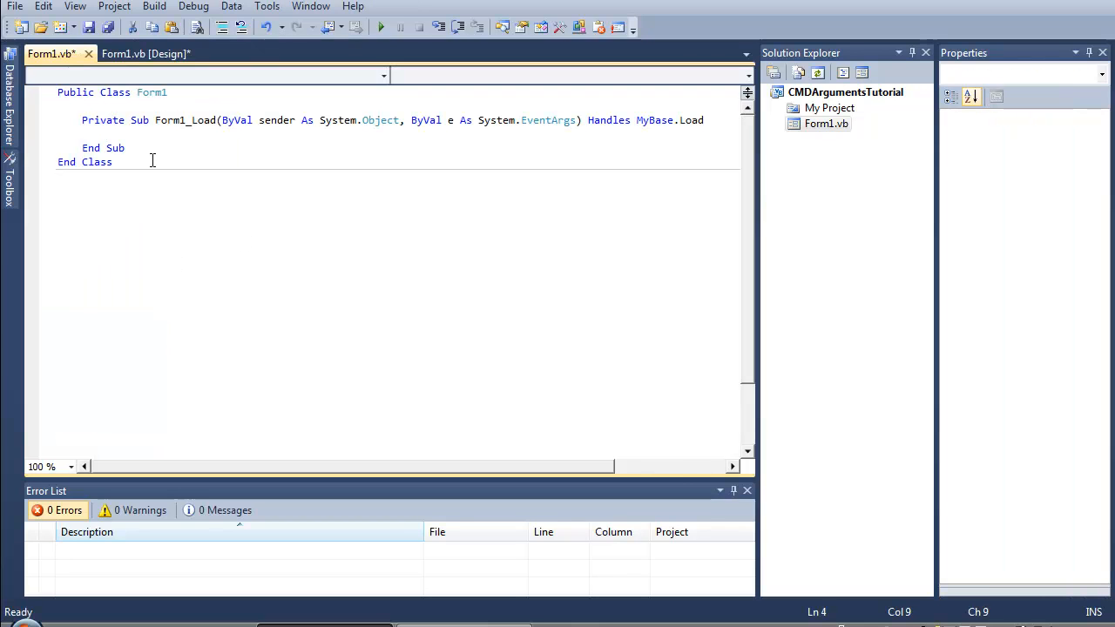
- Write 'For Each arg As String In My.Application.CommandLineArgs' inside Form1_Load
{"action": "left_click", "coordinate": [114, 133]}
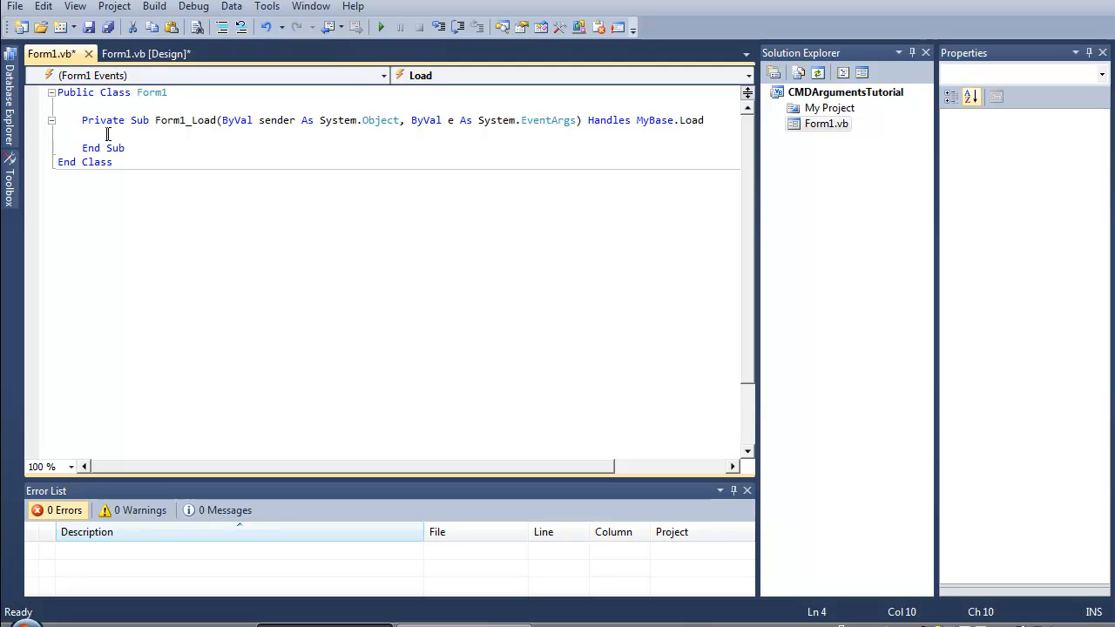
{"action": "type", "text": "For Each ar"}
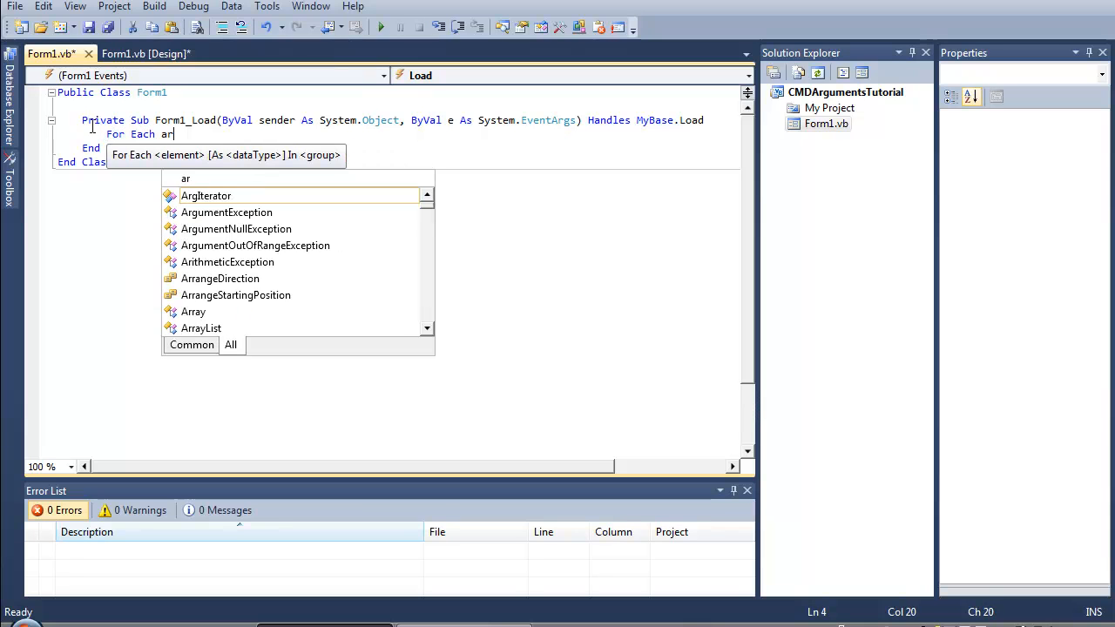
{"action": "type", "text": "g"}
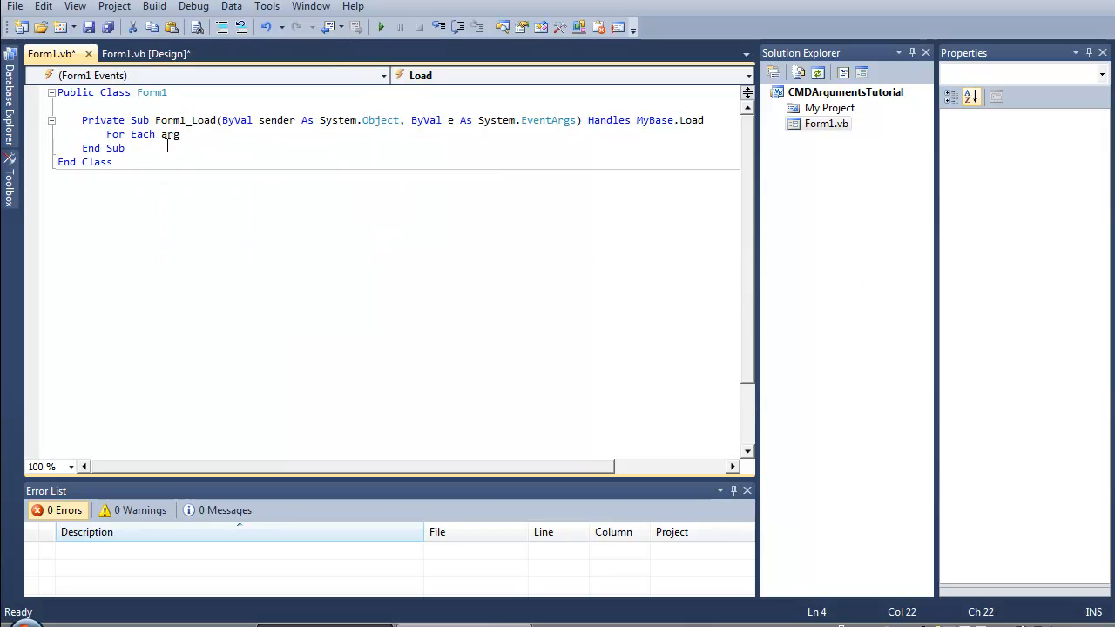
{"action": "type", "text": "As string i"}
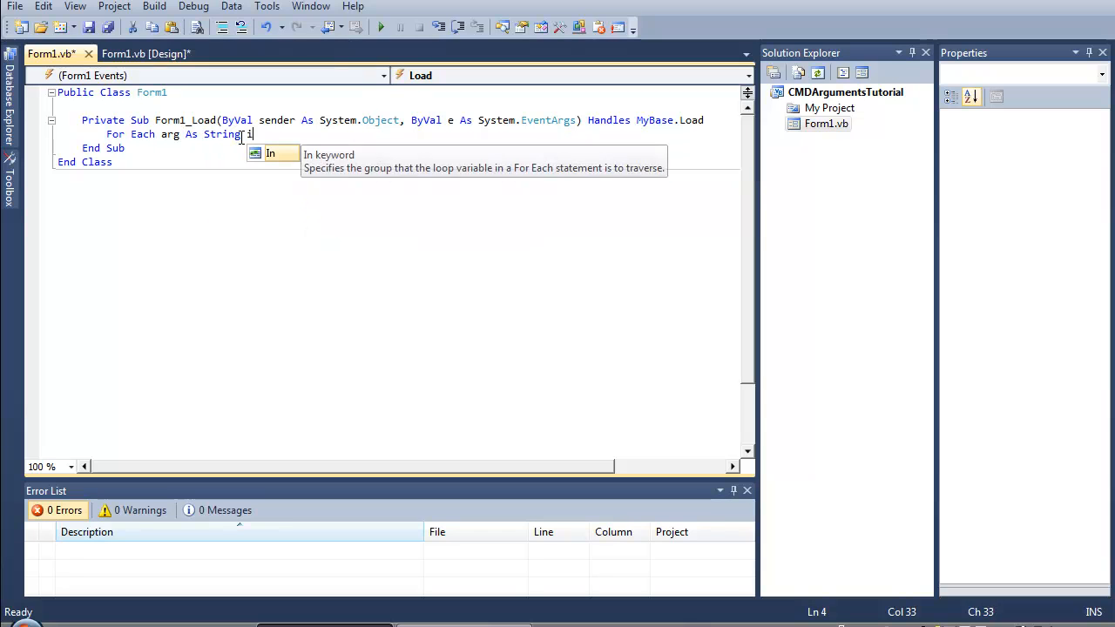
{"action": "type", "text": "In"}
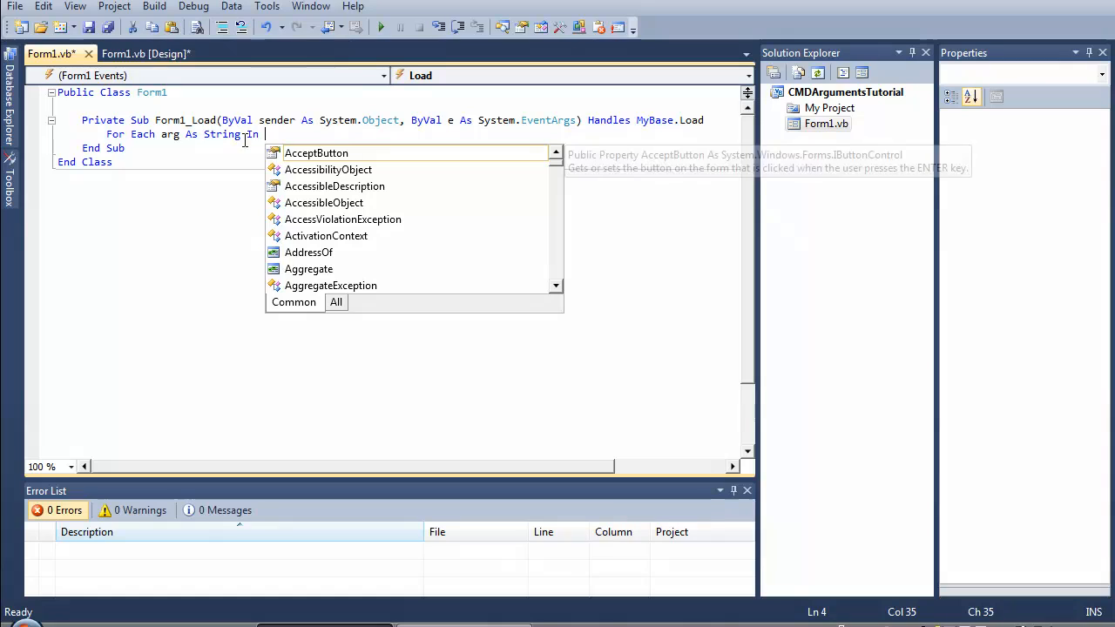
{"action": "mouse_move", "coordinate": [196, 258]}
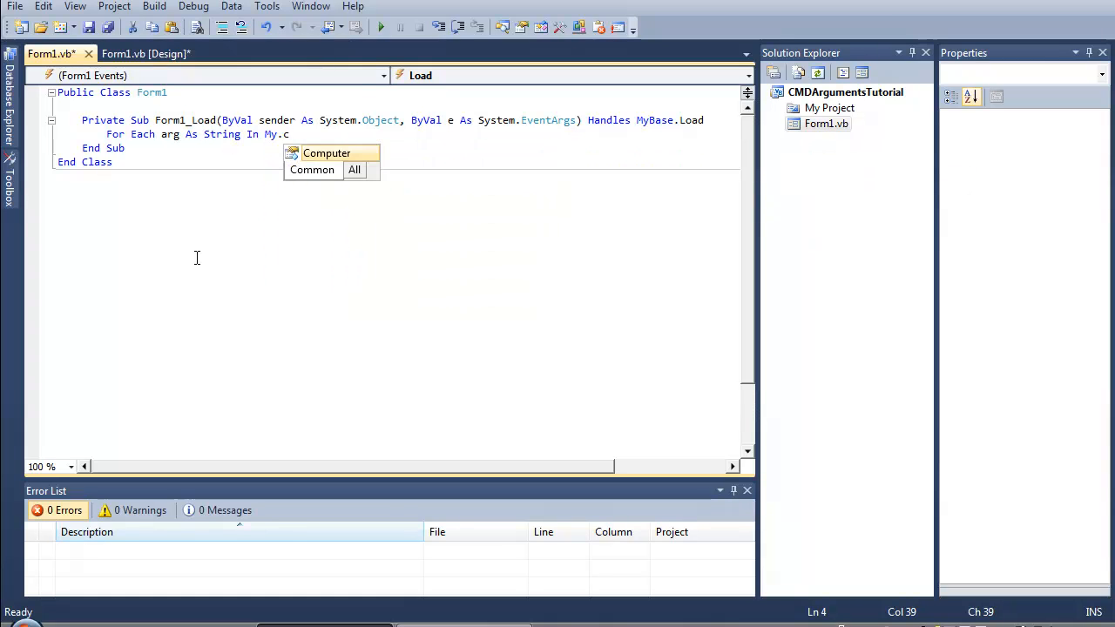
{"action": "type", "text": "application"}
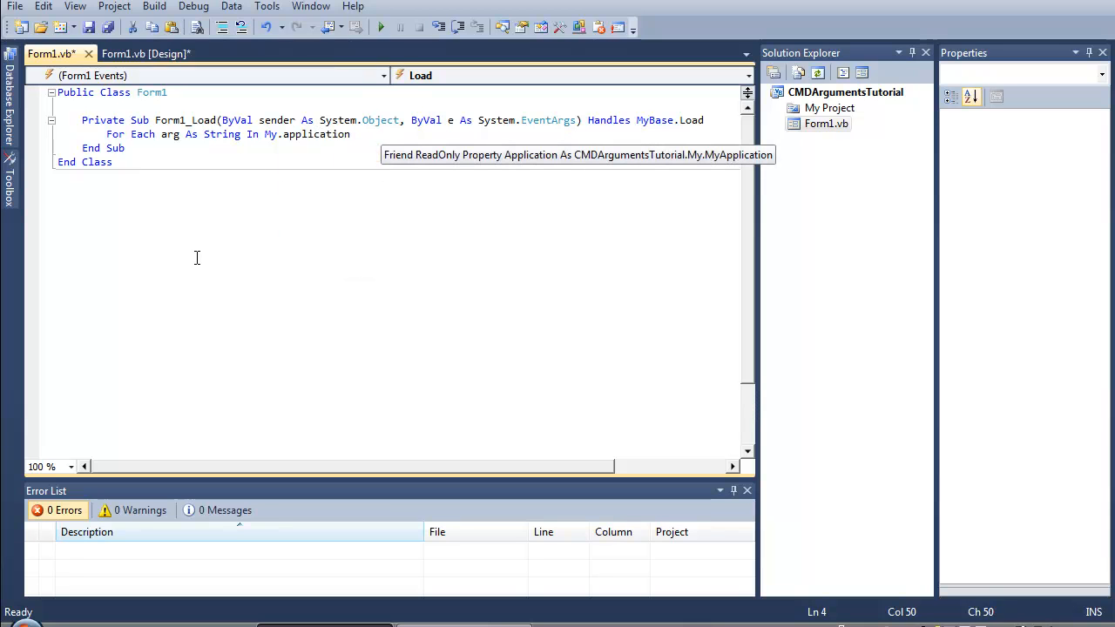
{"action": "type", "text": "commandlinea"}
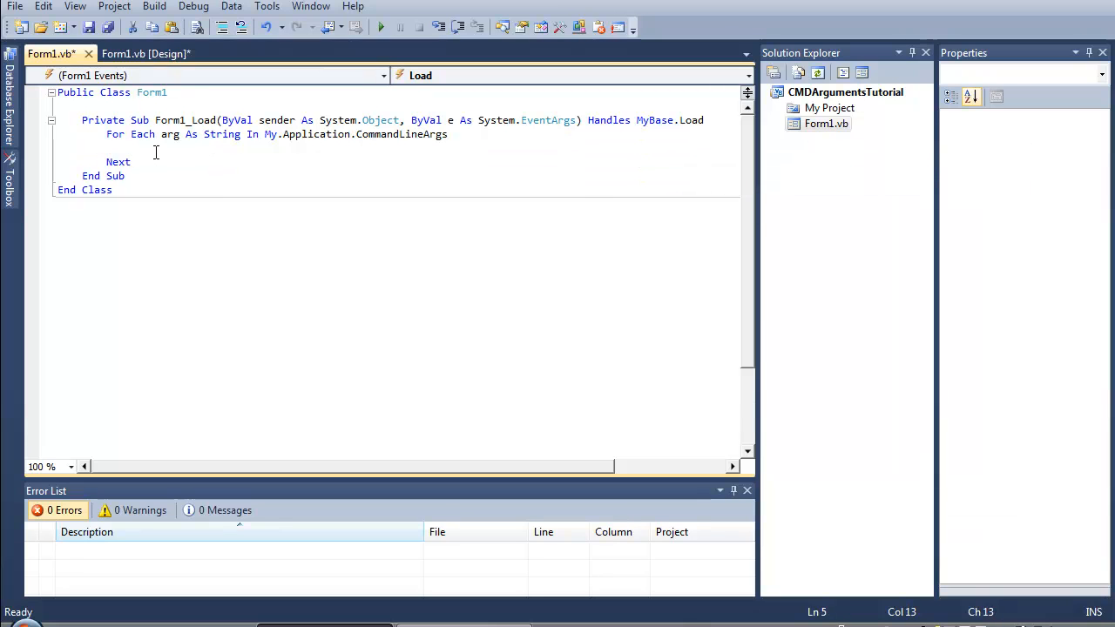
{"action": "mouse_move", "coordinate": [123, 183]}
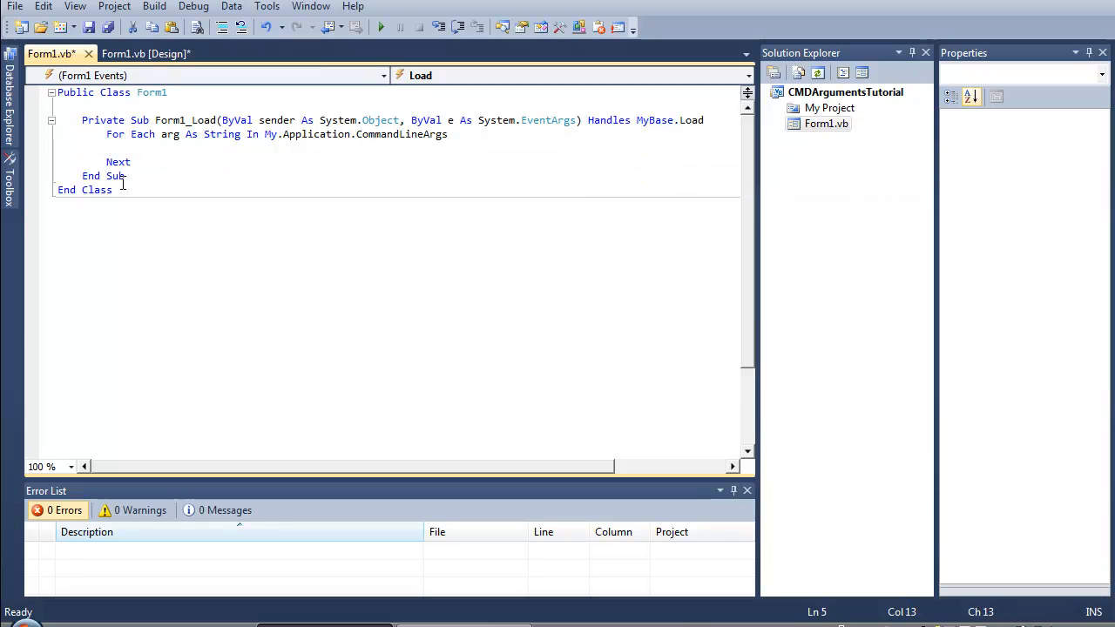
- Add a Select Case on Trim(LCase(arg)) inside the loop
{"action": "type", "text": "Se"}
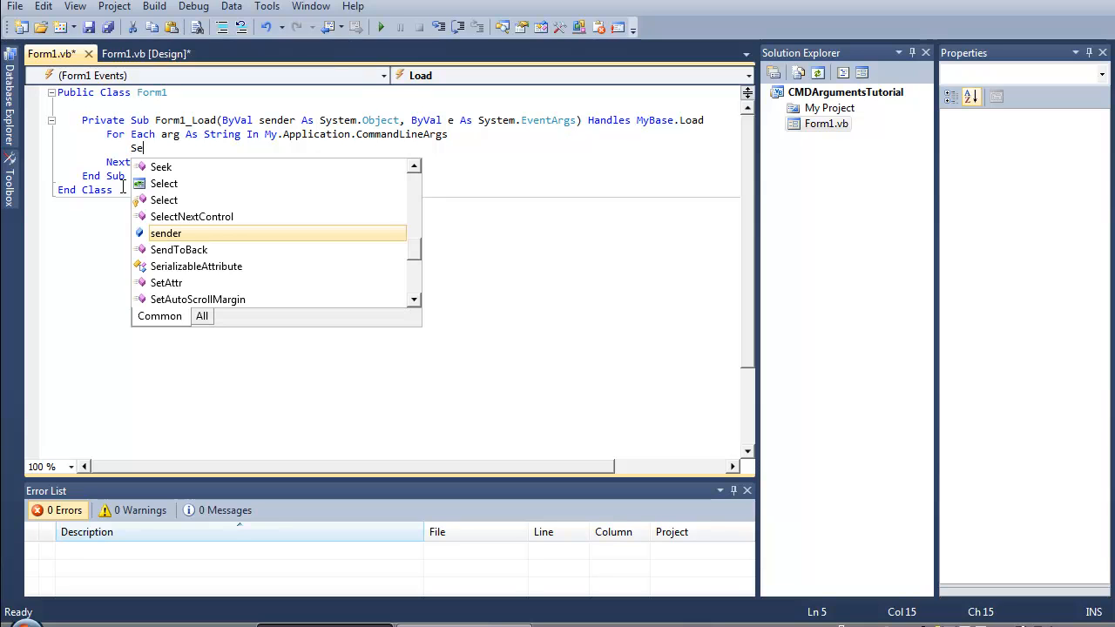
{"action": "type", "text": "lect Case"}
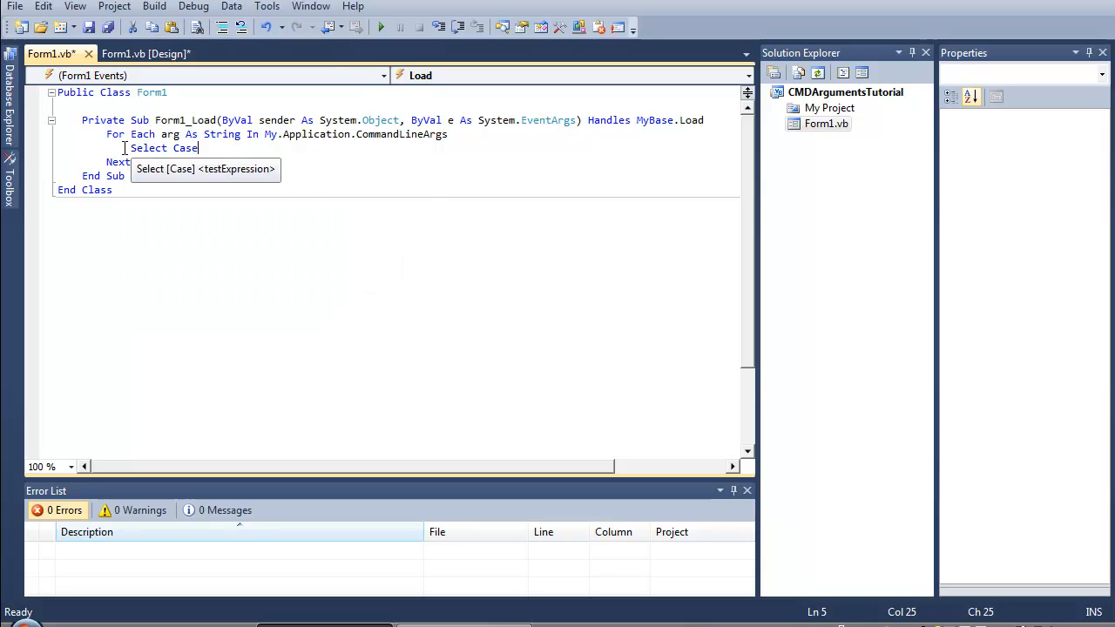
{"action": "type", "text": "Trim"}
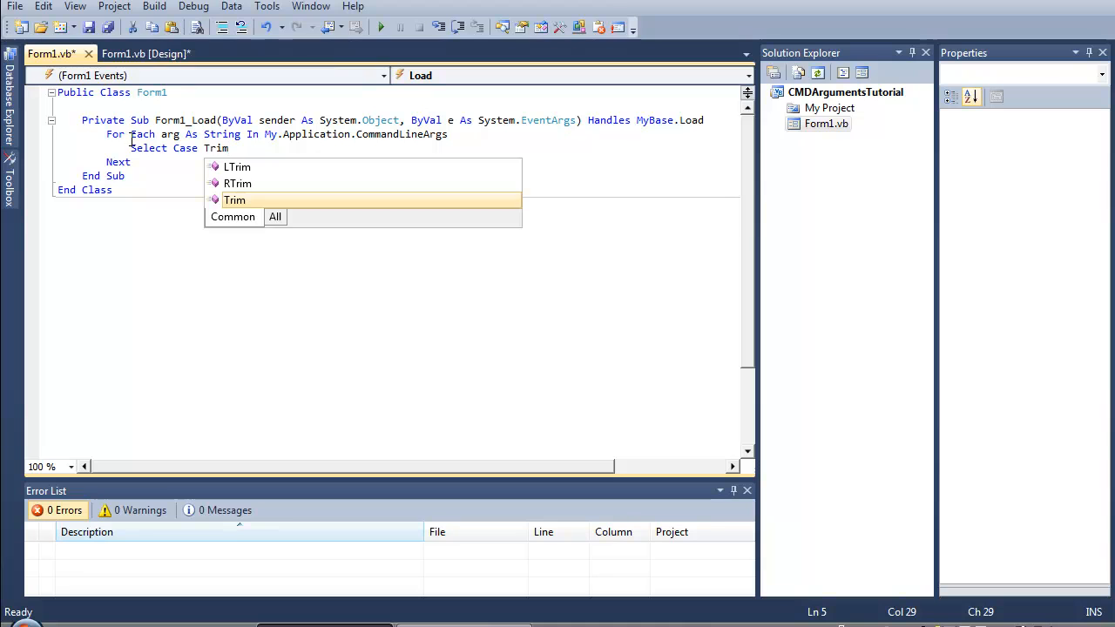
{"action": "type", "text": "(LC"}
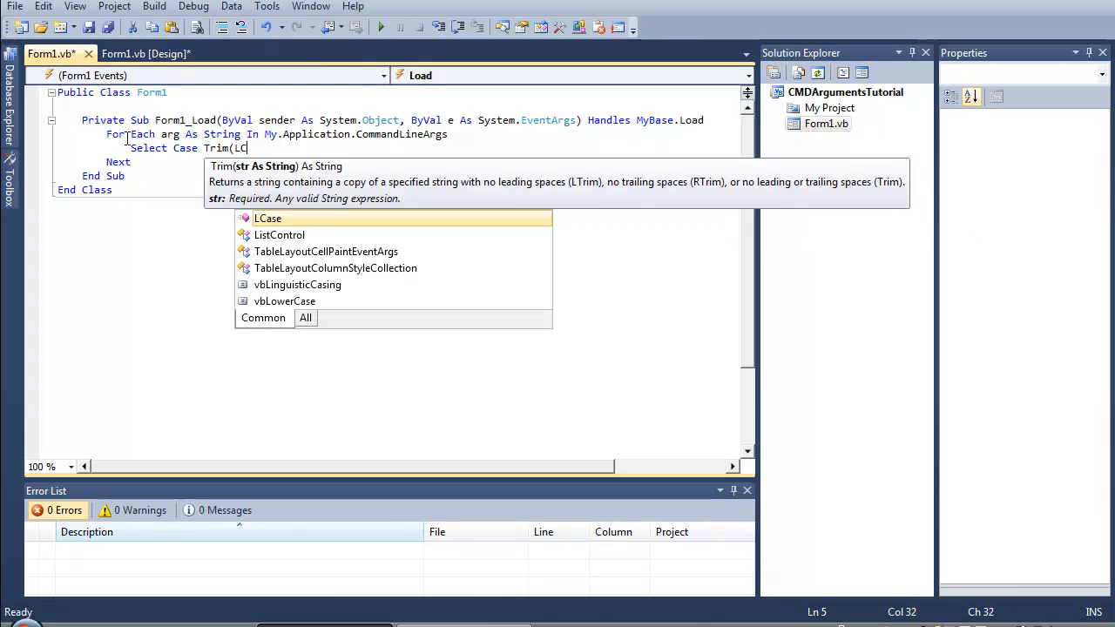
{"action": "type", "text": "ase"}
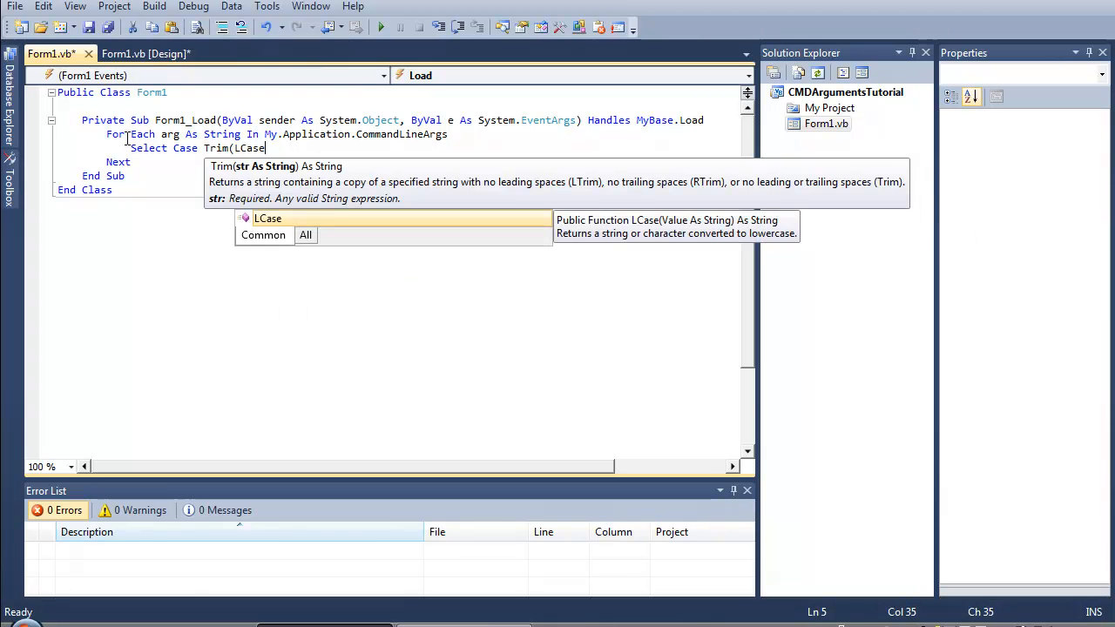
{"action": "type", "text": "(arg"}
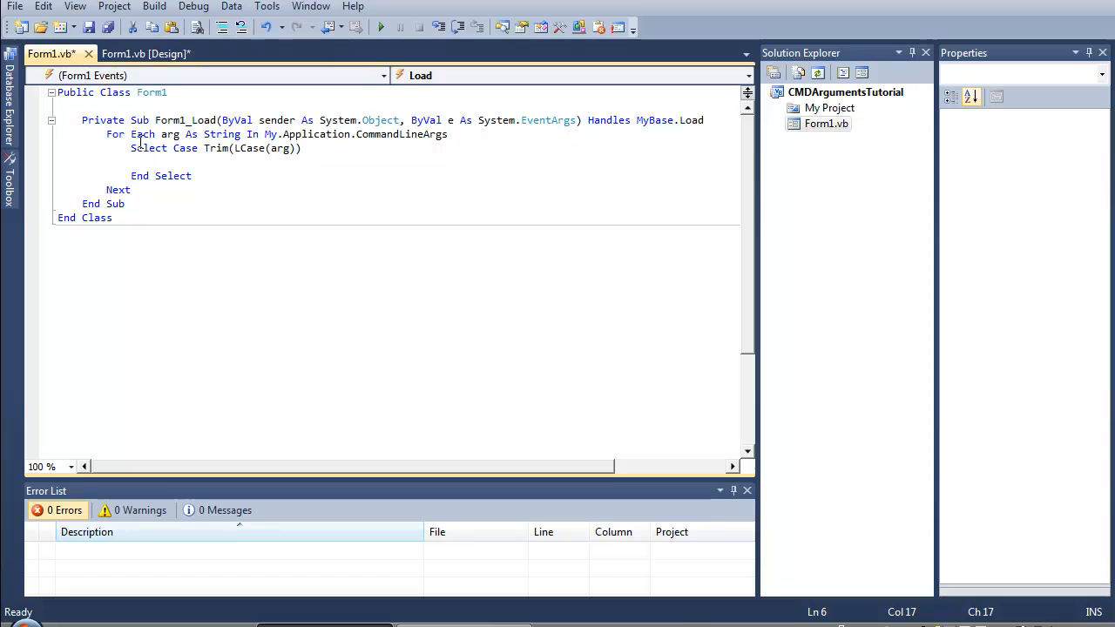
- Add Case "/s" calling Form2.show() beneath it
{"action": "type", "text": "Case \""}
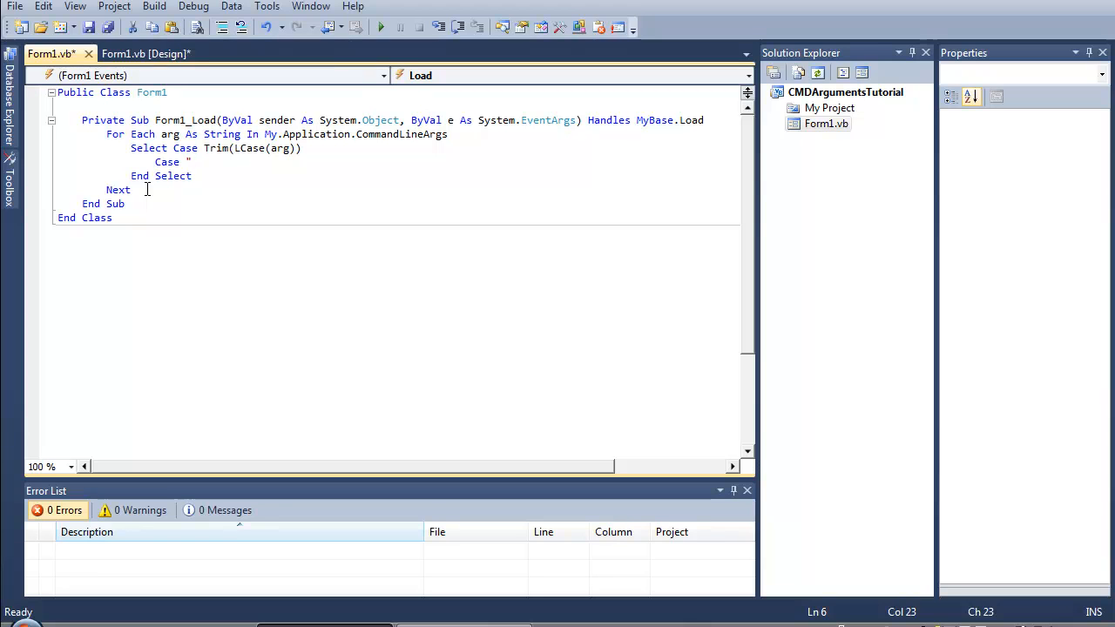
{"action": "type", "text": "/s\""}
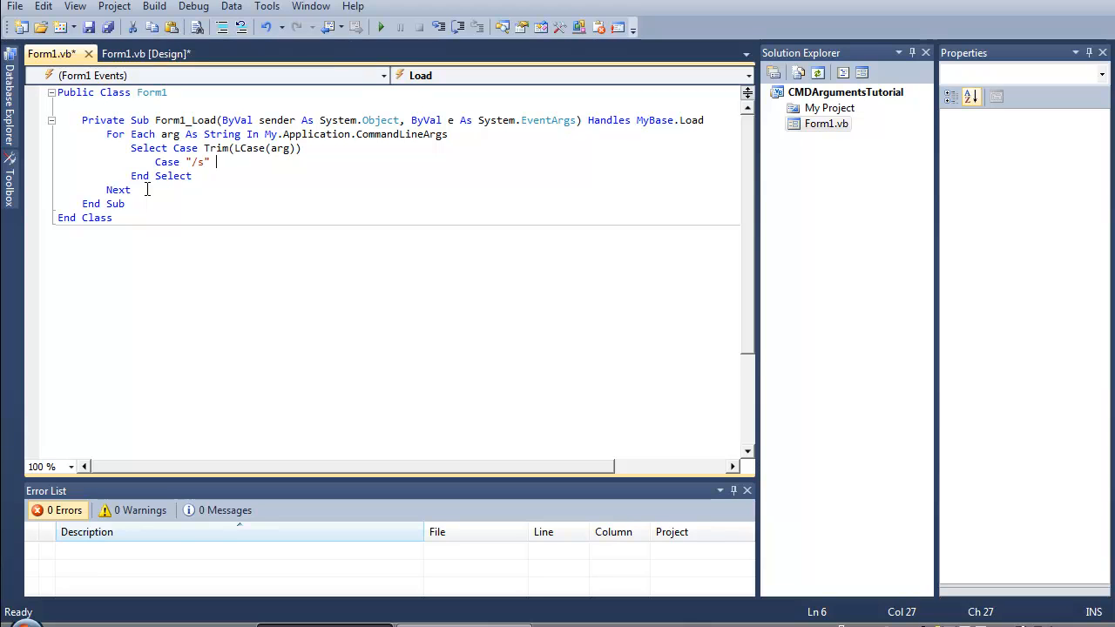
{"action": "key", "text": "Enter"}
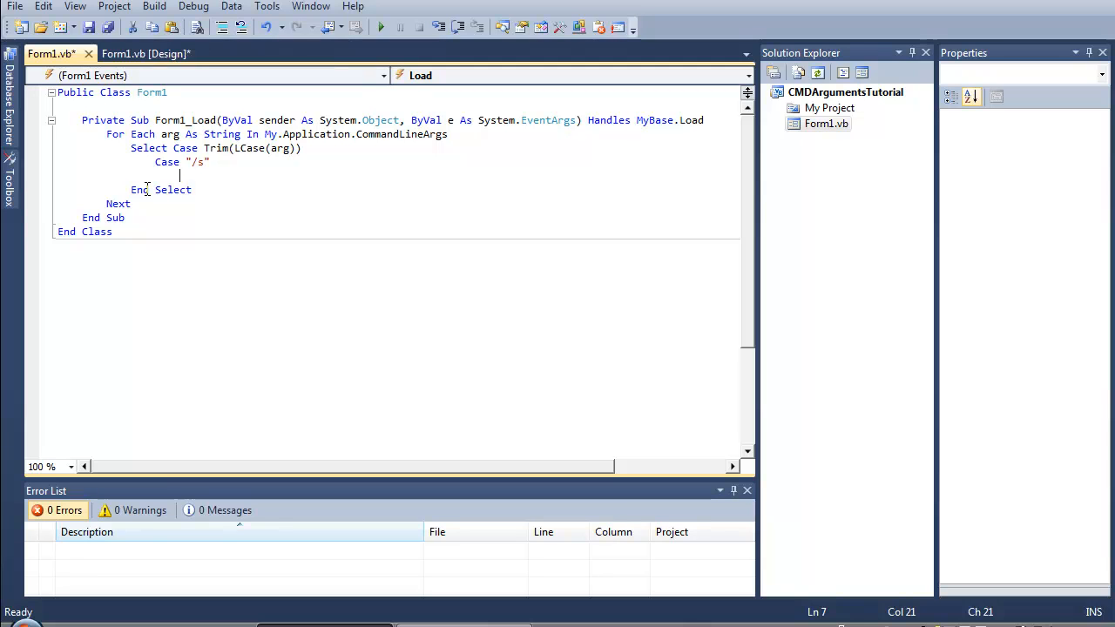
{"action": "type", "text": "Fo"}
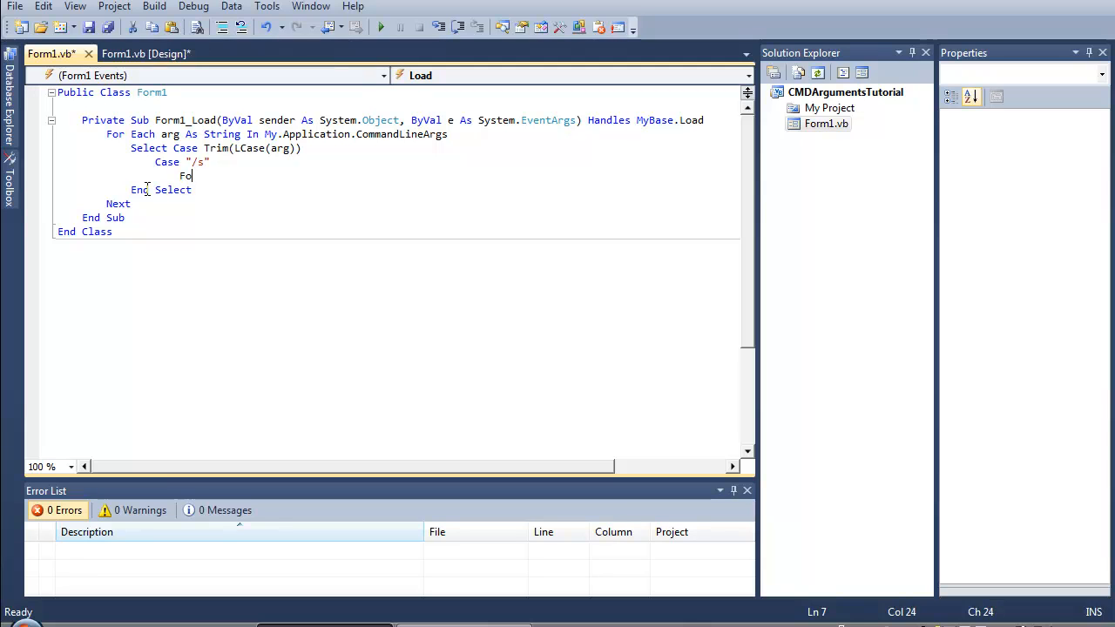
{"action": "type", "text": "o"}
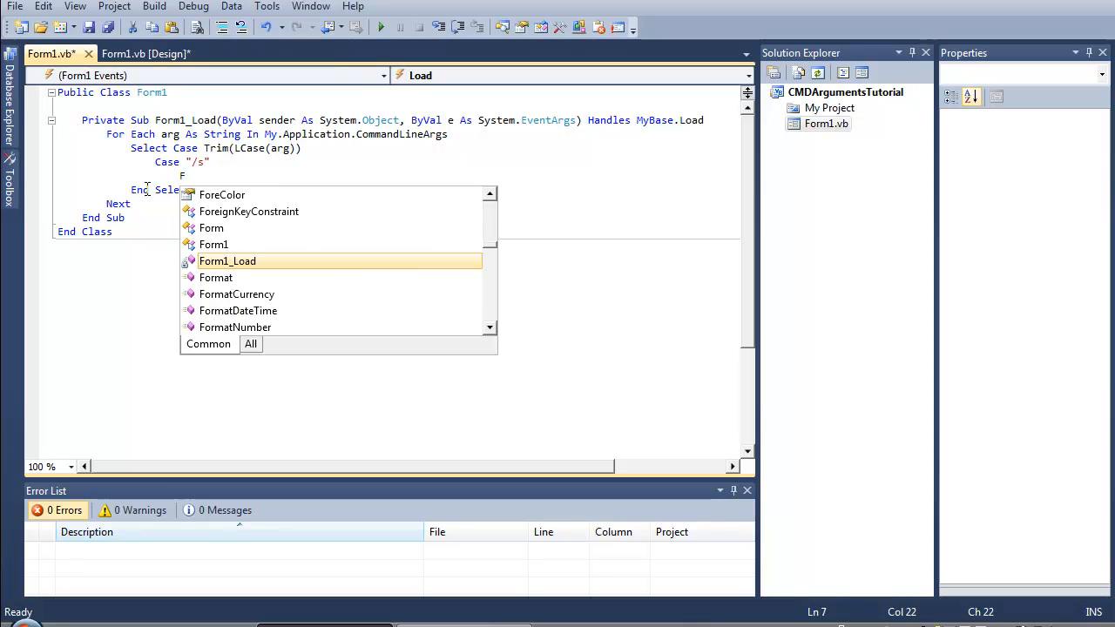
{"action": "type", "text": "orm2.show"}
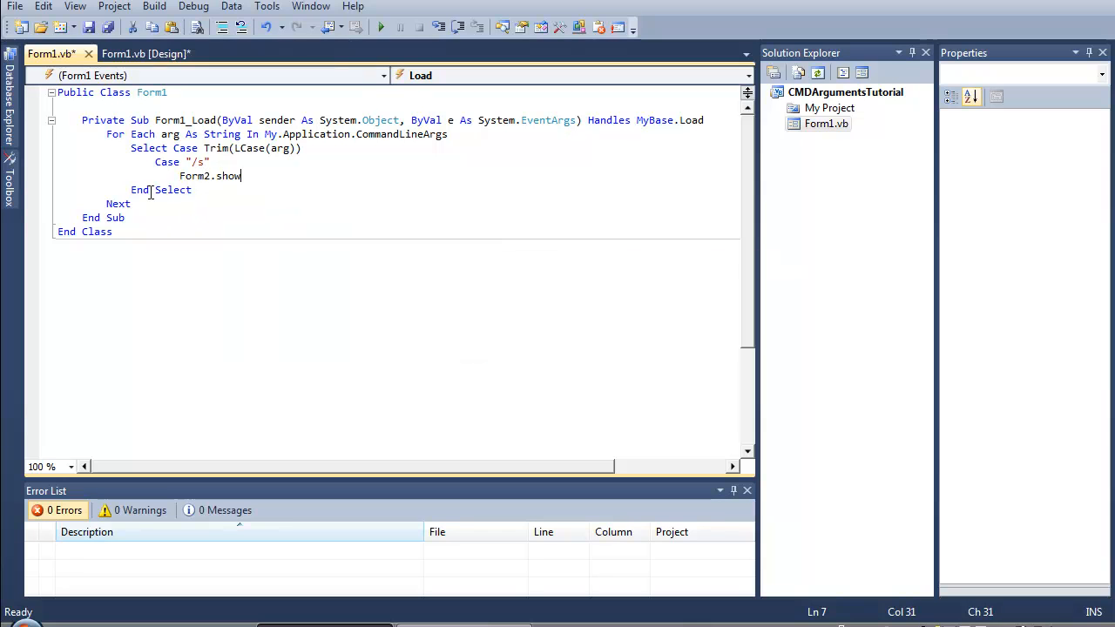
{"action": "type", "text": "()"}
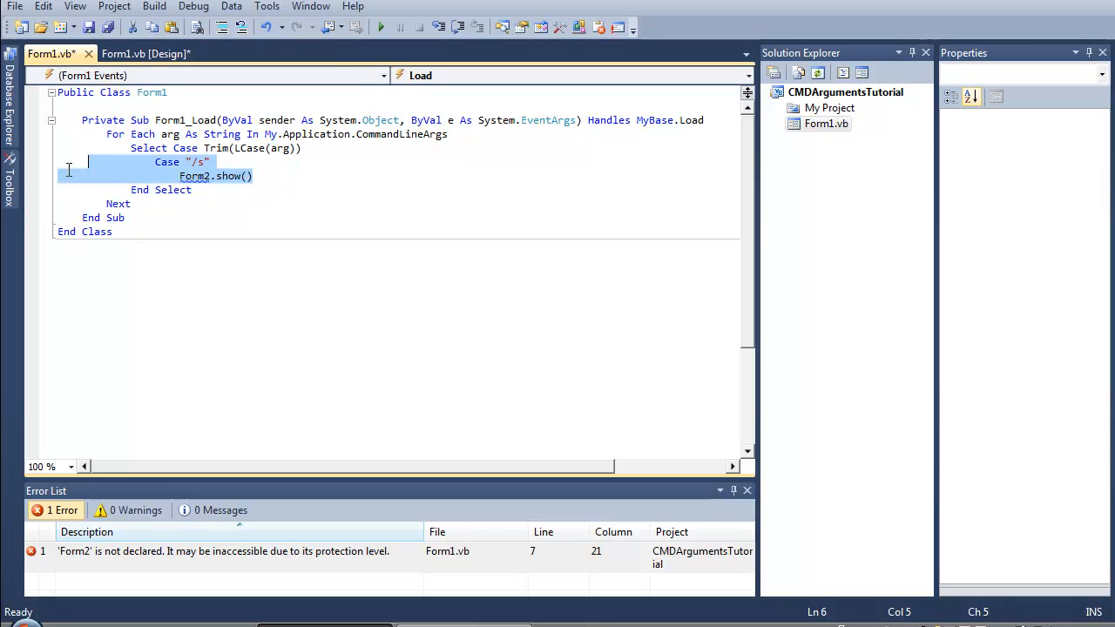
- Replace Form2.show() with a partial 'Thanks for hitting /s' MsgBox, then undo it
{"action": "left_click", "coordinate": [193, 175]}
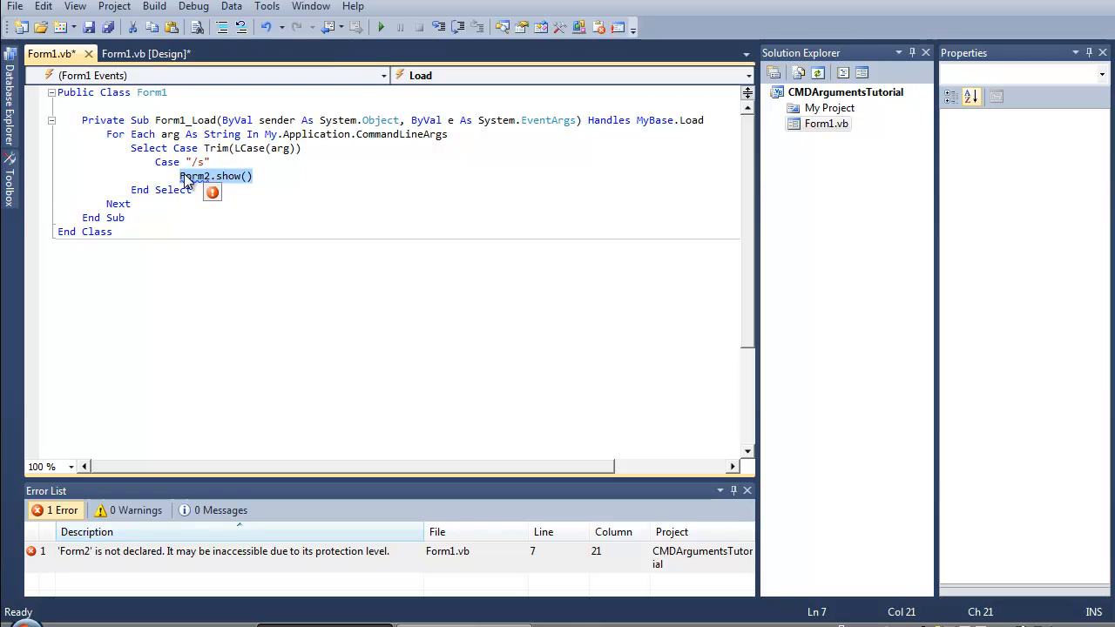
{"action": "type", "text": "Msgbox"}
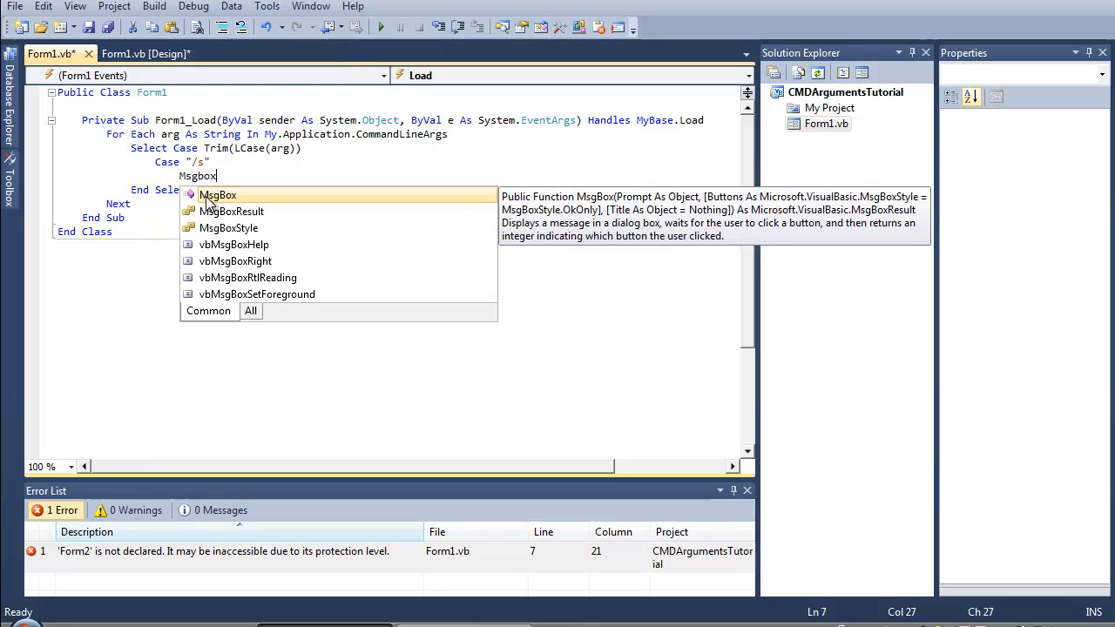
{"action": "type", "text": "(\"Thanks for hitt"}
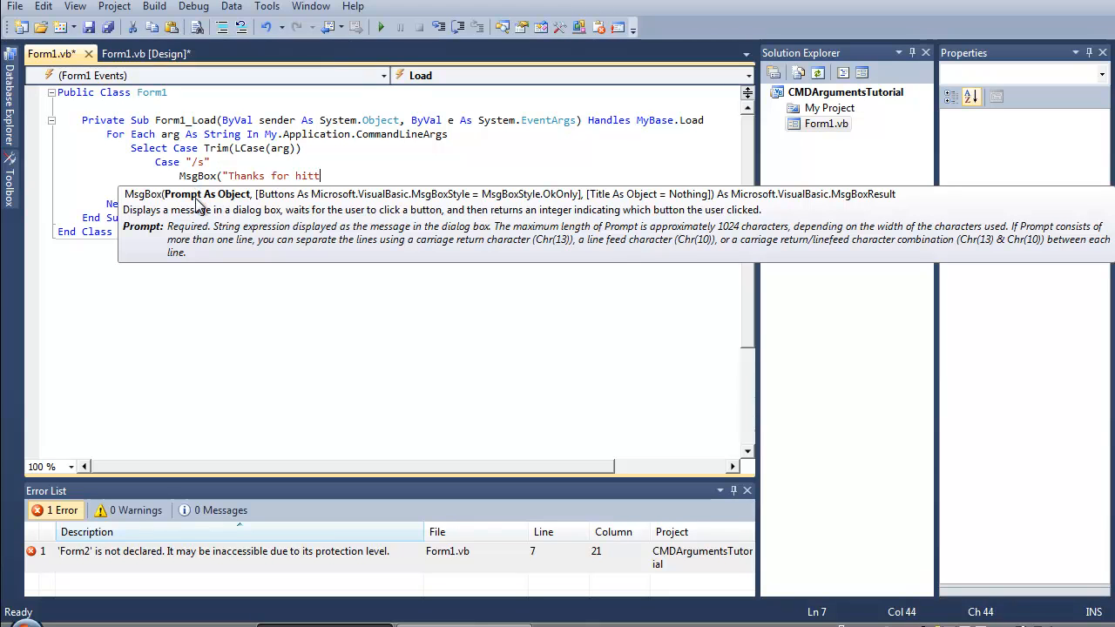
{"action": "type", "text": "ing /s"}
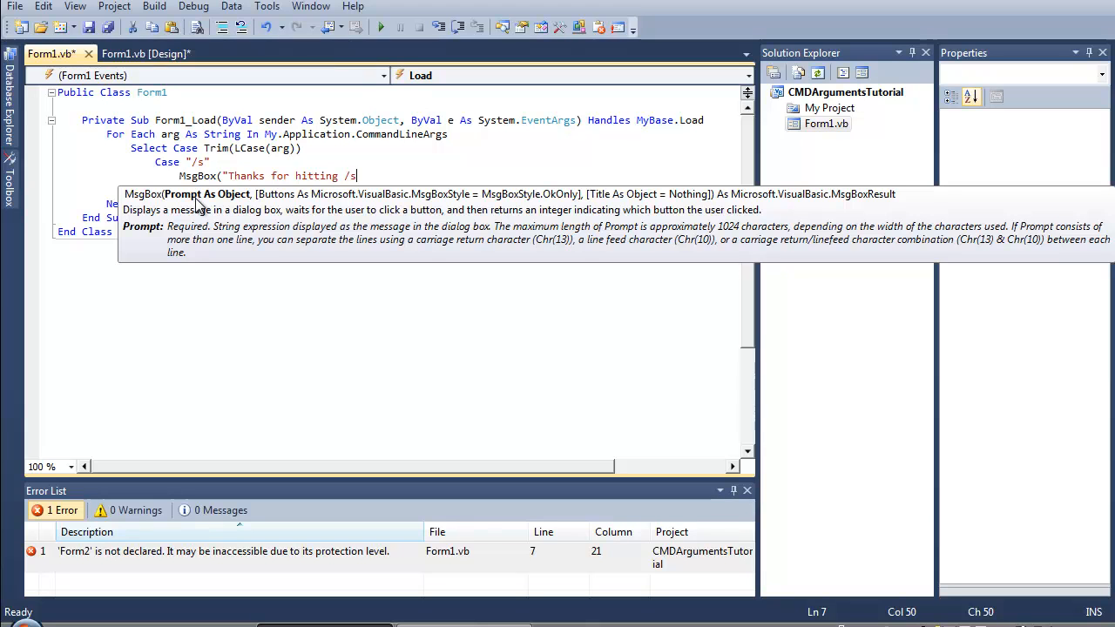
{"action": "type", "text": ", you now hav"}
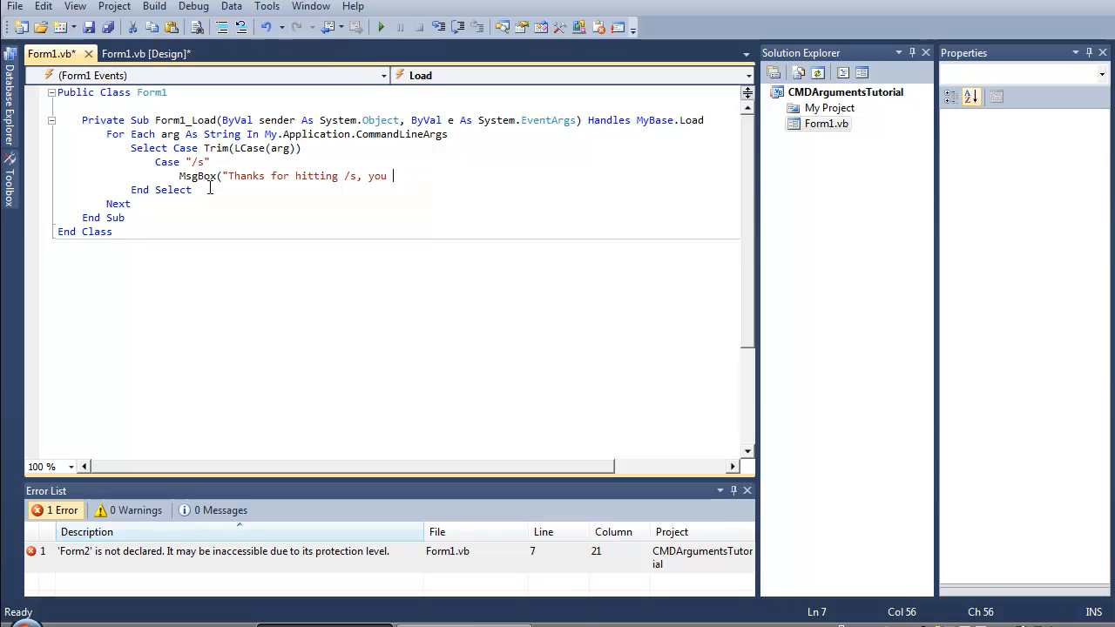
{"action": "key", "text": "ctrl+z"}
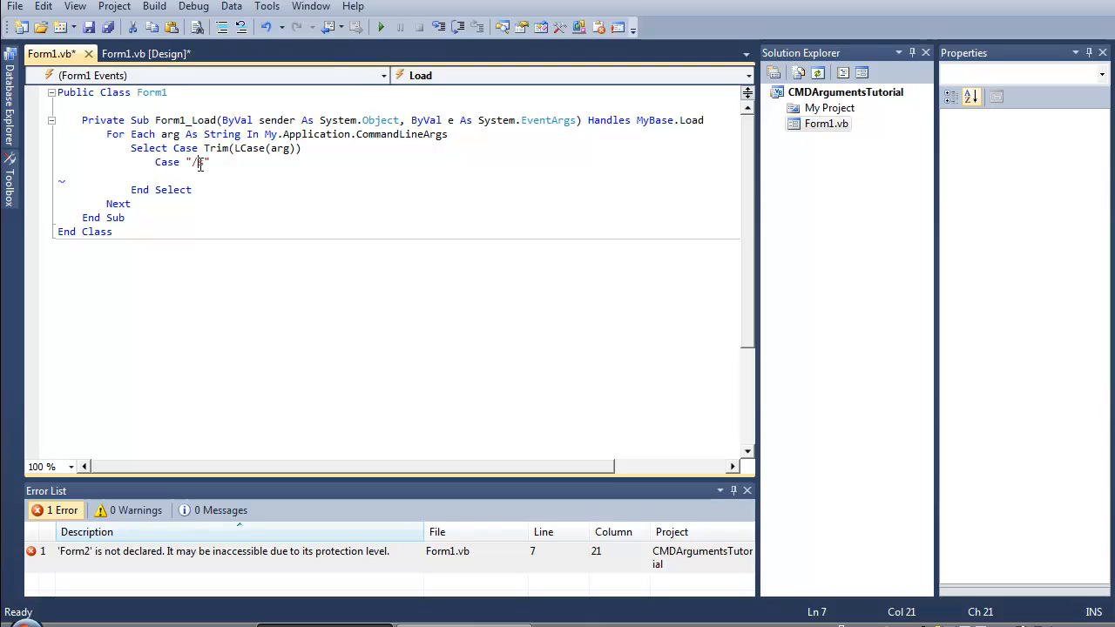
- Change the case to "/noGUI" and add Me.Hide() beneath it
{"action": "type", "text": "s"}
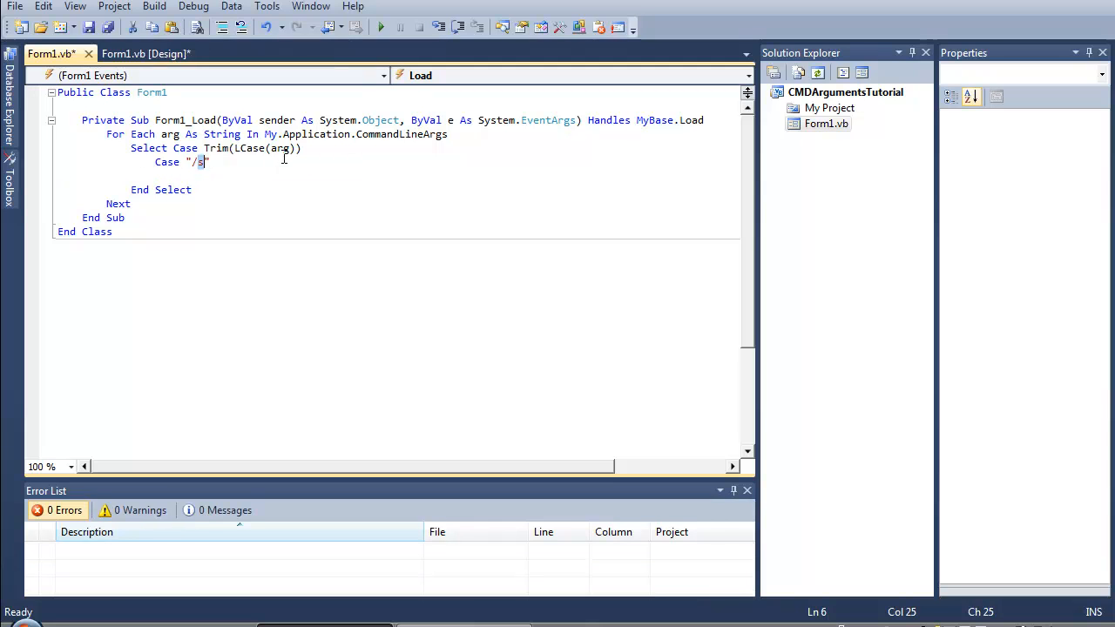
{"action": "type", "text": "noGUI"}
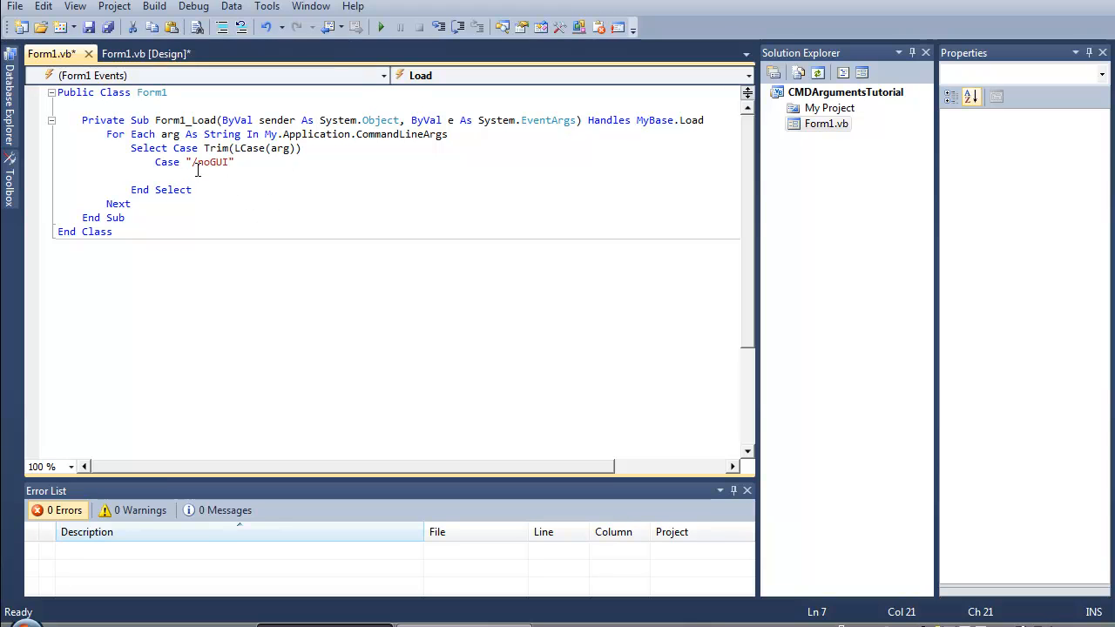
{"action": "type", "text": "Me.hide("}
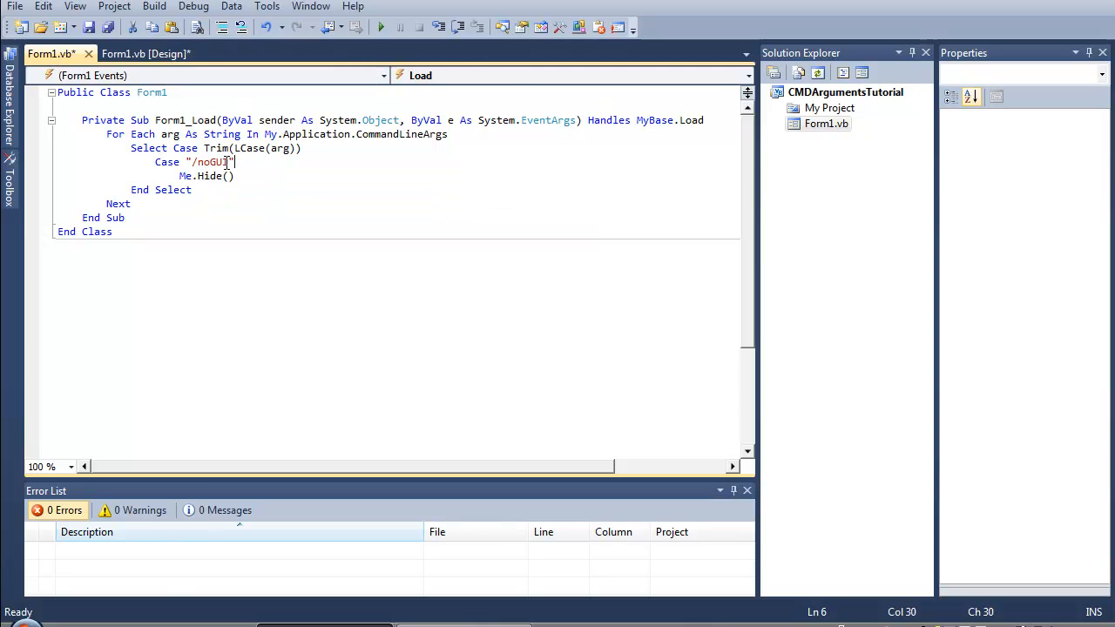
{"action": "left_click", "coordinate": [145, 53]}
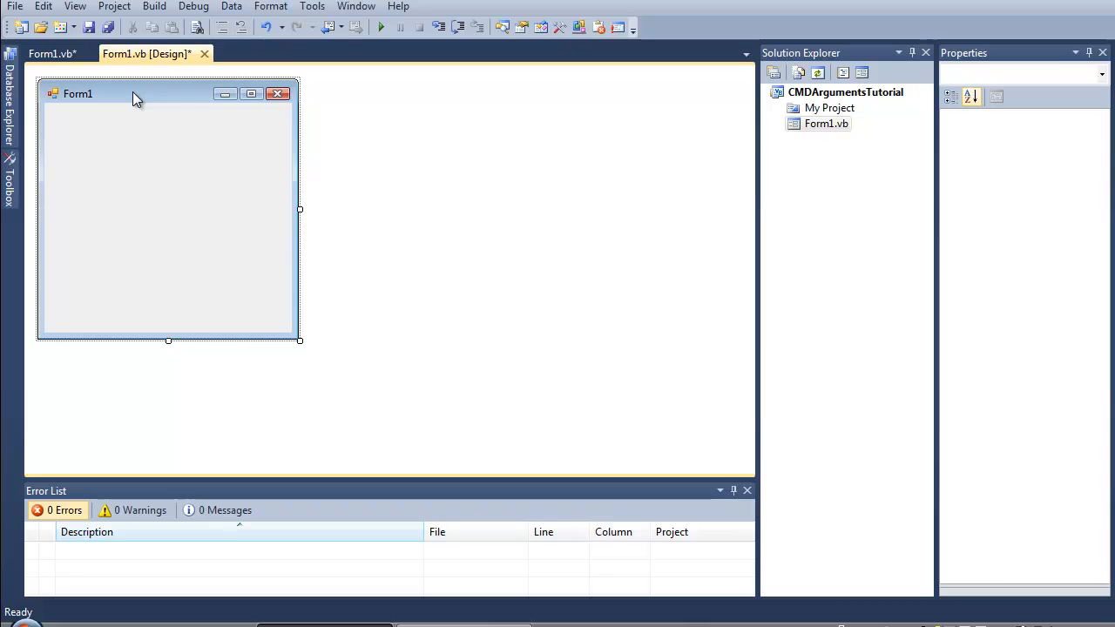
{"action": "left_click", "coordinate": [50, 53]}
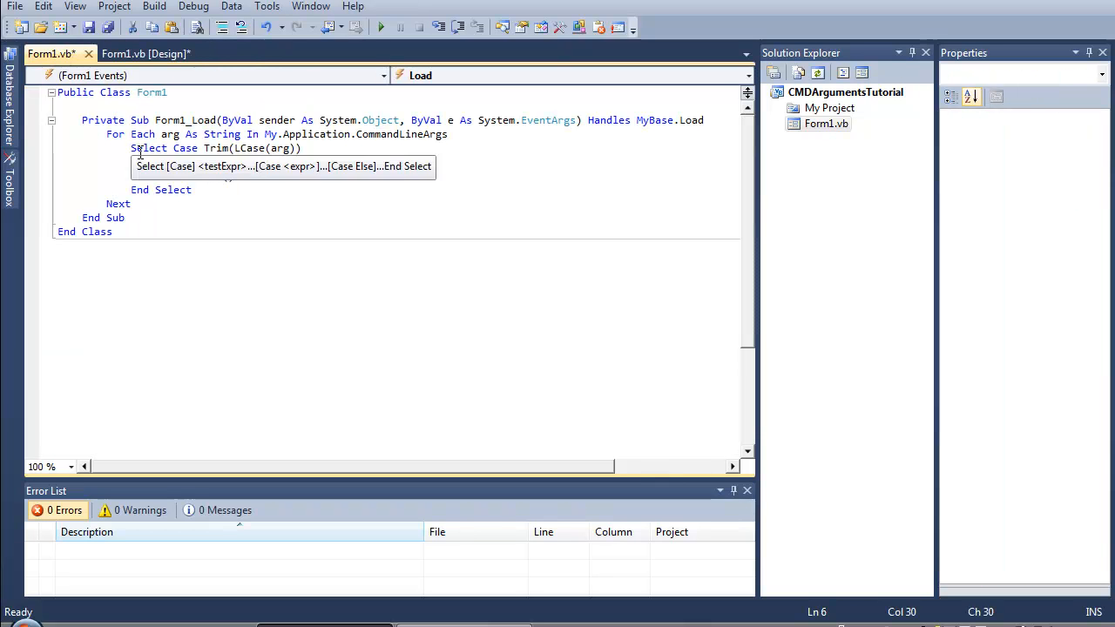
{"action": "type", "text": "Case \"/noGUI\""}
{"action": "left_click", "coordinate": [396, 176]}
{"action": "type", "text": "Me.Hide("}
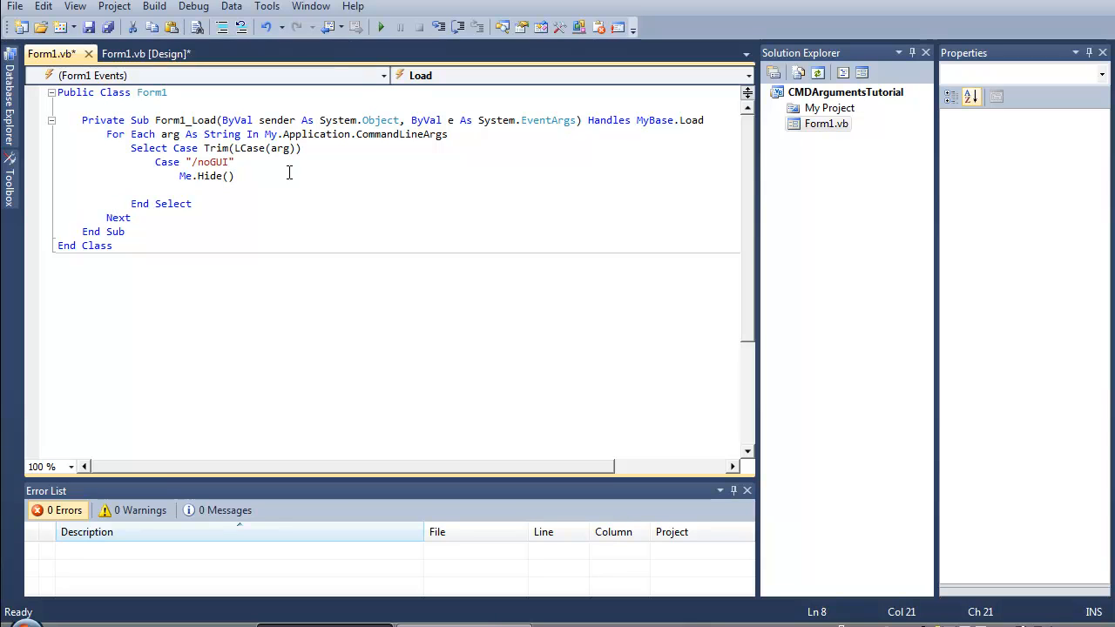
- Add Case "/a" showing MsgBox("Created by ME", "About")
{"action": "type", "text": "Case \""}
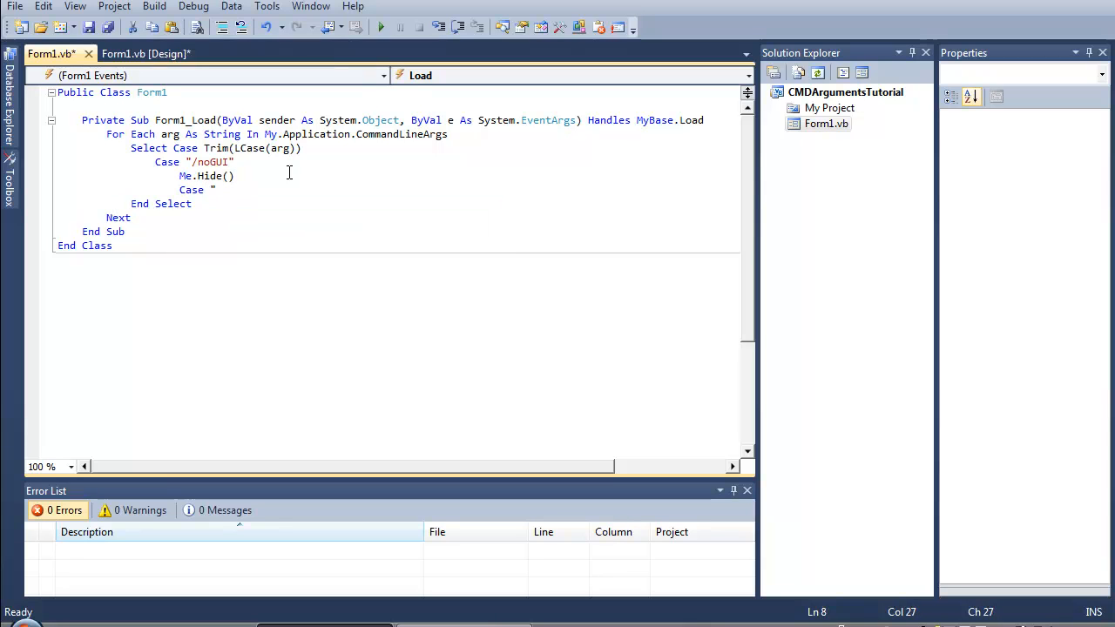
{"action": "type", "text": "/a"}
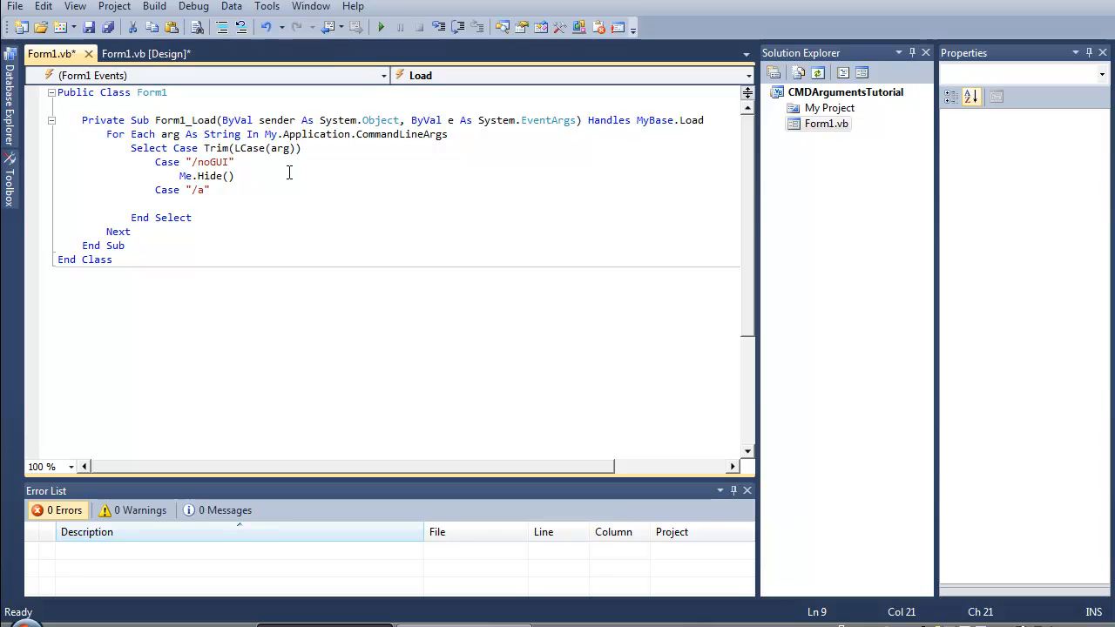
{"action": "type", "text": "M"}
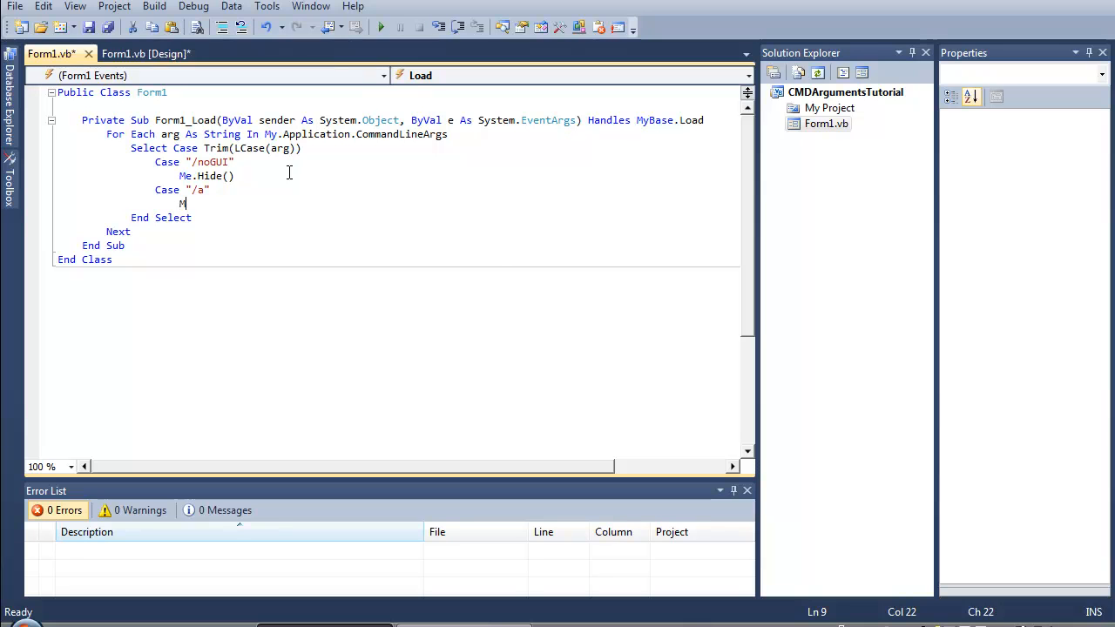
{"action": "type", "text": "sgbox?"}
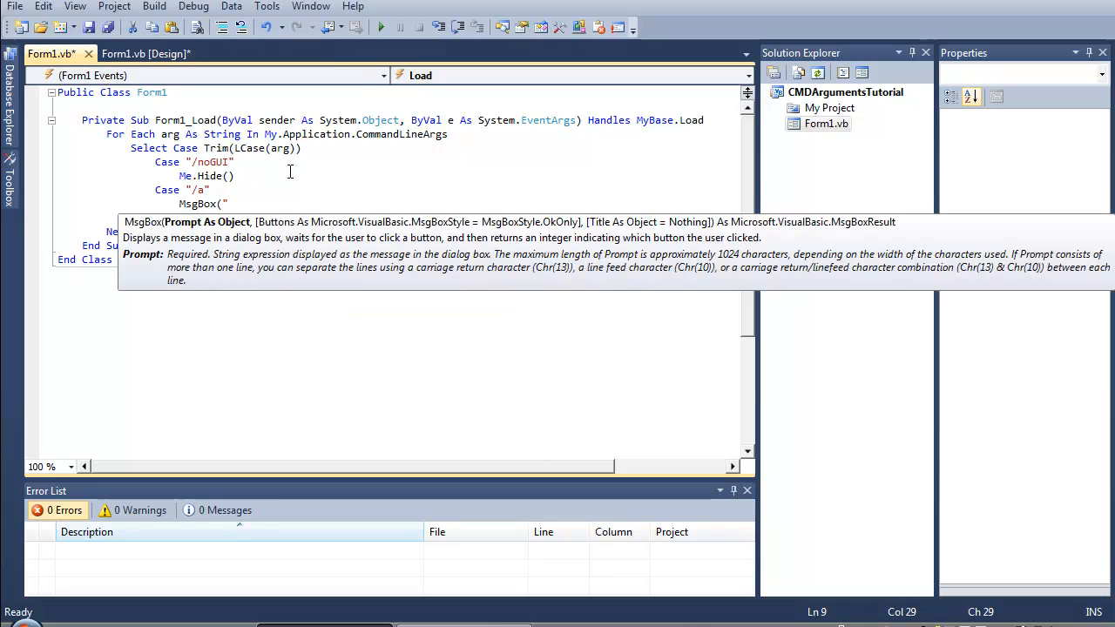
{"action": "type", "text": "Creat"}
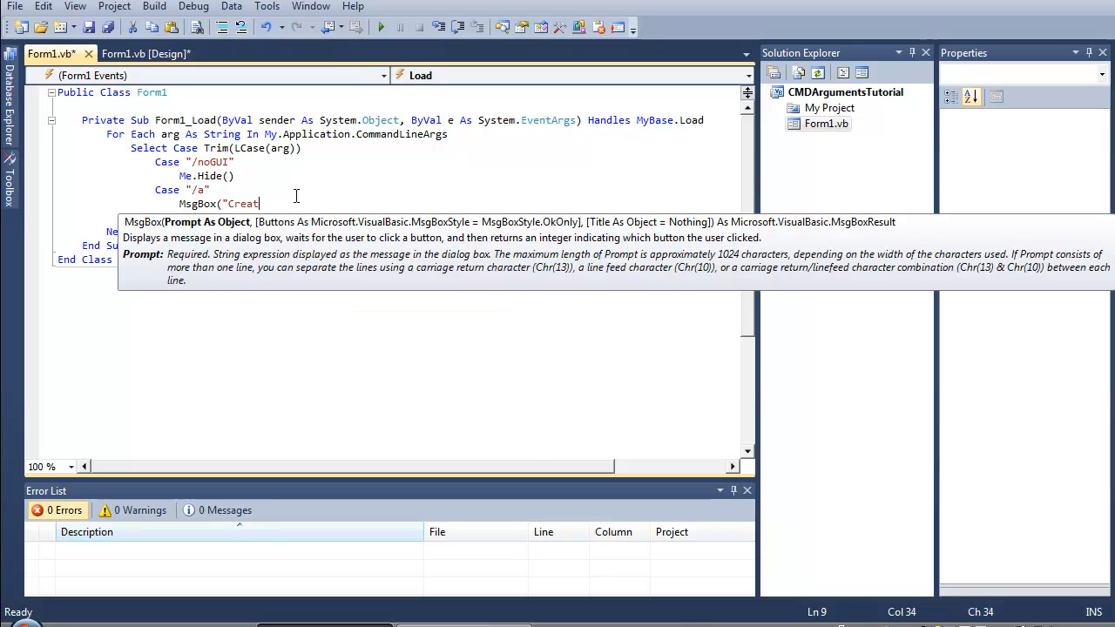
{"action": "type", "text": "ed b y"}
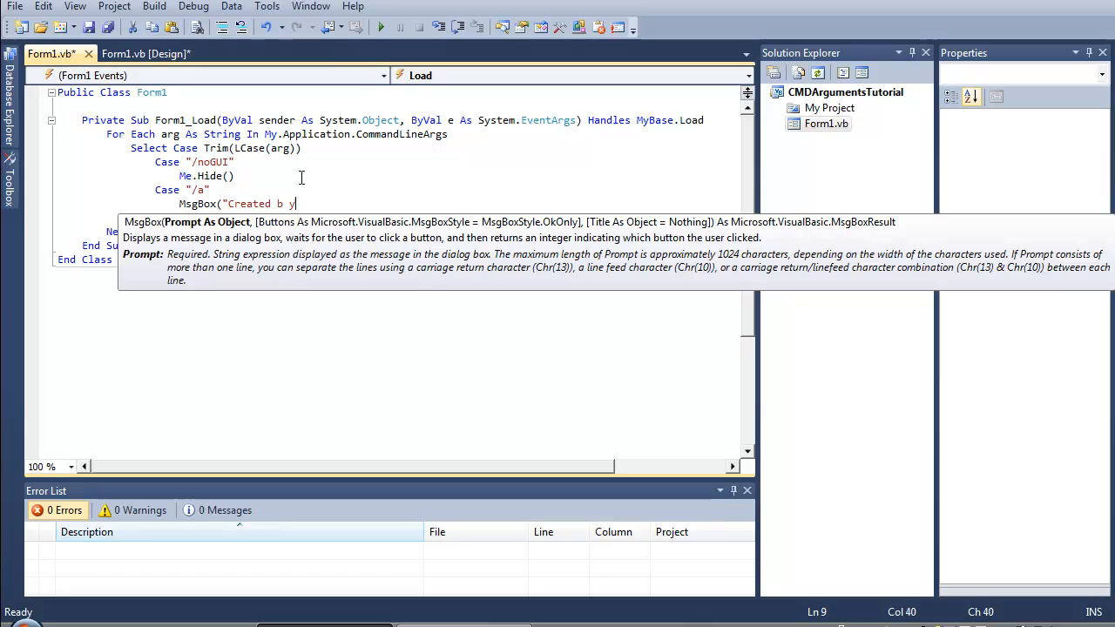
{"action": "type", "text": "ME"}
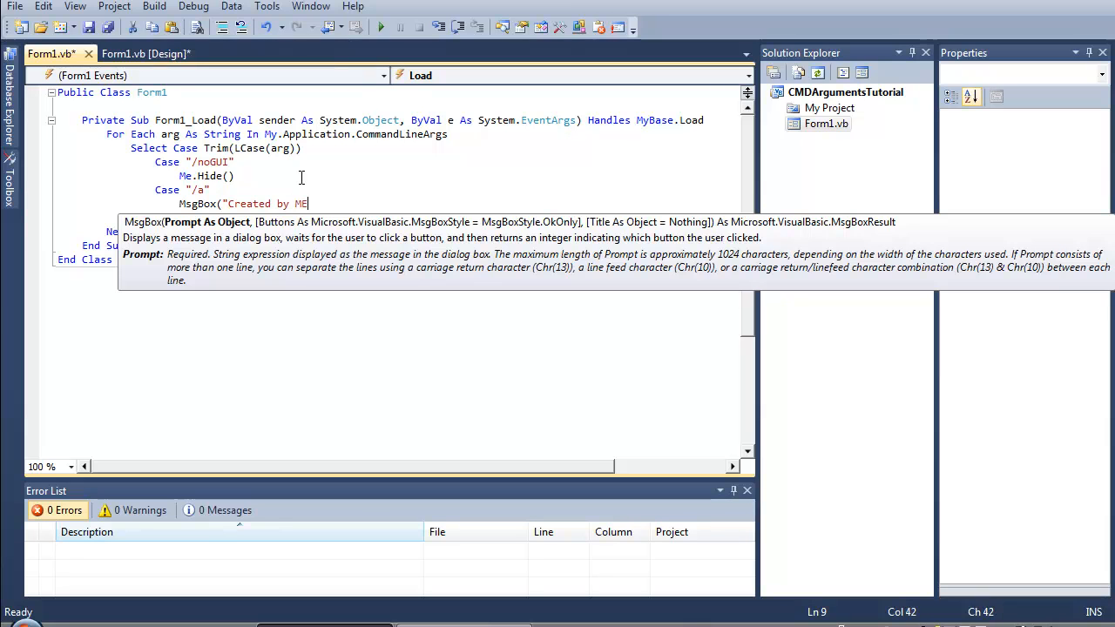
{"action": "type", "text": "\"\","}
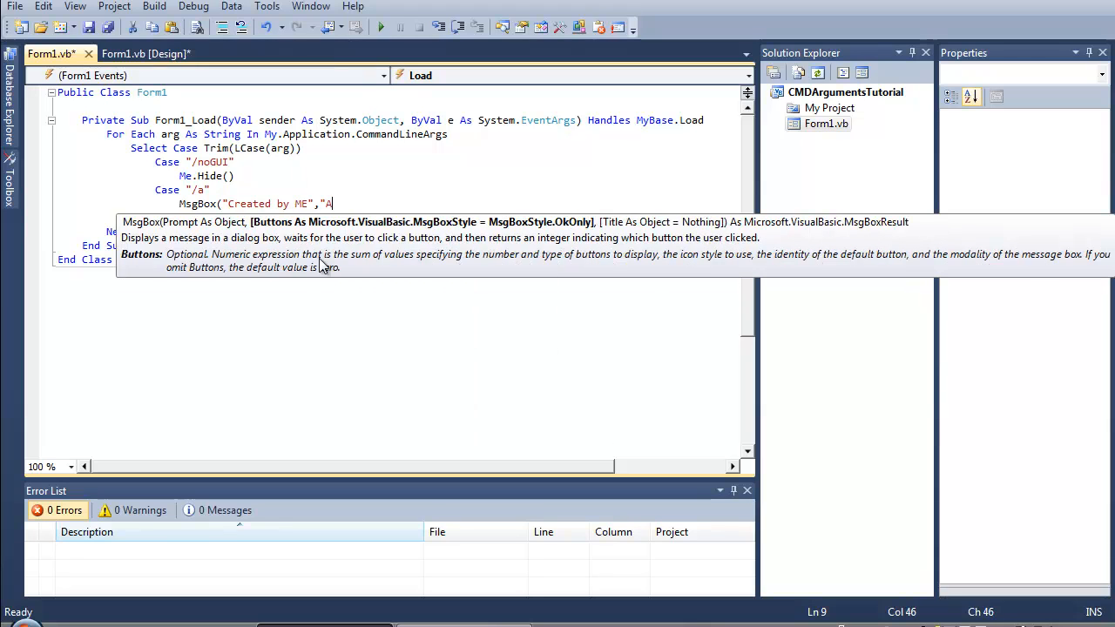
{"action": "type", "text": "bouy"}
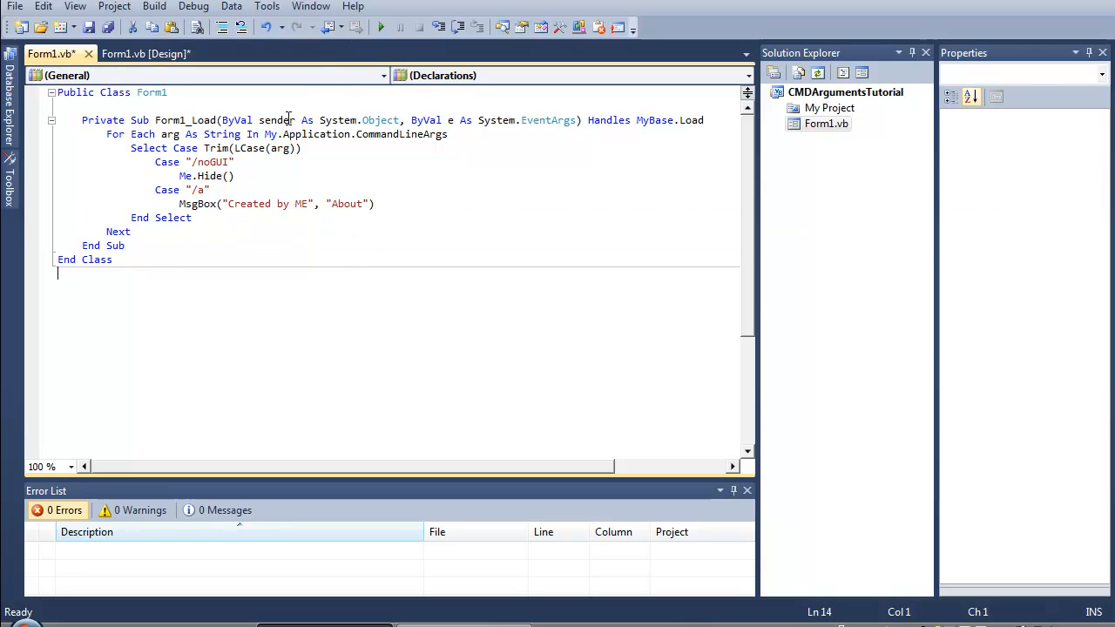
{"action": "mouse_move", "coordinate": [219, 172]}
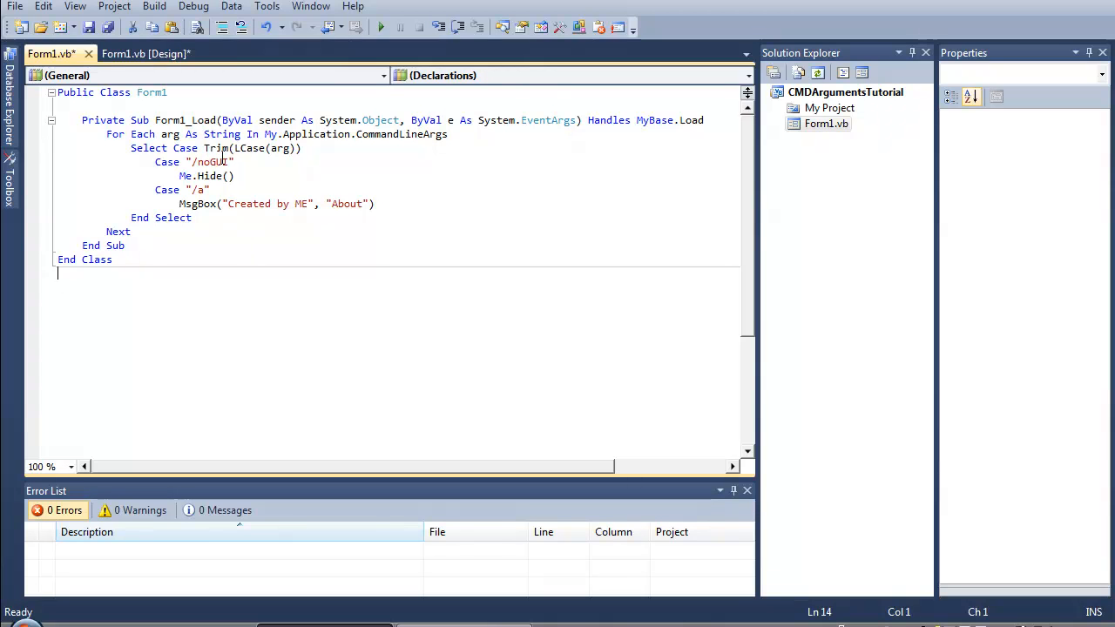
{"action": "mouse_move", "coordinate": [210, 176]}
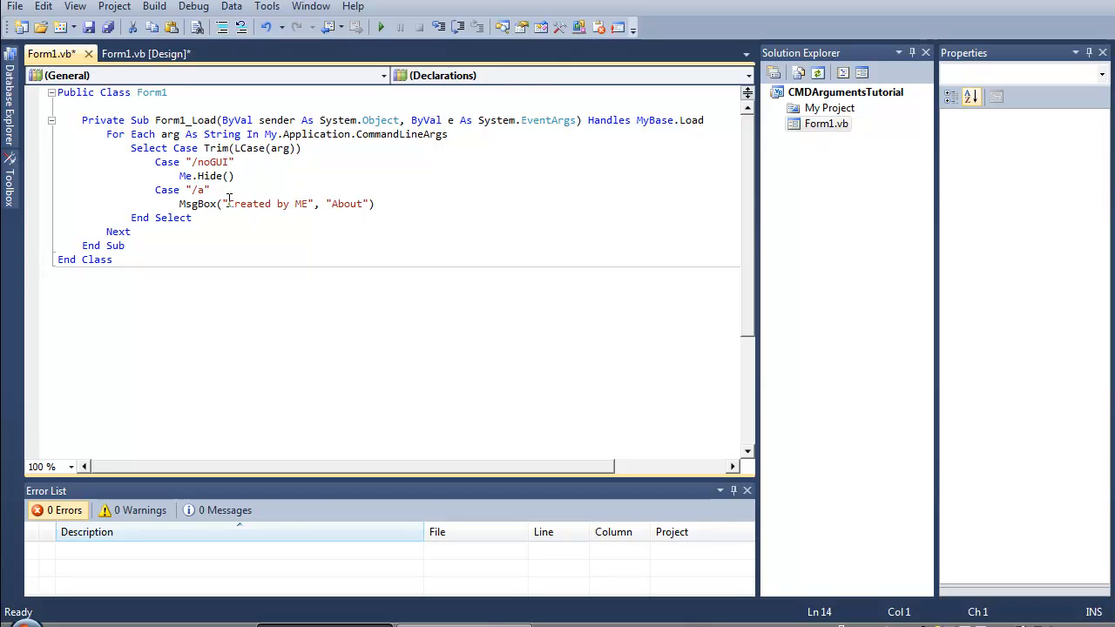
{"action": "double_click", "coordinate": [250, 203]}
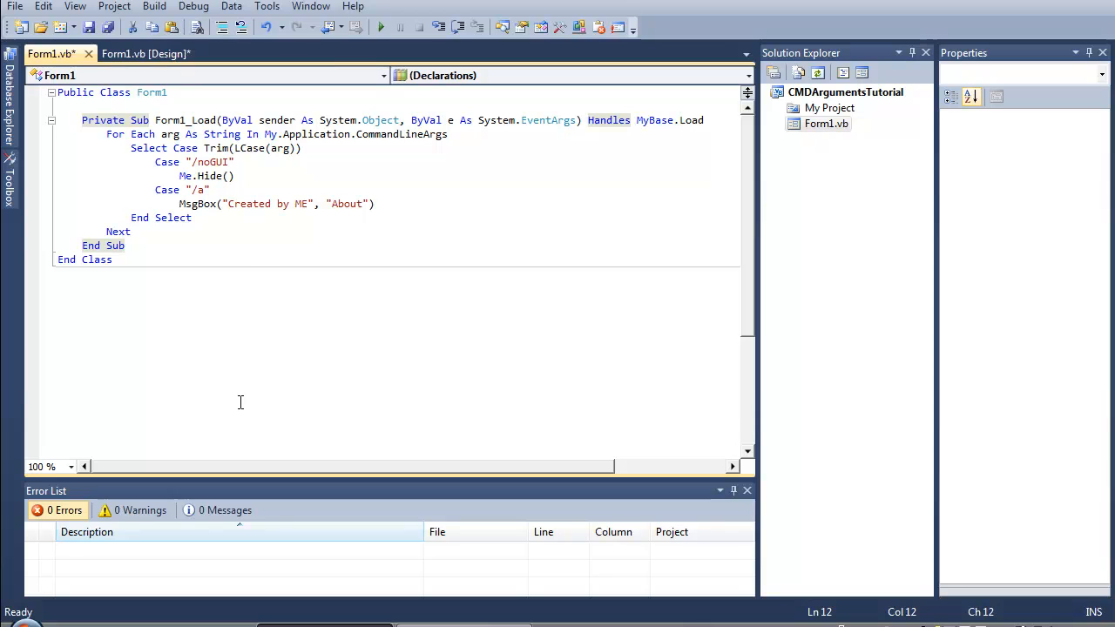
{"action": "mouse_move", "coordinate": [380, 27]}
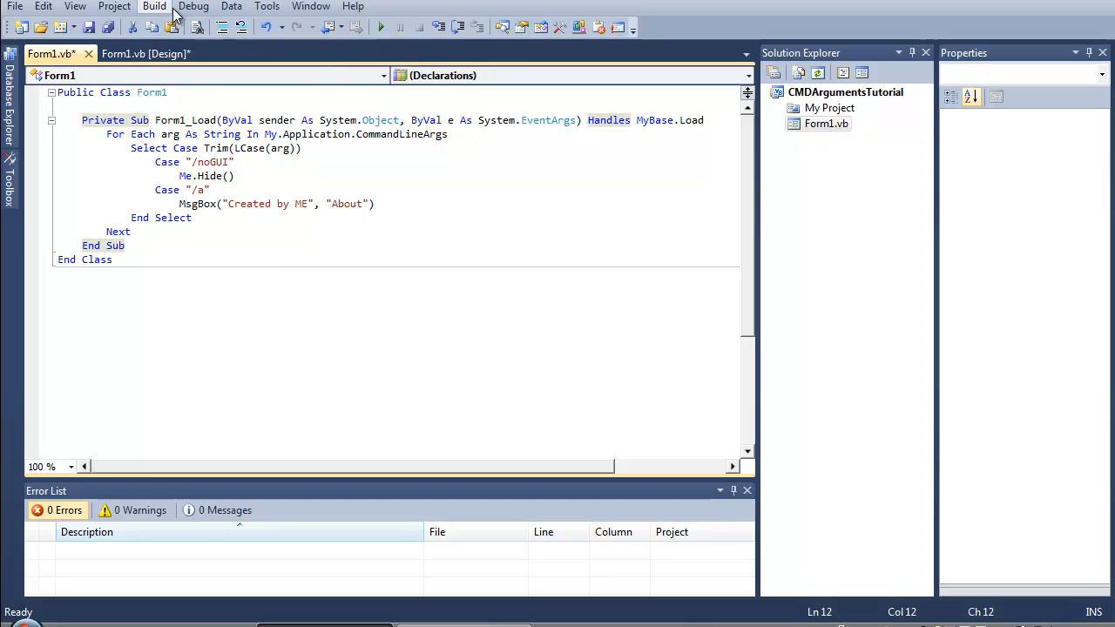
- Build CMDArgumentsTutorial and save all files to the Visual Studio 2010 Projects folder
{"action": "left_click", "coordinate": [154, 6]}
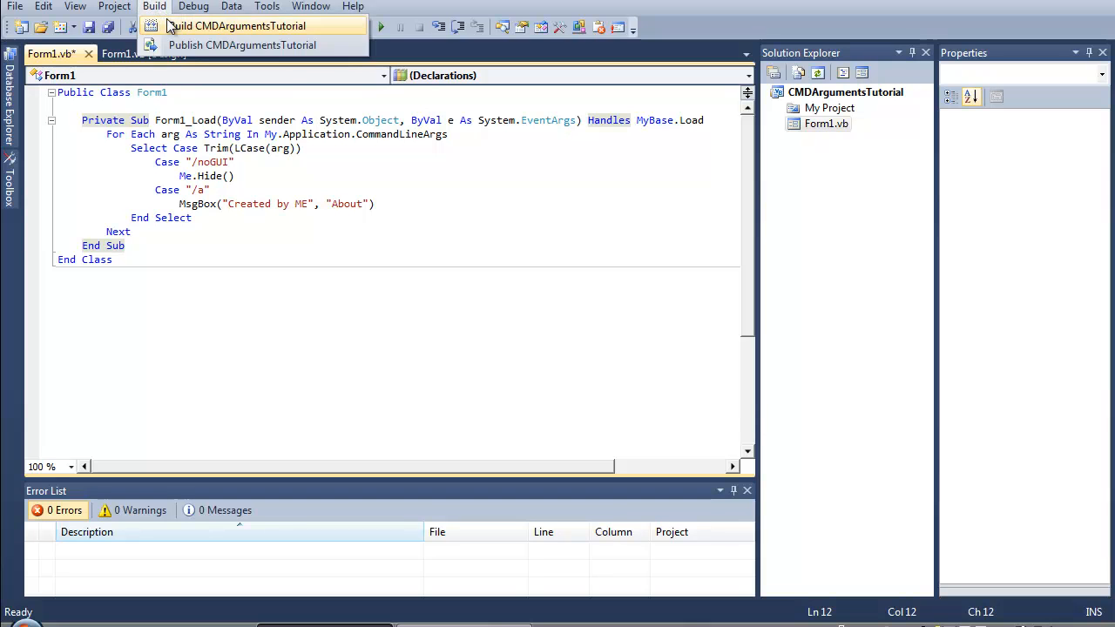
{"action": "left_click", "coordinate": [237, 25]}
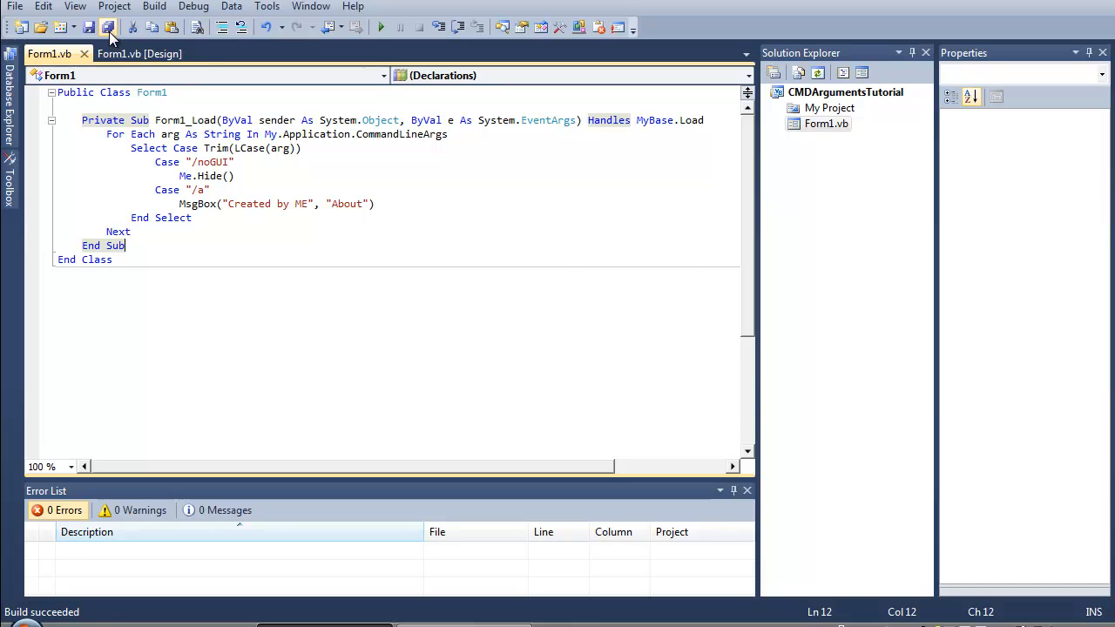
{"action": "left_click", "coordinate": [107, 27]}
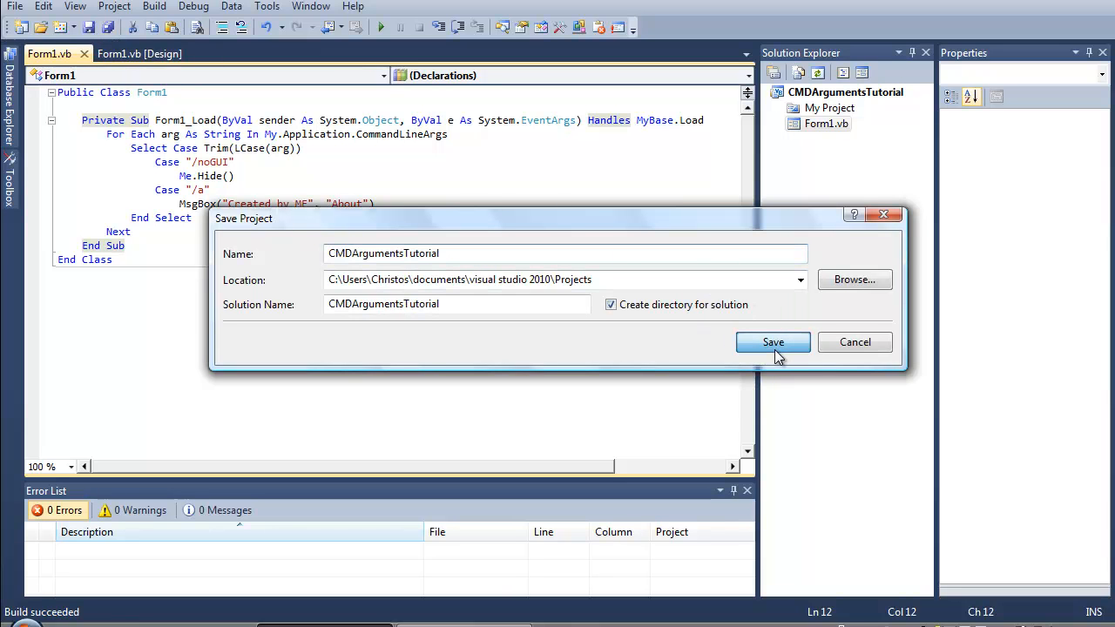
{"action": "left_click", "coordinate": [773, 342]}
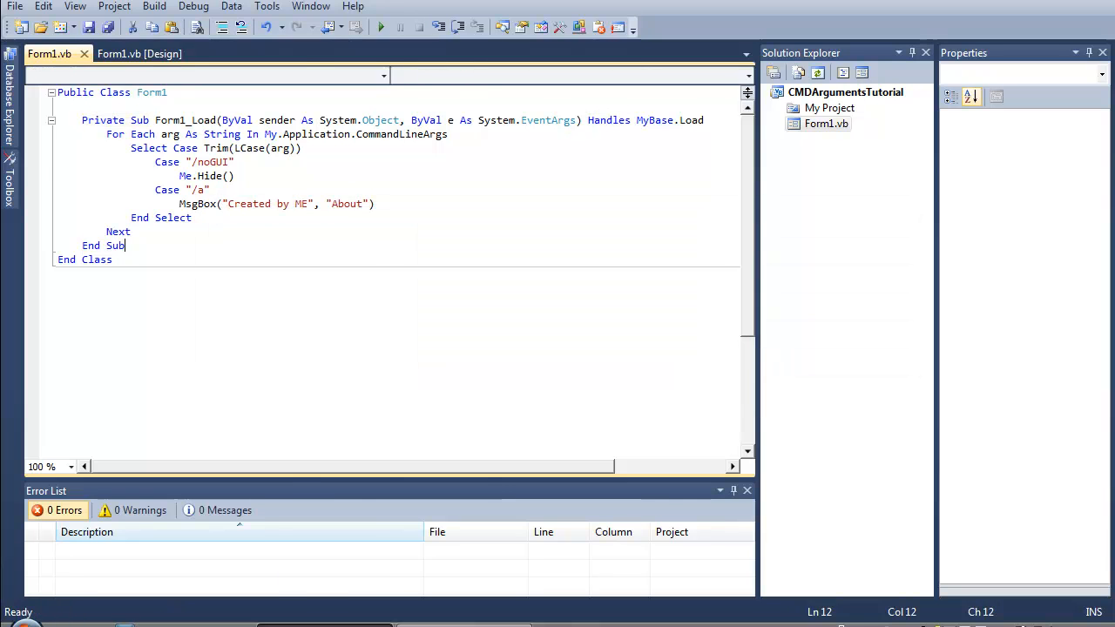
- Search the Start menu for 'cmd' and launch cmd.exe
{"action": "left_click", "coordinate": [18, 620]}
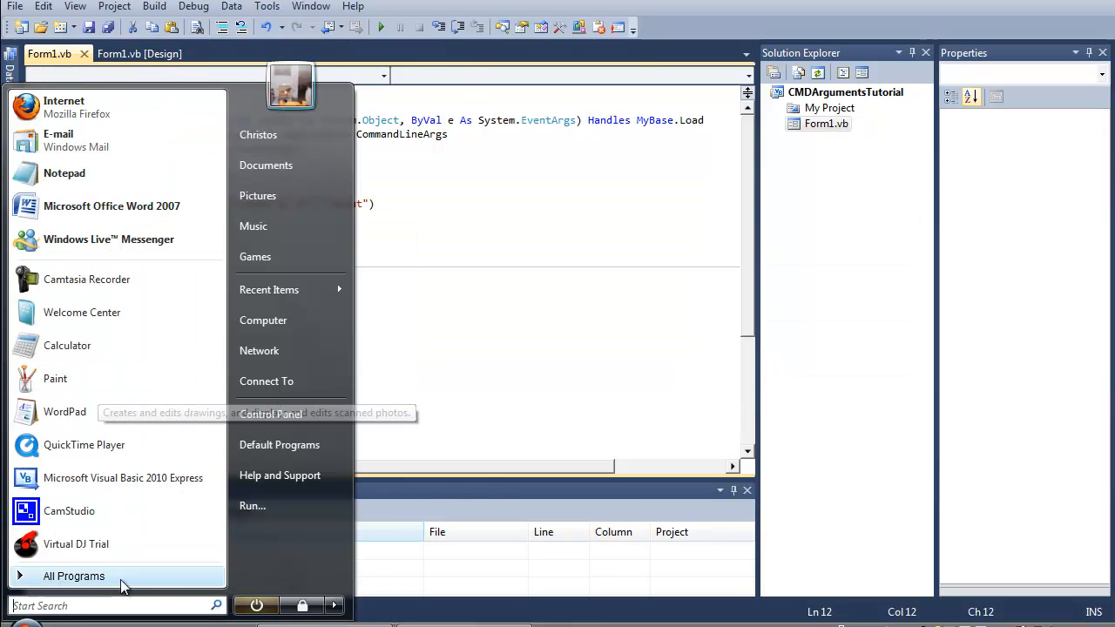
{"action": "left_click", "coordinate": [74, 576]}
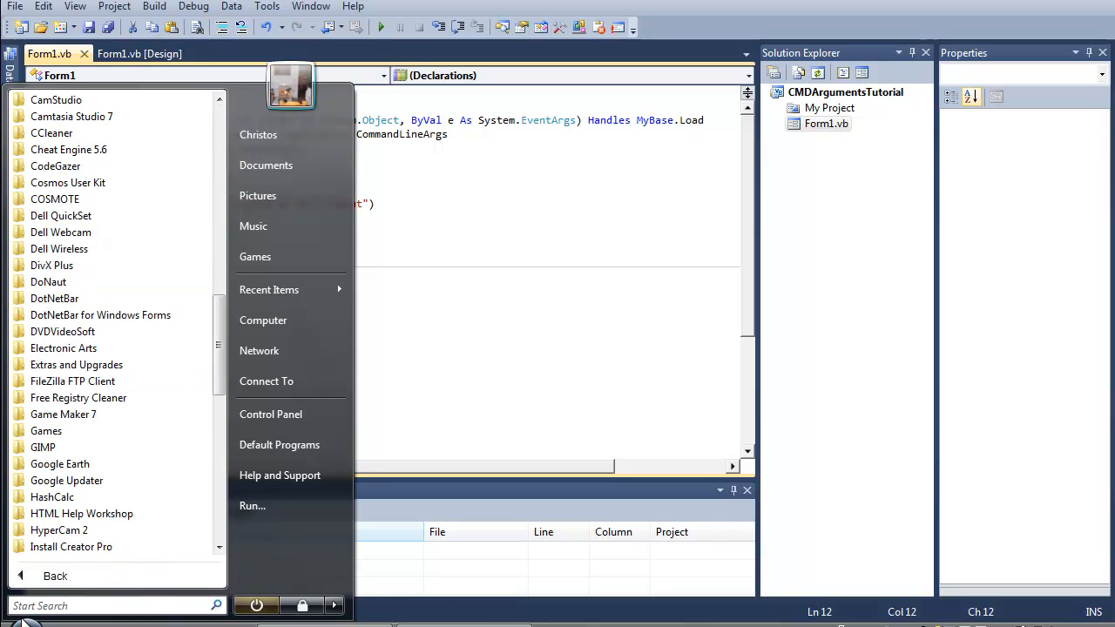
{"action": "type", "text": "cmd"}
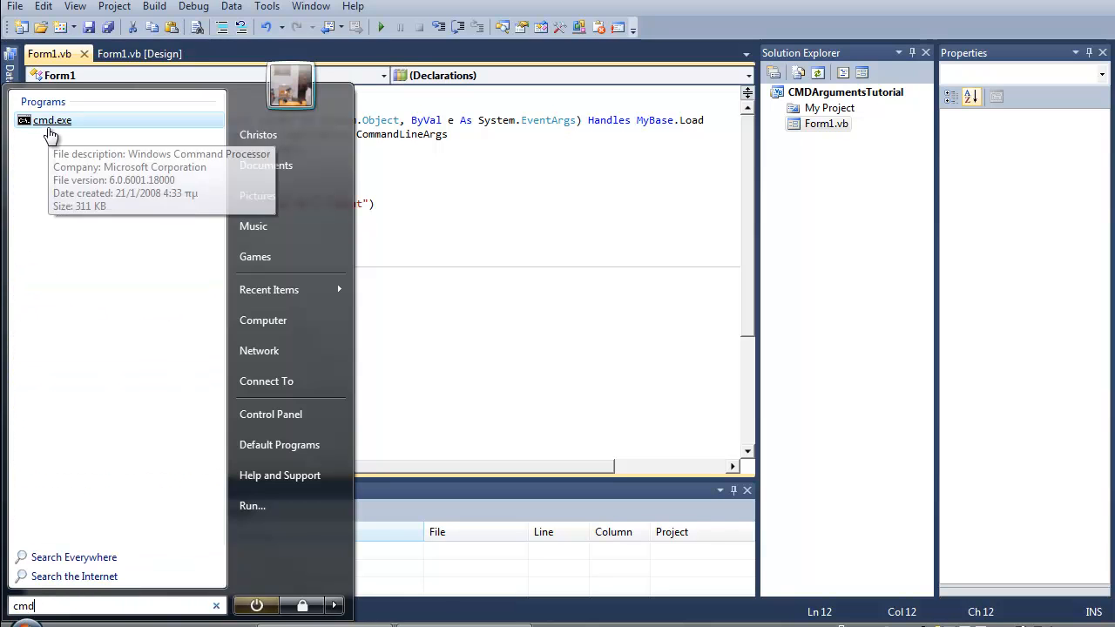
{"action": "left_click", "coordinate": [51, 121]}
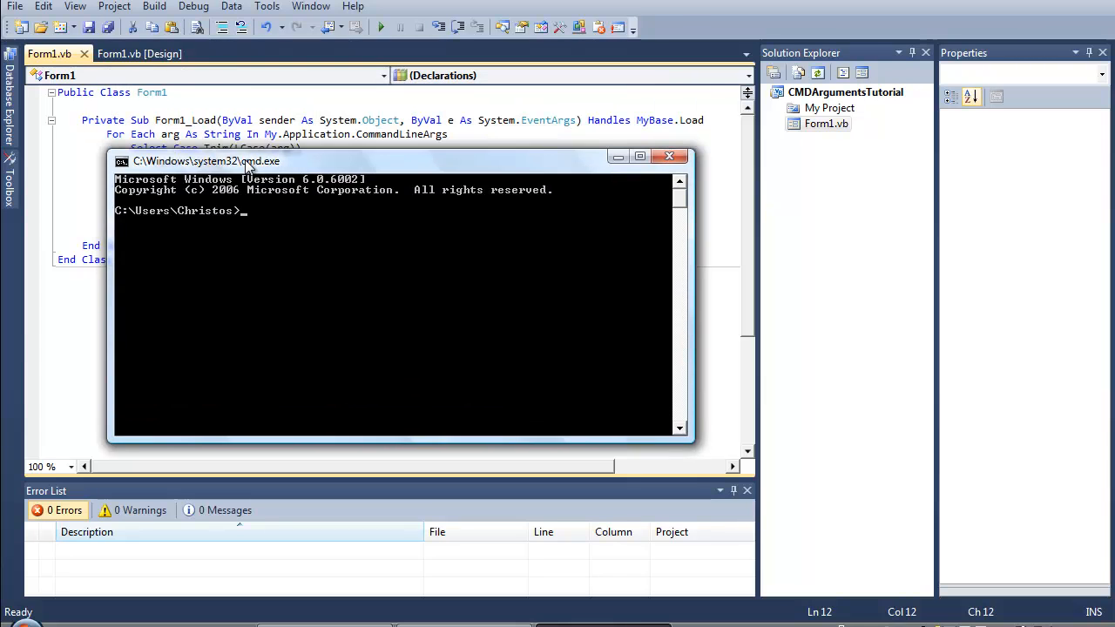
- Change the Command Prompt to the project's bin\Release folder and list its files
{"action": "type", "text": "cd Documents\\Visual St"}
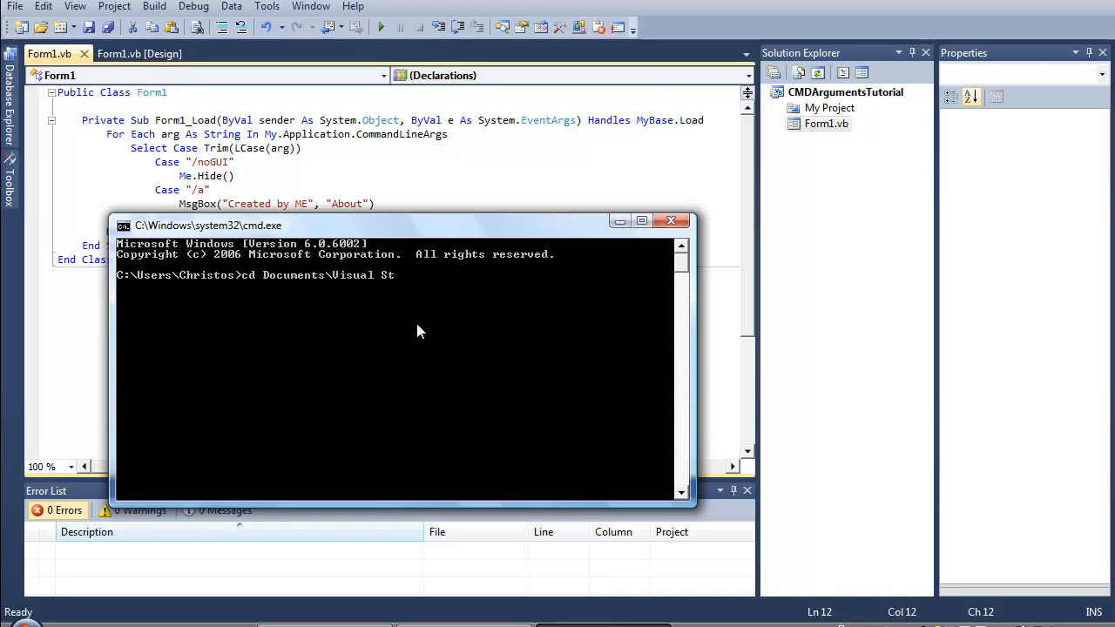
{"action": "type", "text": "udio 2010\\P"}
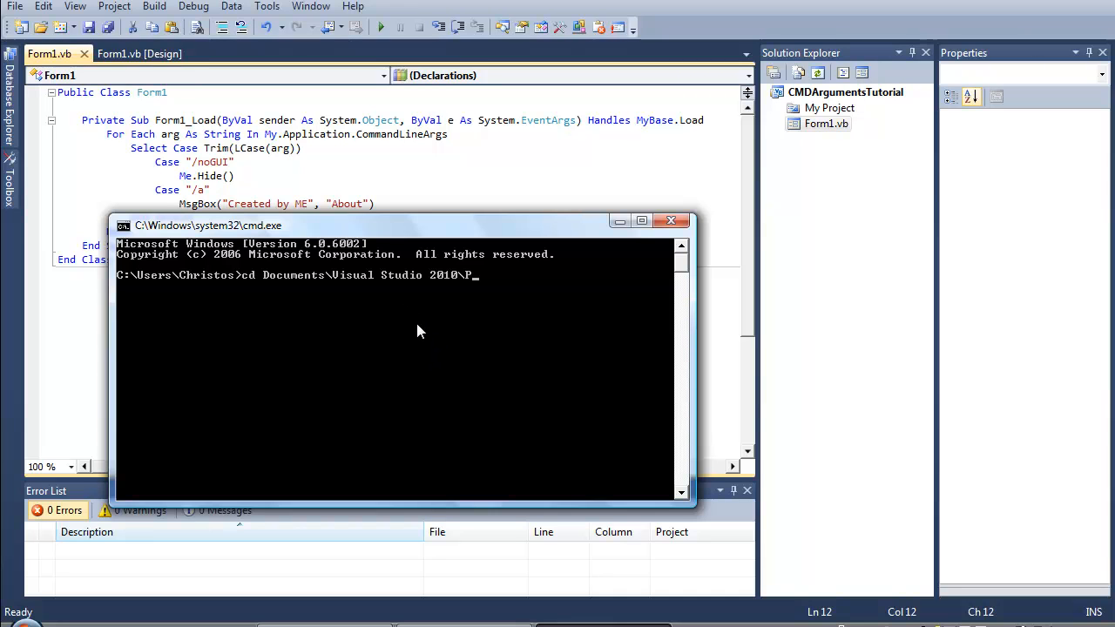
{"action": "type", "text": "rojects\\"}
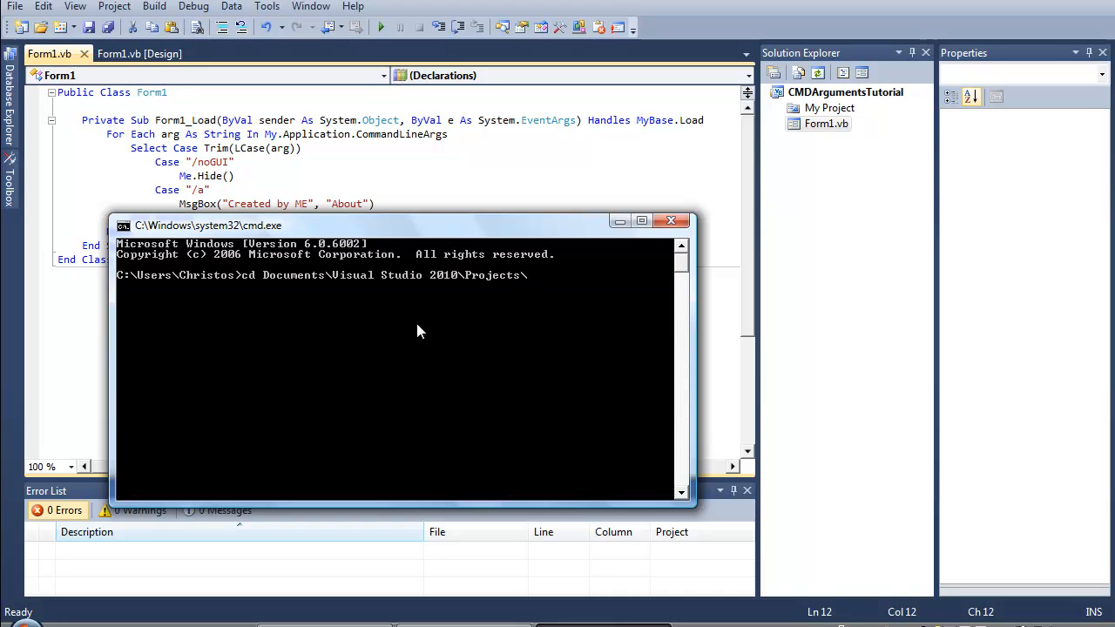
{"action": "type", "text": "CMDArgumentsTut"}
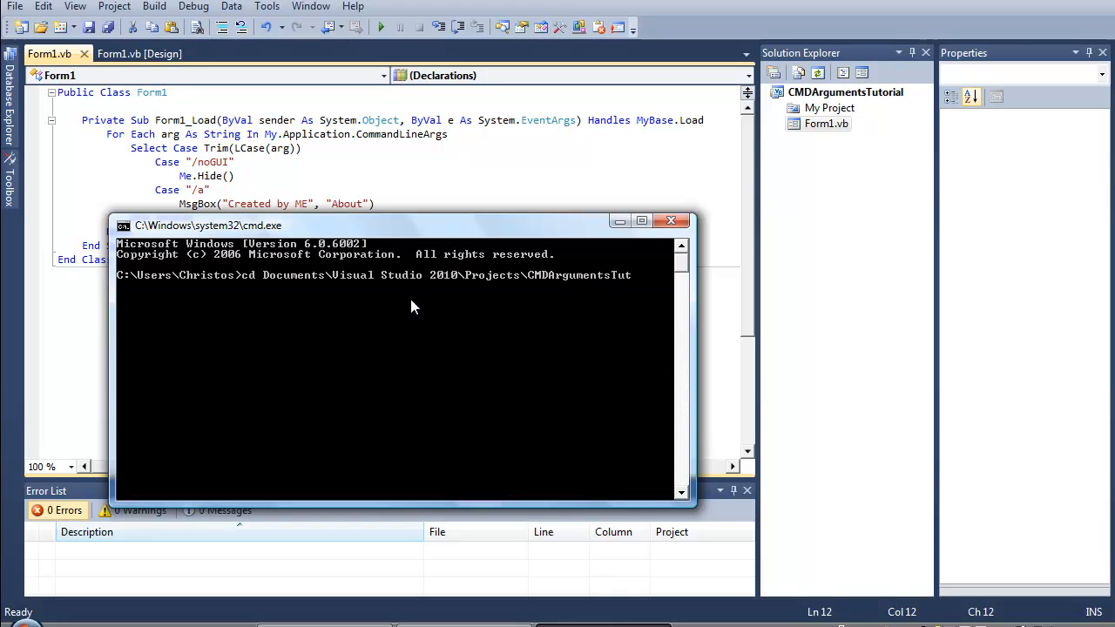
{"action": "type", "text": "CMDArgumentsTutorial\\bin\\"}
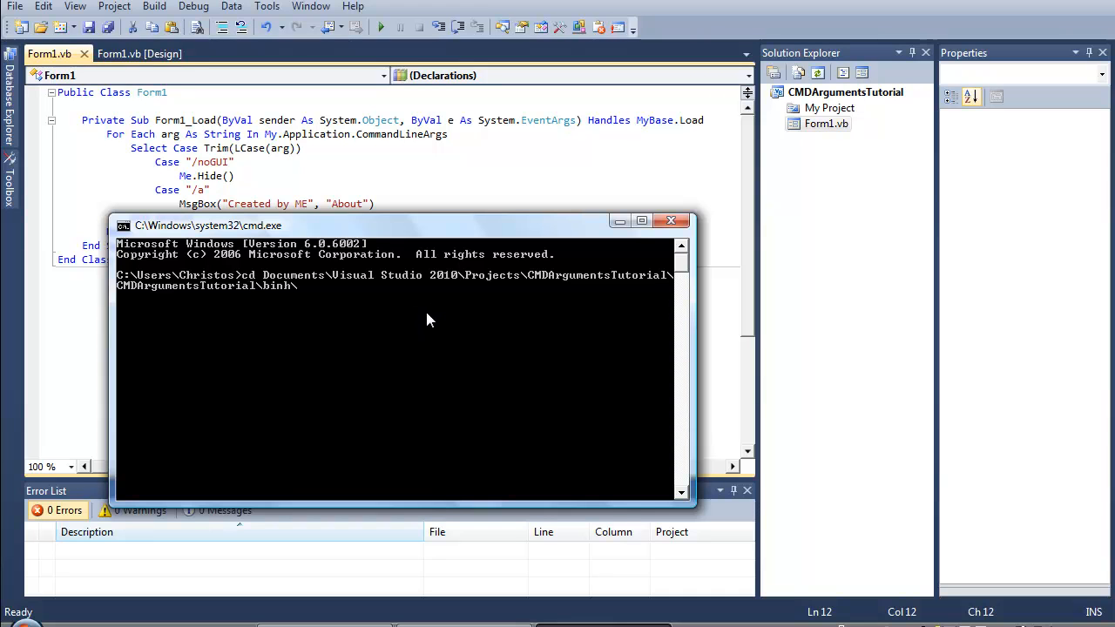
{"action": "type", "text": "Release"}
{"action": "type", "text": "dir"}
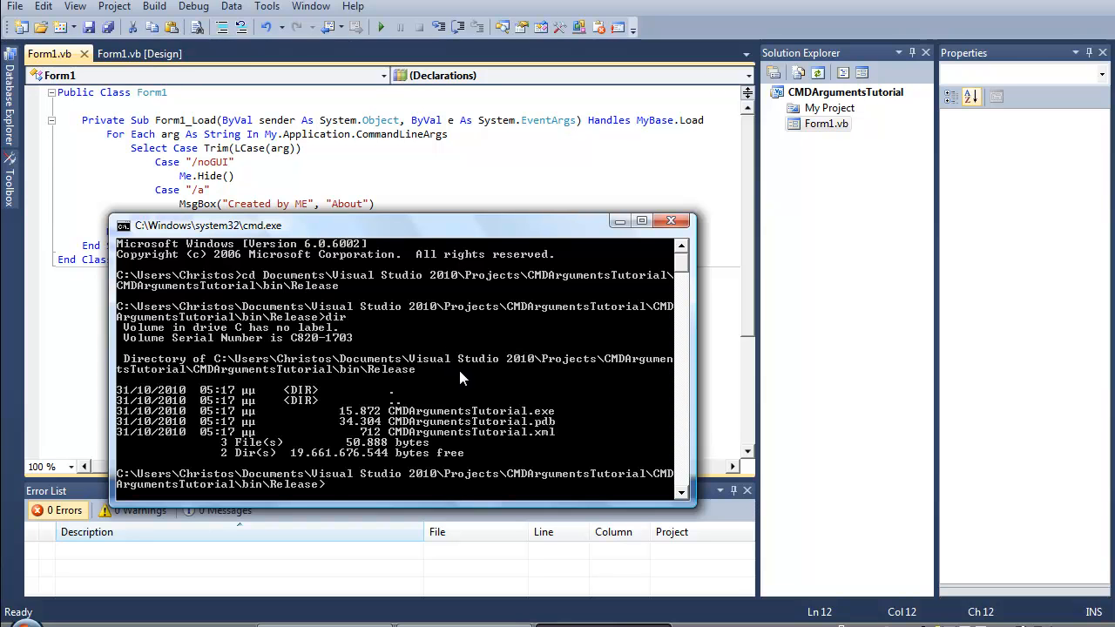
{"action": "mouse_move", "coordinate": [375, 288]}
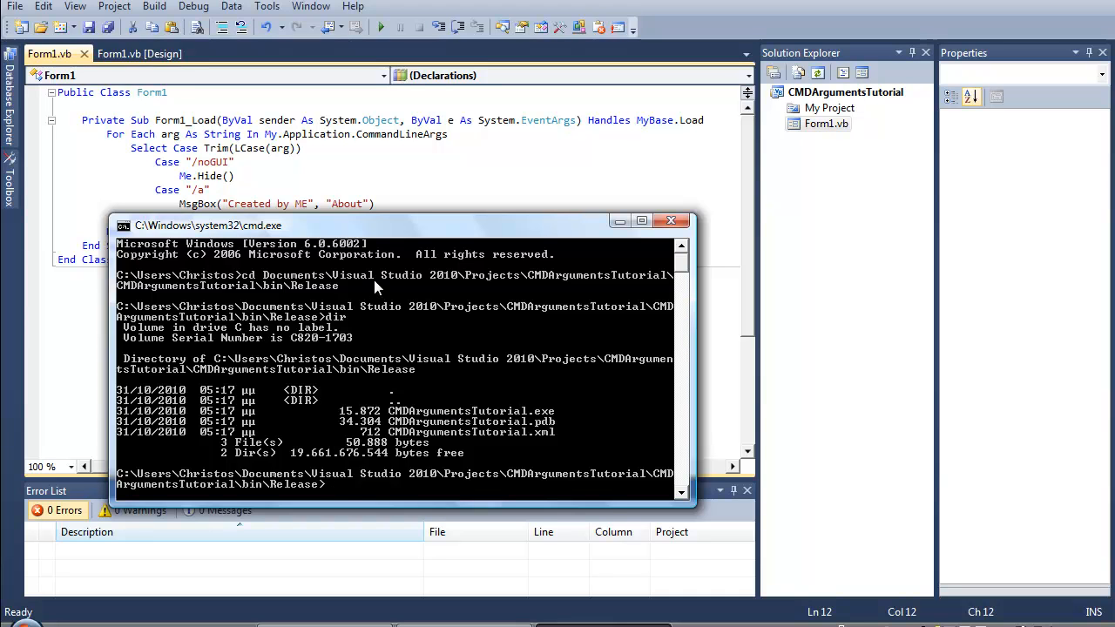
- Run CMDArgumentsTutorial.exe /noGUI, then move the Form1 window aside and close it
{"action": "type", "text": "CMDArgumentsTutorial.exe /"}
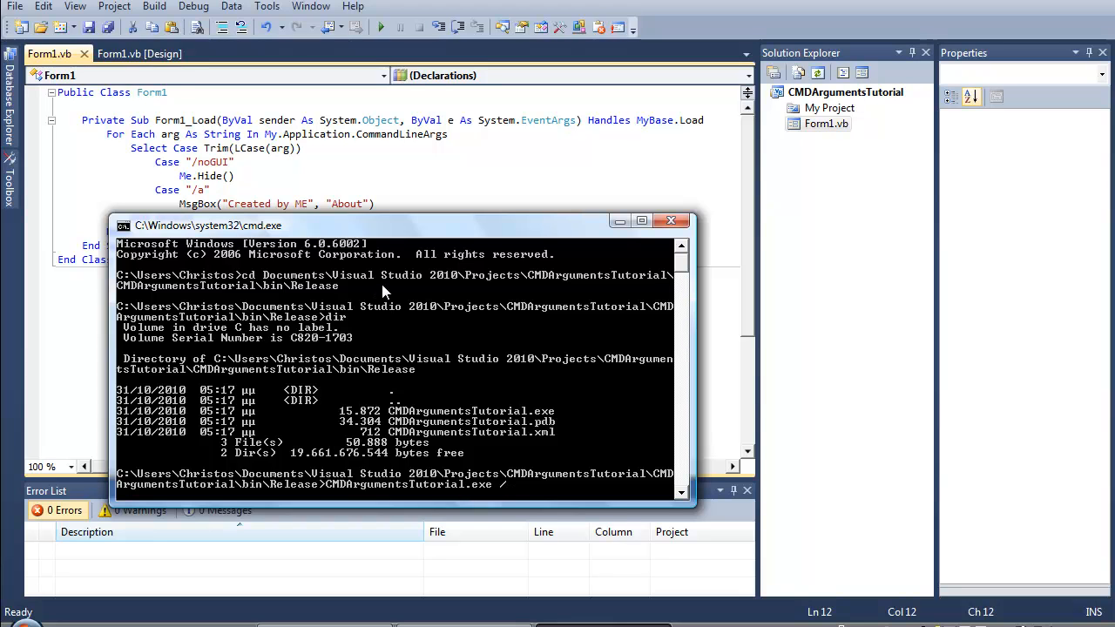
{"action": "type", "text": "noGUI"}
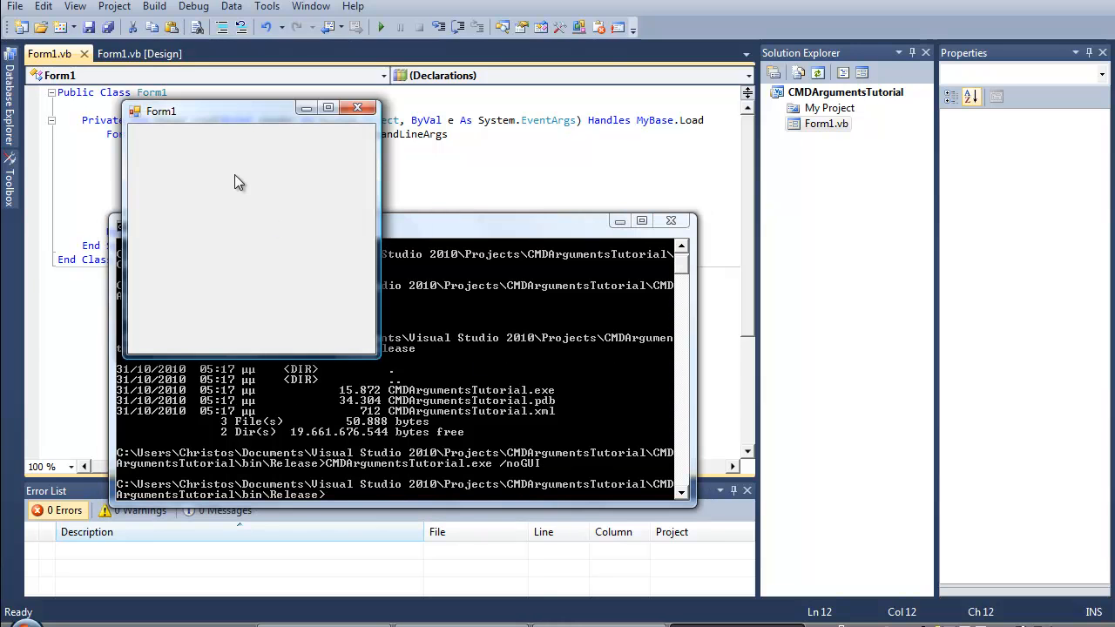
{"action": "left_click_drag", "start_coordinate": [161, 110], "coordinate": [485, 14]}
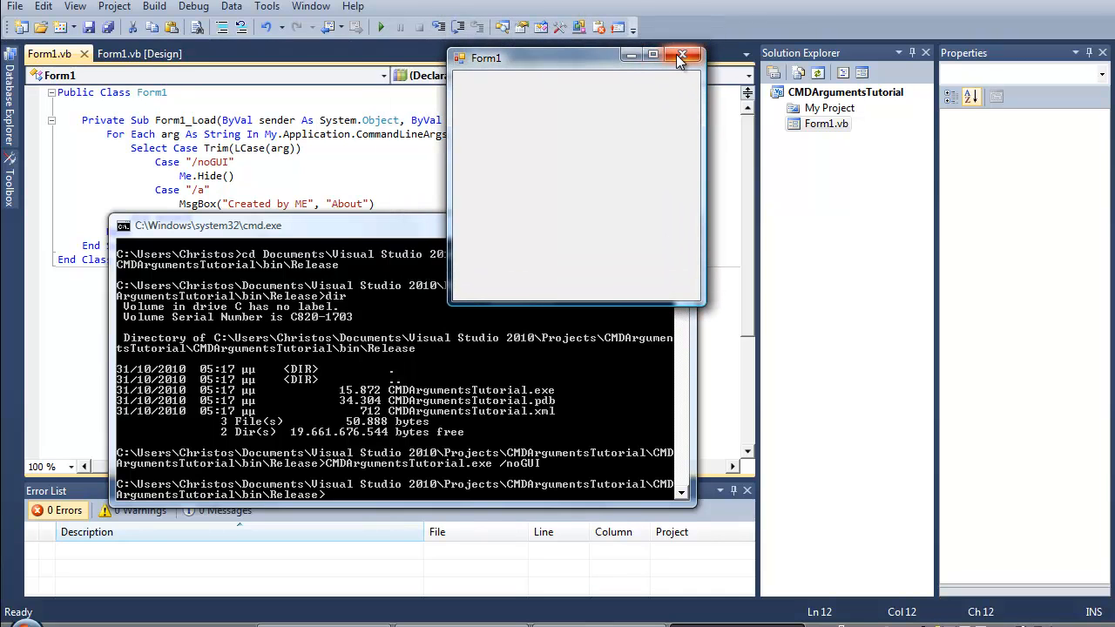
{"action": "left_click", "coordinate": [682, 56]}
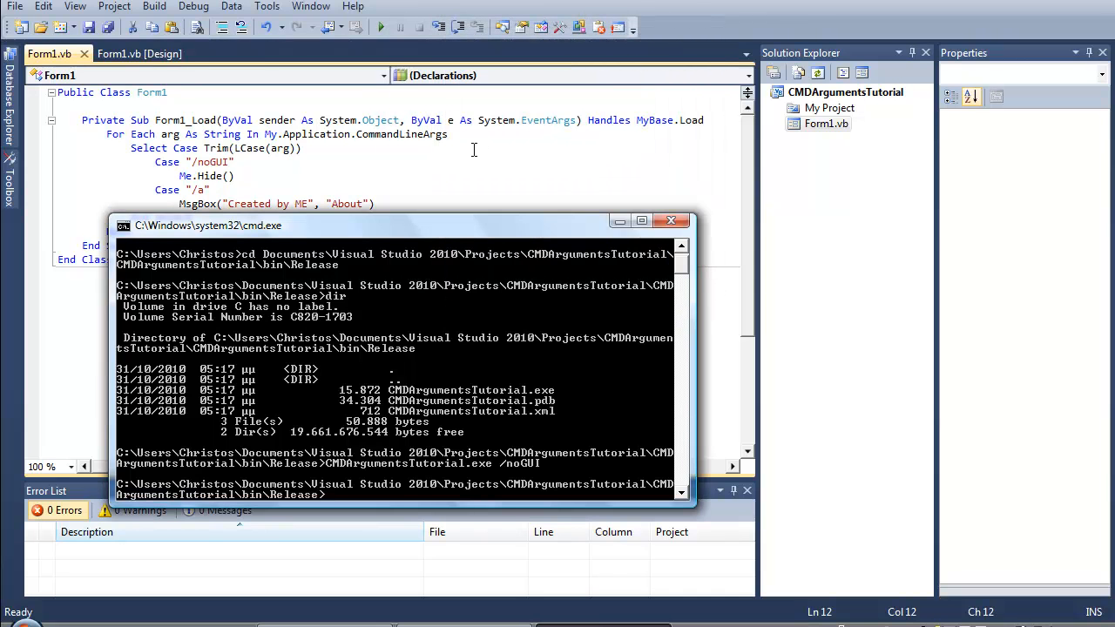
- Run the exe with /s and /a, view the 'About'-to-Integer exception details, and dismiss them
{"action": "type", "text": "CMDArgumentsTutorial.exe /noGUI"}
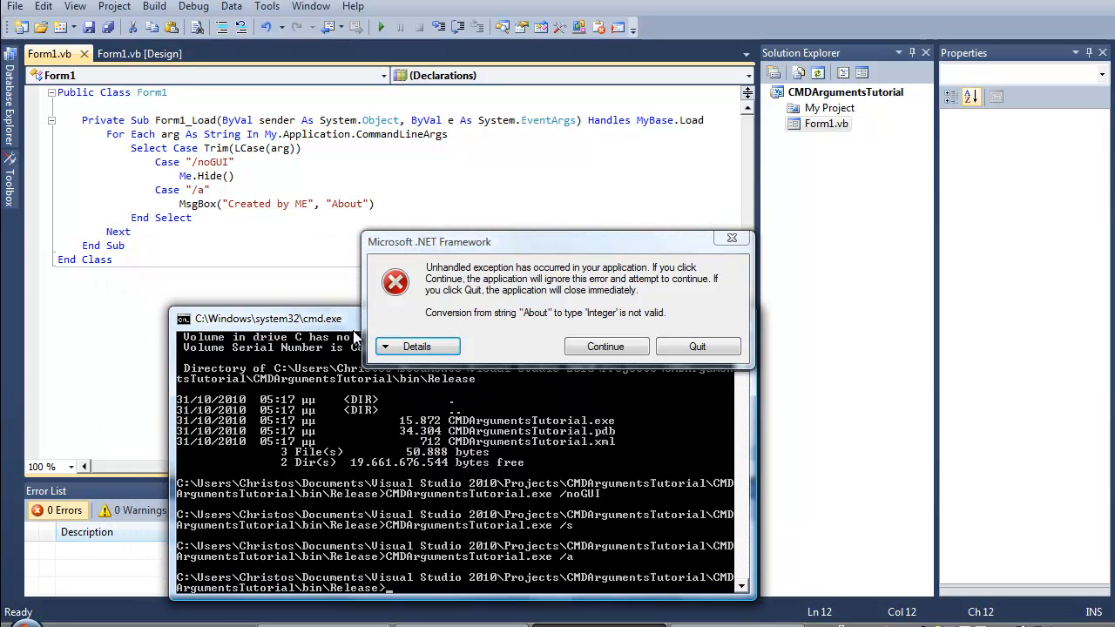
{"action": "left_click", "coordinate": [416, 346]}
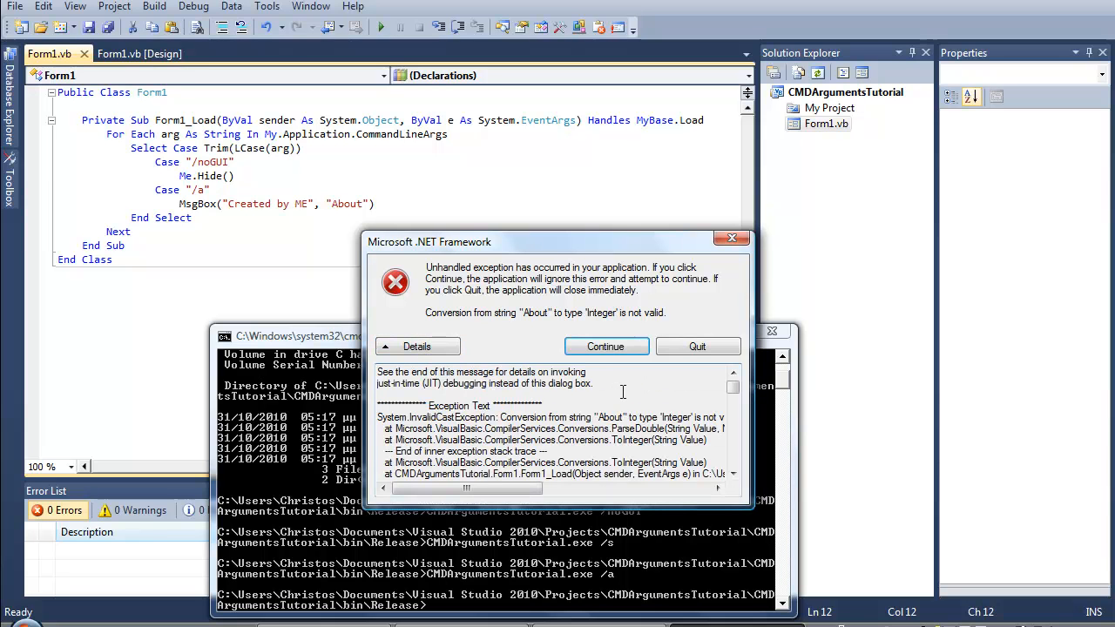
{"action": "double_click", "coordinate": [482, 372]}
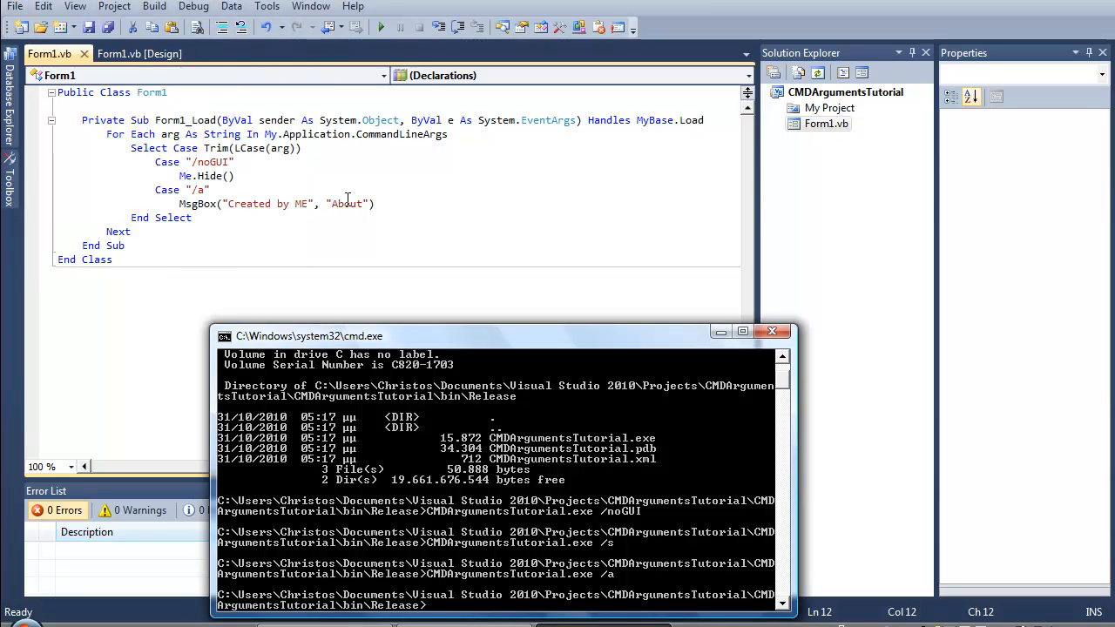
- Begin the MsgBox call under Case "/a" in Form1_Load
{"action": "left_click", "coordinate": [772, 331]}
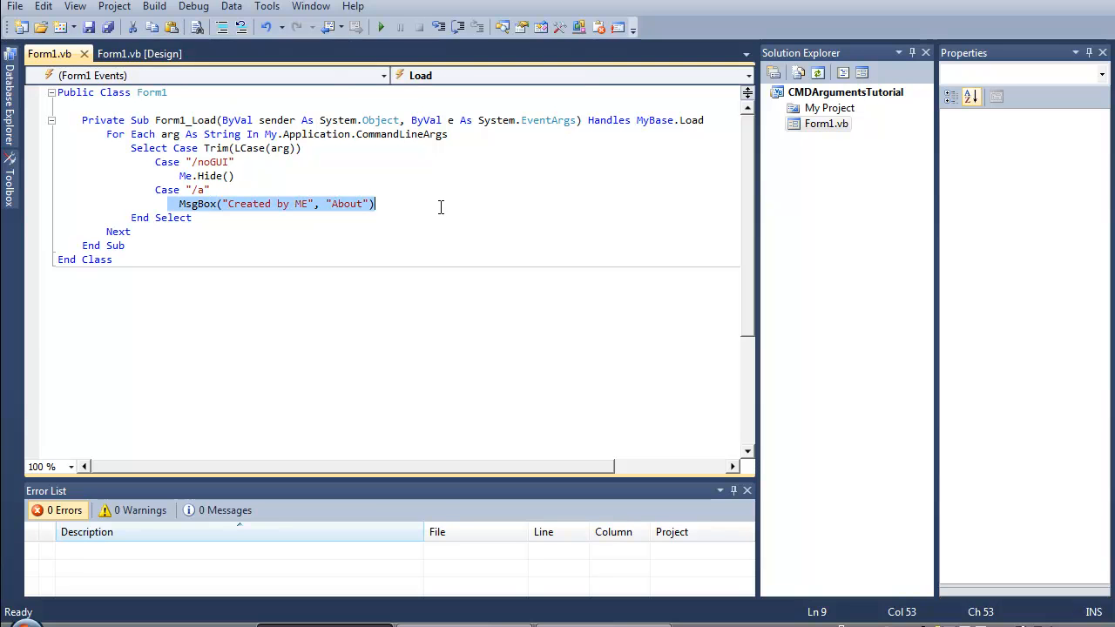
{"action": "type", "text": "msg"}
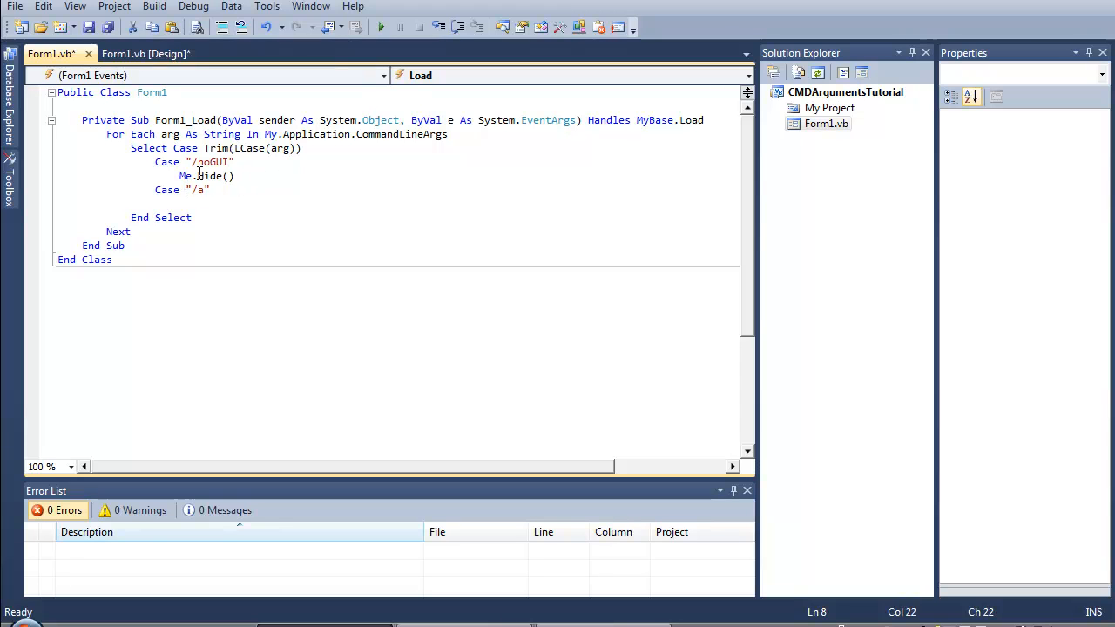
{"action": "type", "text": "Ms"}
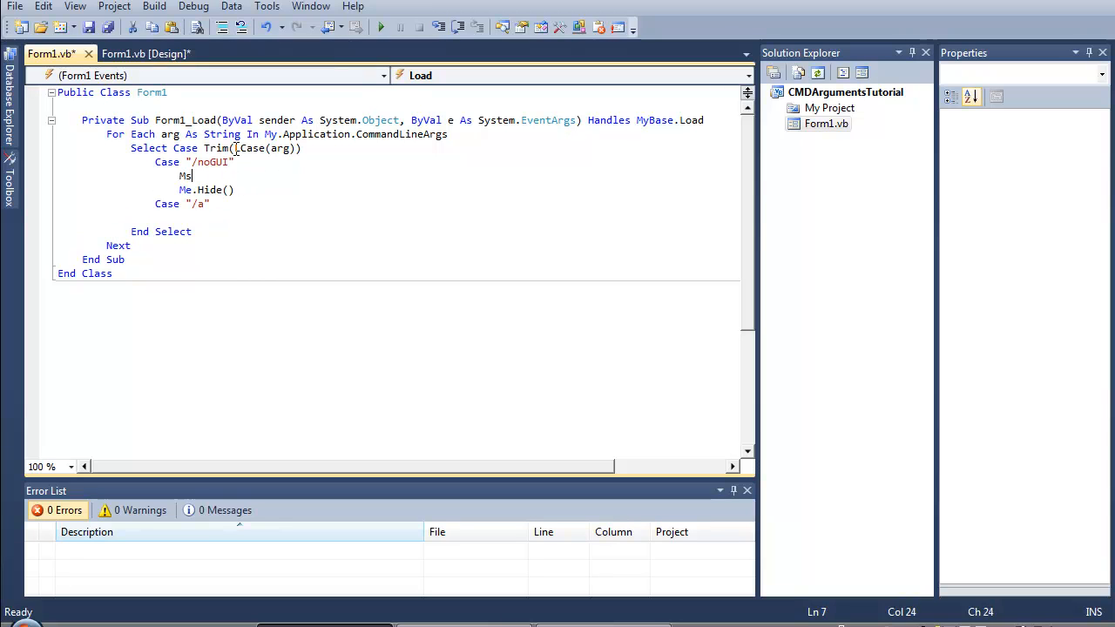
{"action": "type", "text": "gBox("}
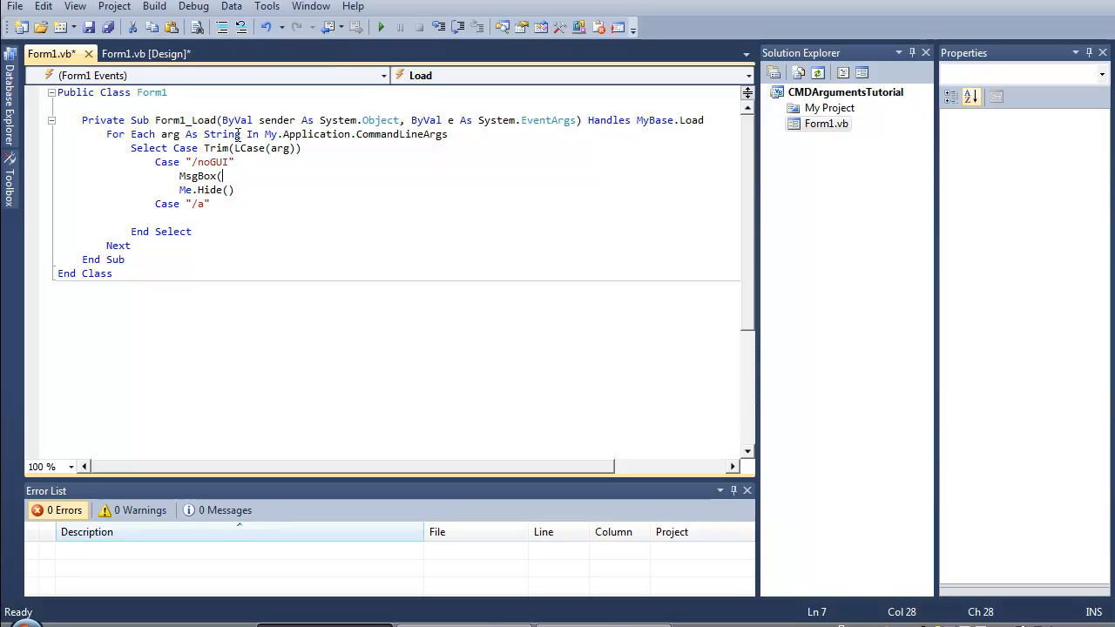
{"action": "type", "text": "\"the program will hide"}
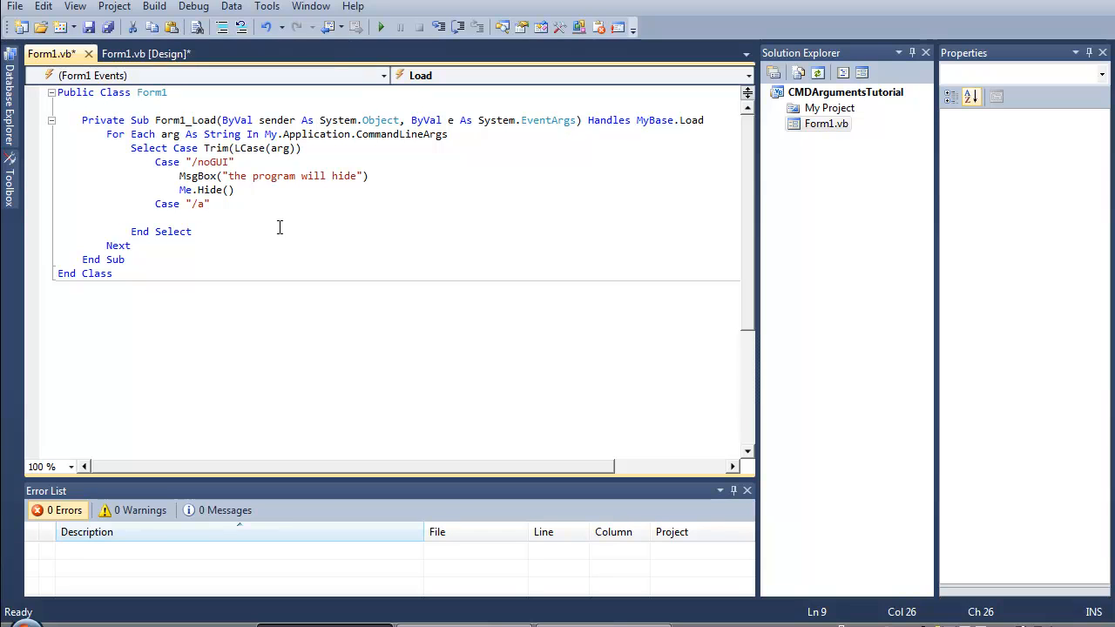
{"action": "type", "text": "M"}
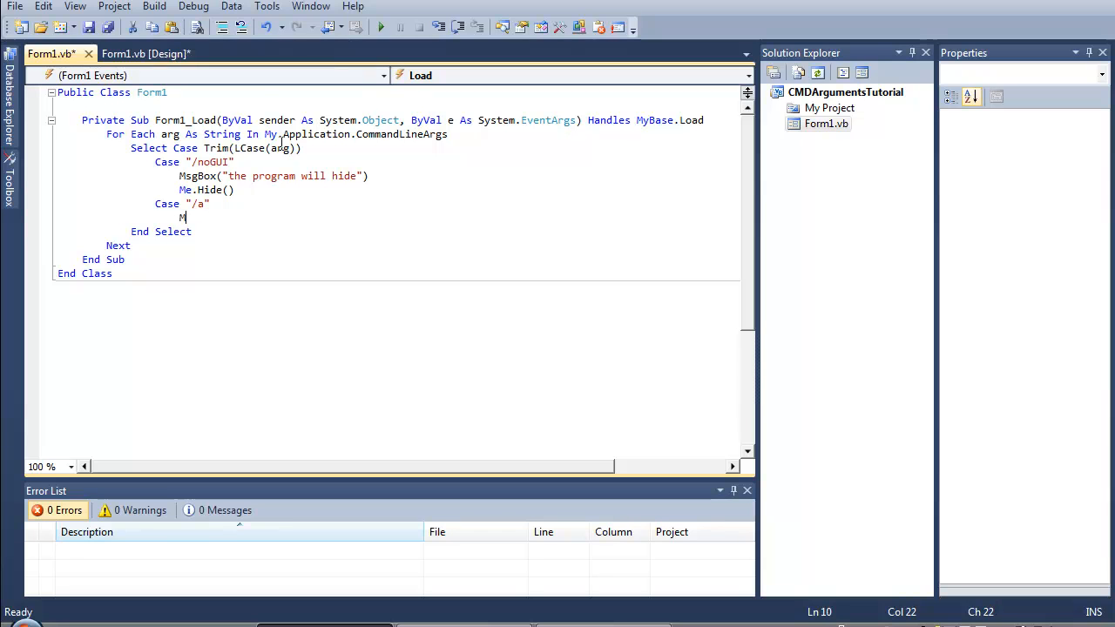
{"action": "type", "text": "sgBox("}
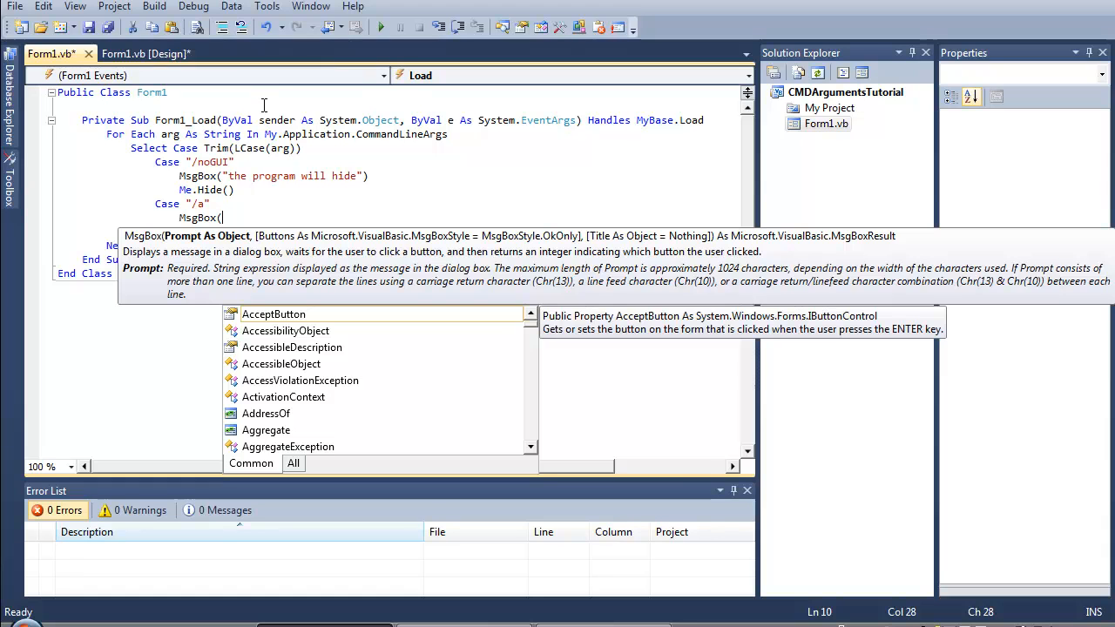
{"action": "type", "text": "\""}
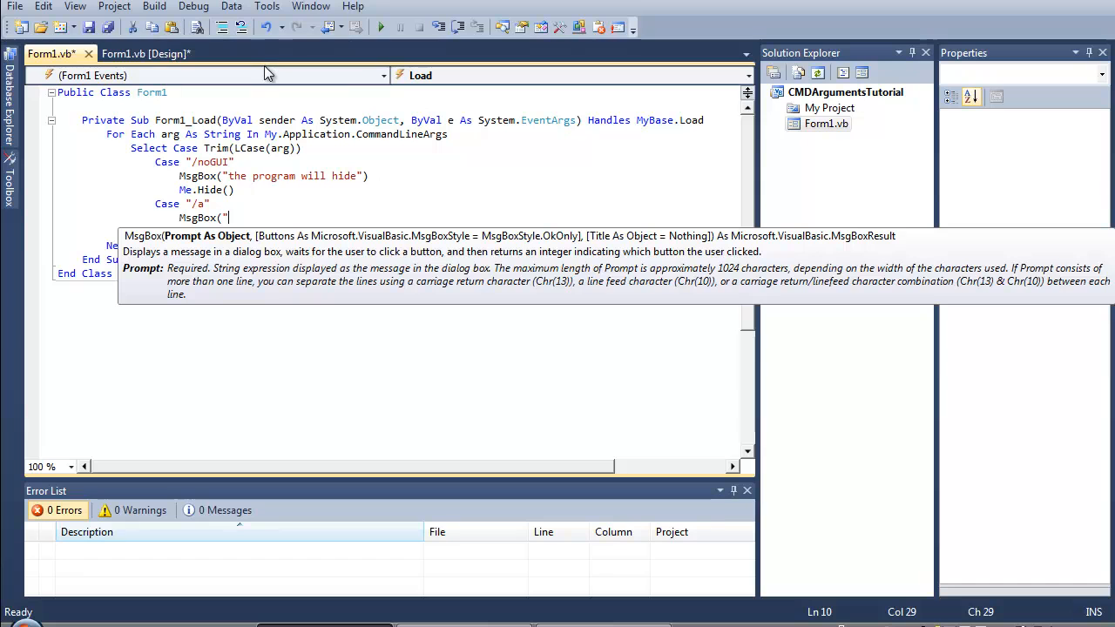
- Complete it as MsgBox("Created by balladerl", MsgBoxStyle.OkOnly, "About")
{"action": "type", "text": "C"}
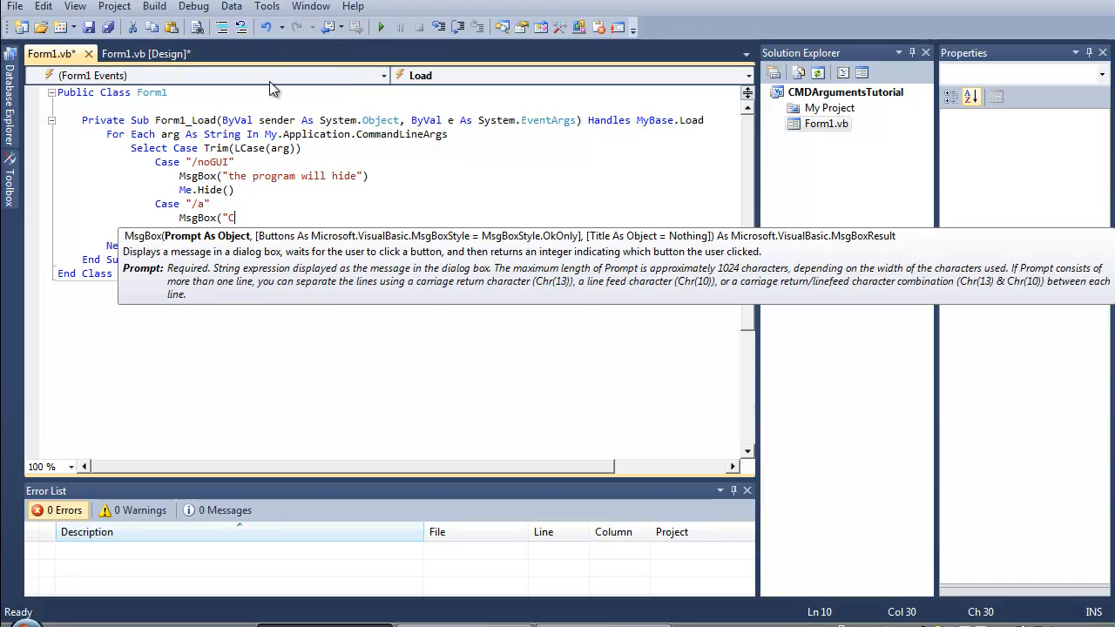
{"action": "type", "text": "reated"}
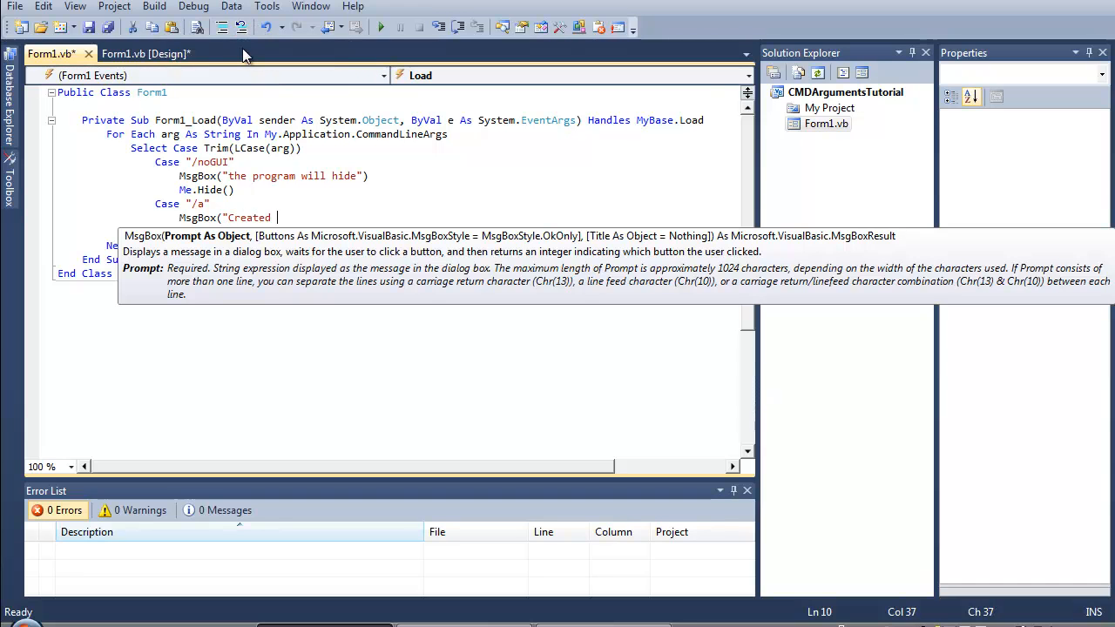
{"action": "type", "text": "by ballader1\""}
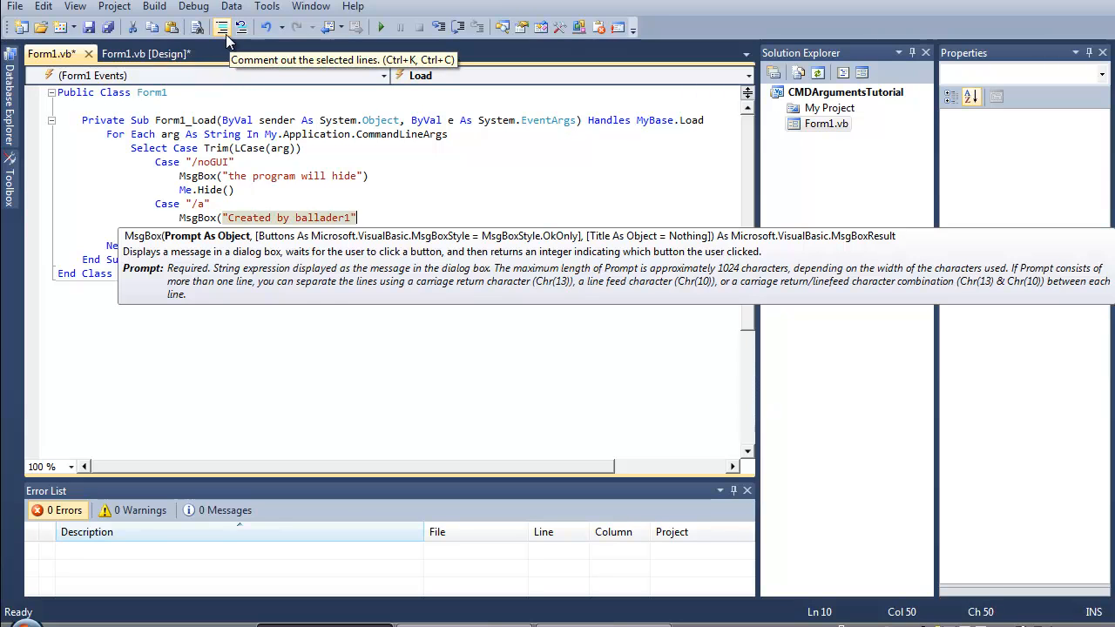
{"action": "type", "text": ","}
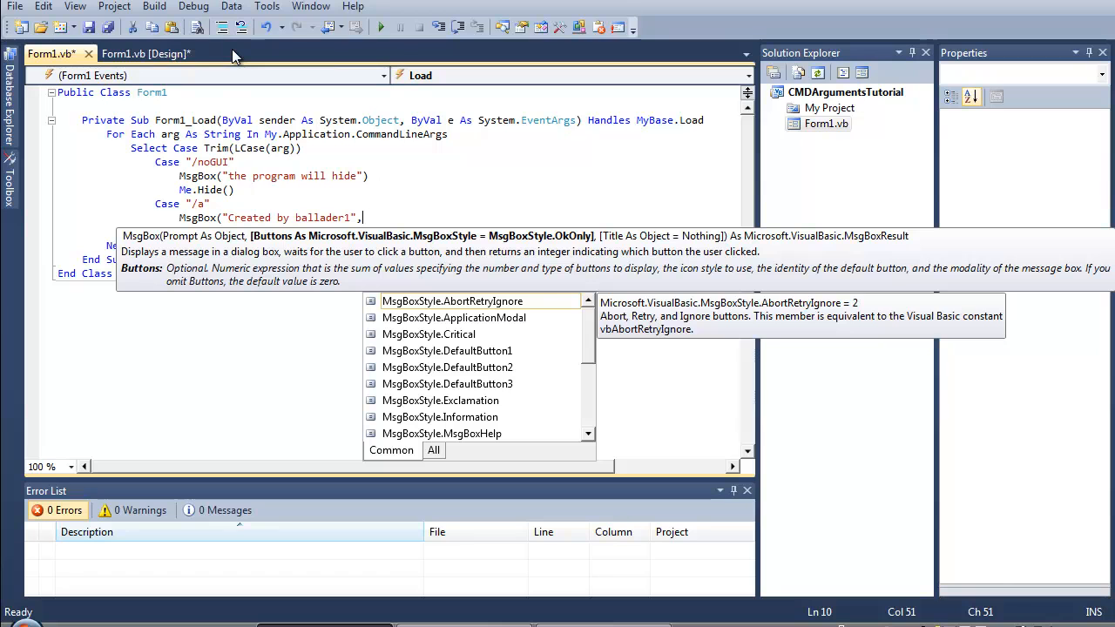
{"action": "type", "text": "msgboxst"}
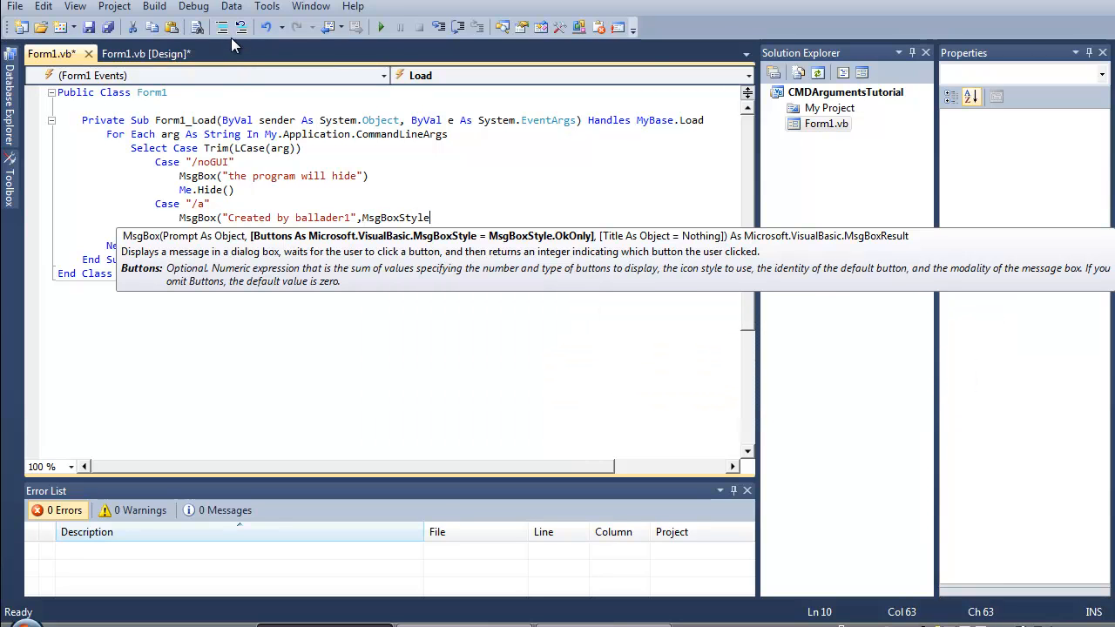
{"action": "type", "text": ".OK"}
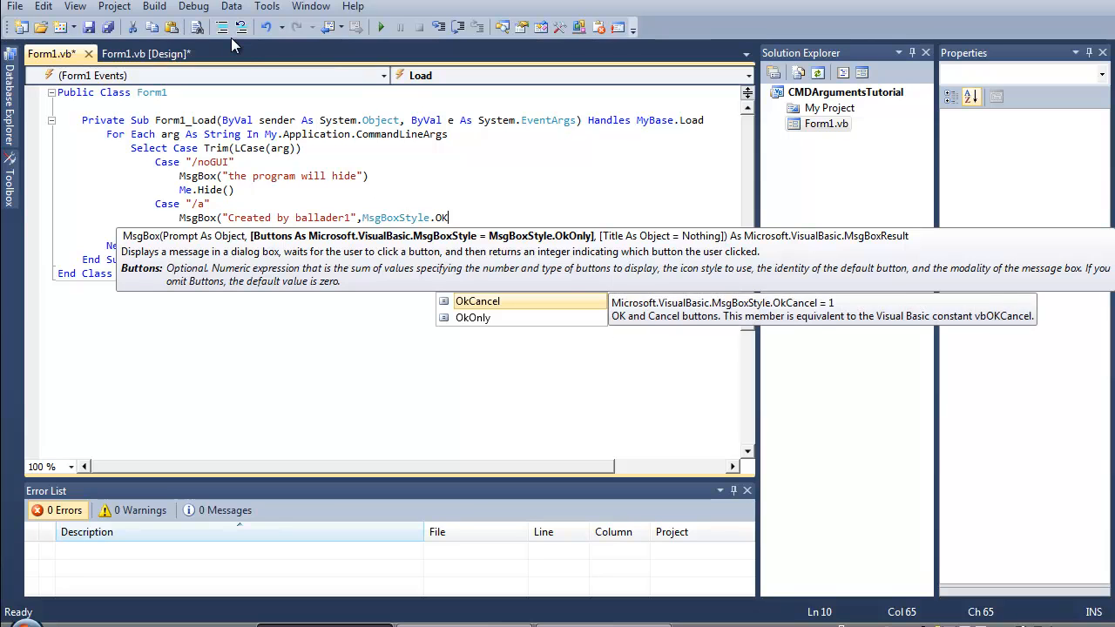
{"action": "type", "text": "nly"}
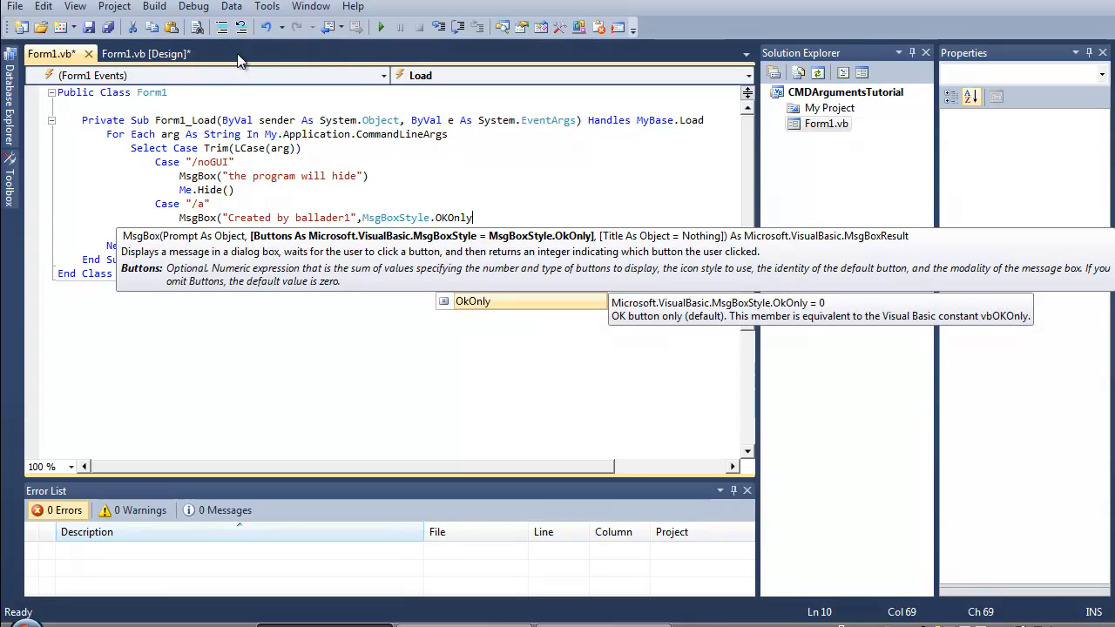
{"action": "type", "text": ","}
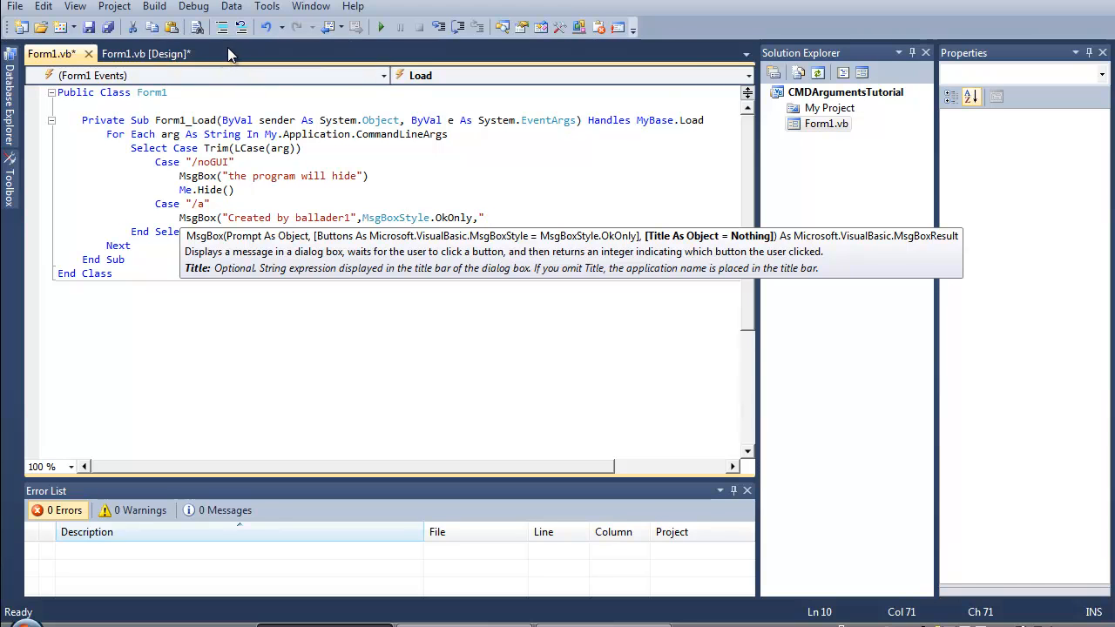
{"action": "type", "text": "\"About\")"}
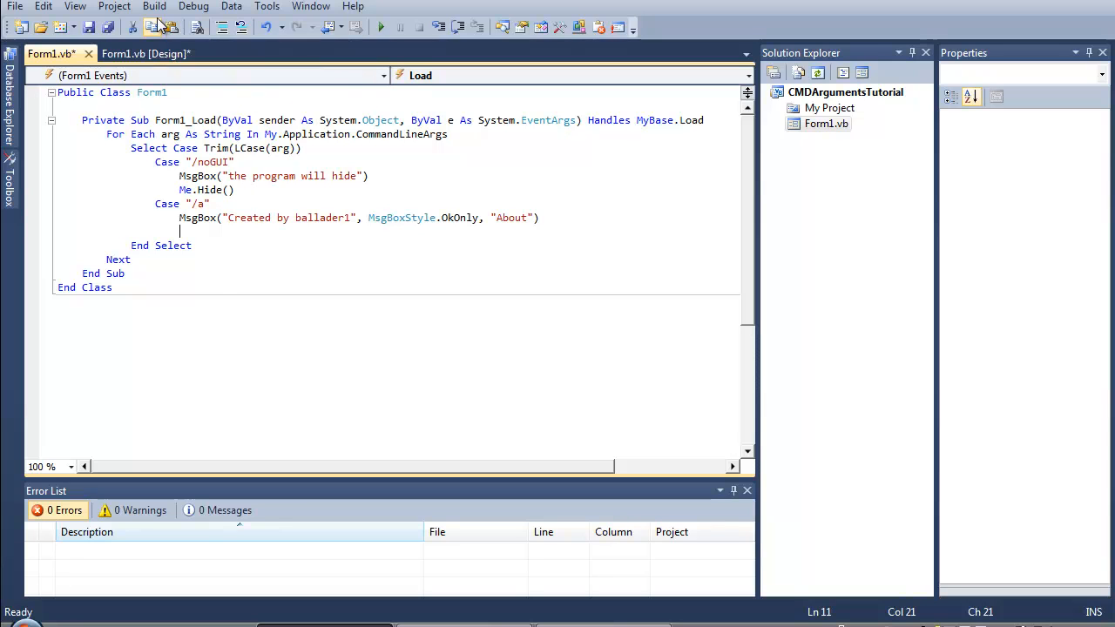
- Save, confirm /a shows the About credit message, and close the test form
{"action": "left_click", "coordinate": [154, 6]}
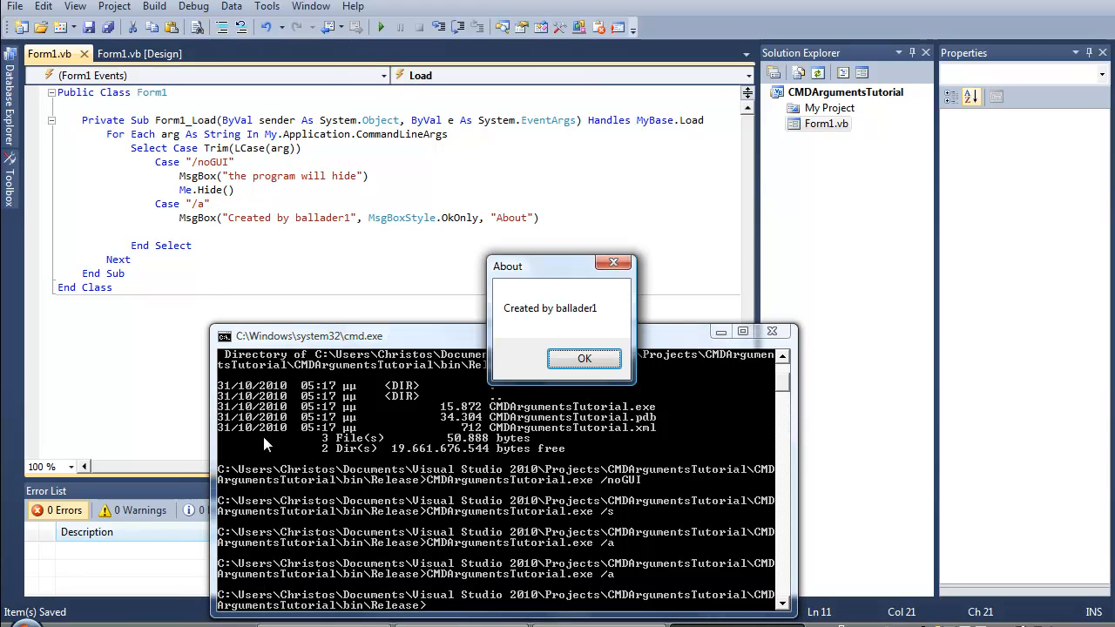
{"action": "mouse_move", "coordinate": [607, 387]}
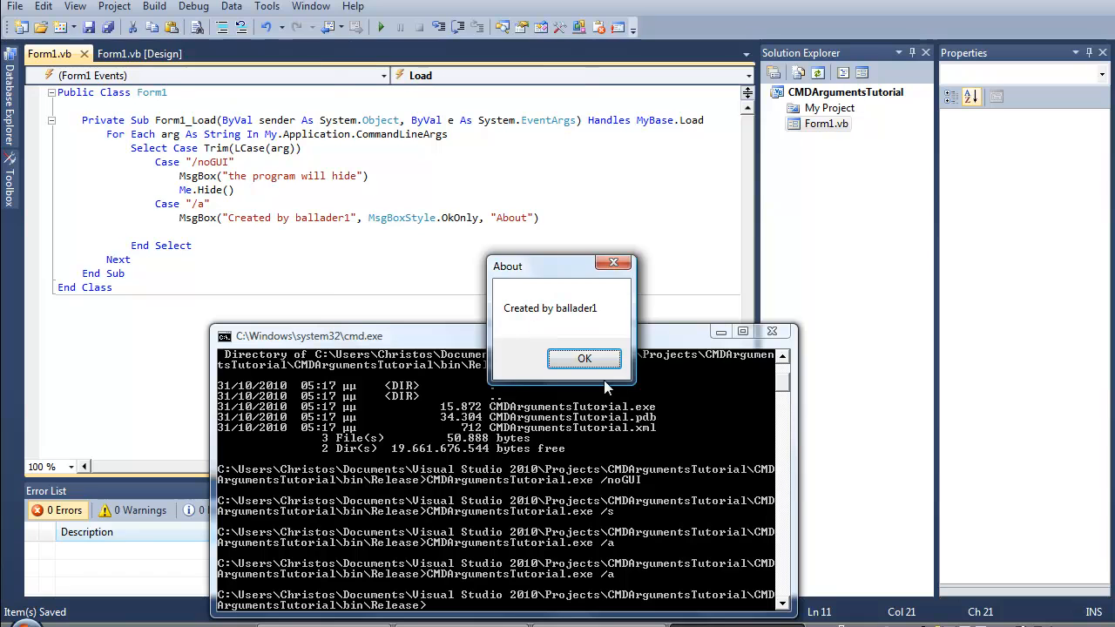
{"action": "left_click", "coordinate": [585, 359]}
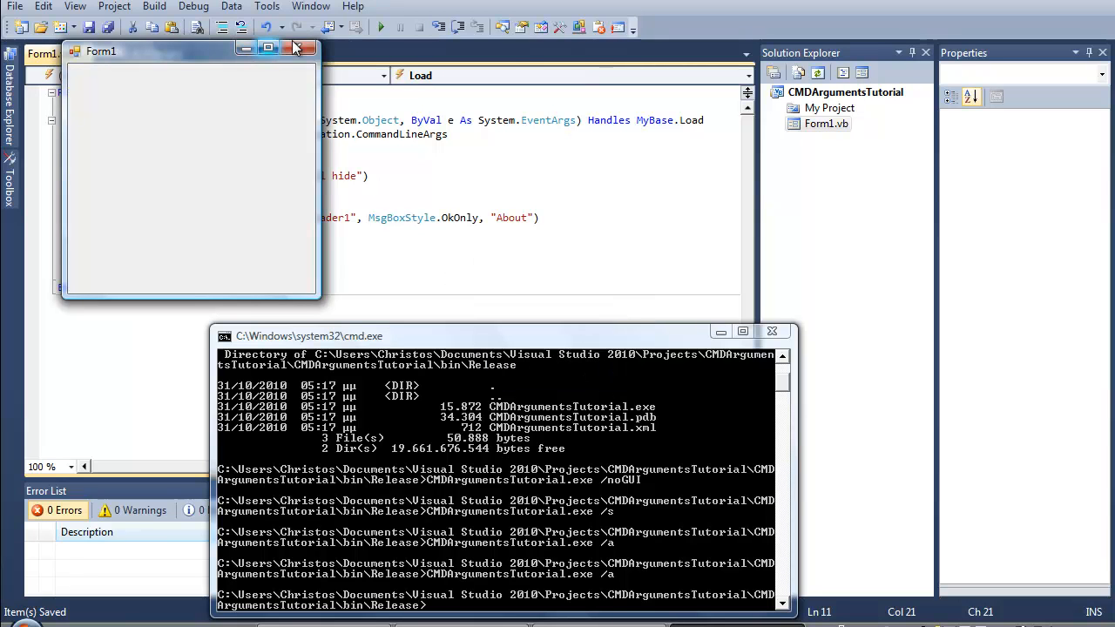
{"action": "left_click", "coordinate": [311, 48]}
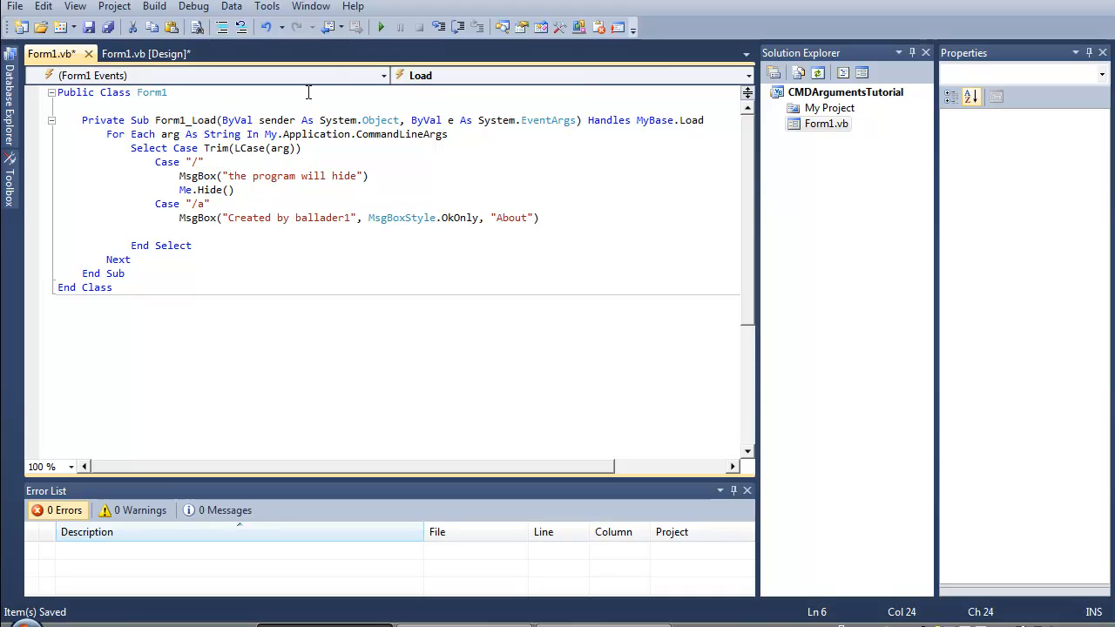
- Make the Case label "/no", test the hide message from cmd, and select Me.Hide()
{"action": "type", "text": "no"}
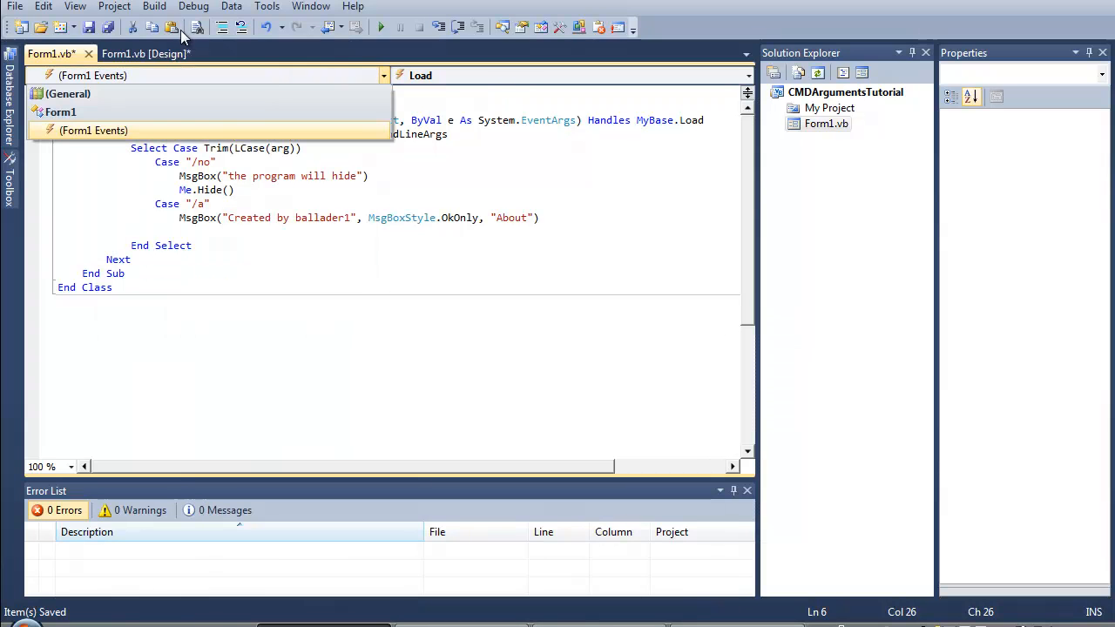
{"action": "left_click", "coordinate": [380, 27]}
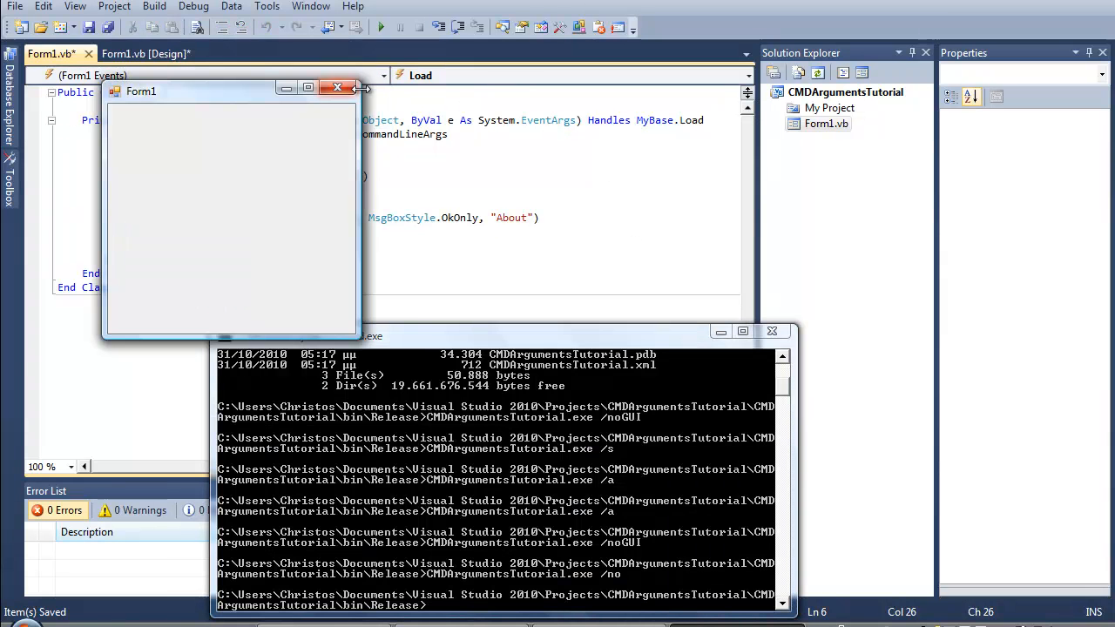
{"action": "left_click", "coordinate": [337, 87]}
{"action": "type", "text": "CMDArgumentsTutorial.exe /no"}
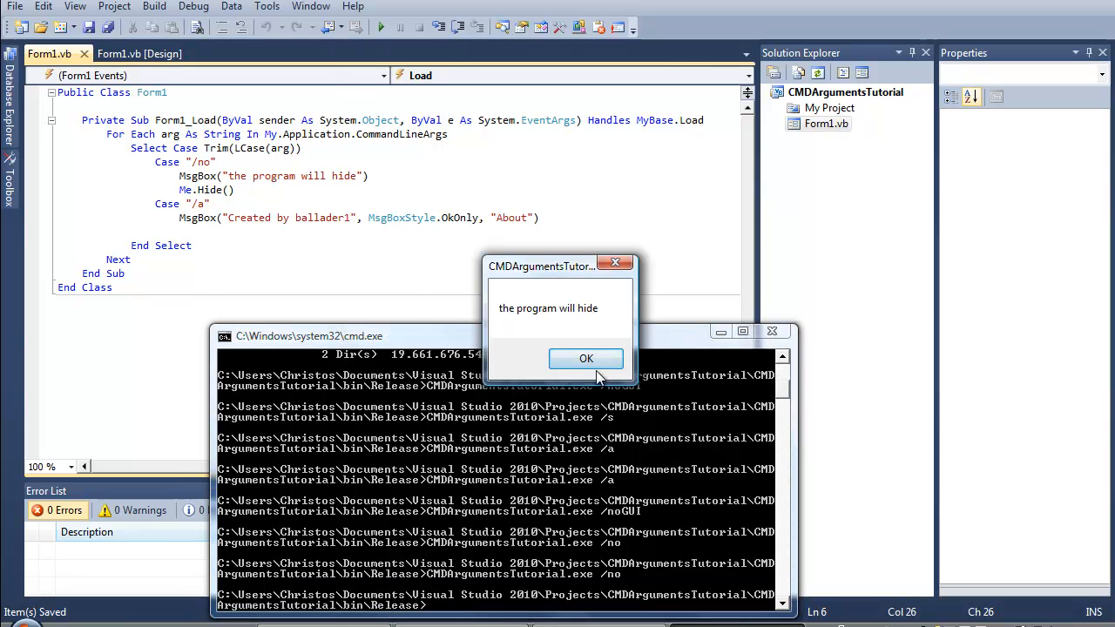
{"action": "left_click", "coordinate": [585, 358]}
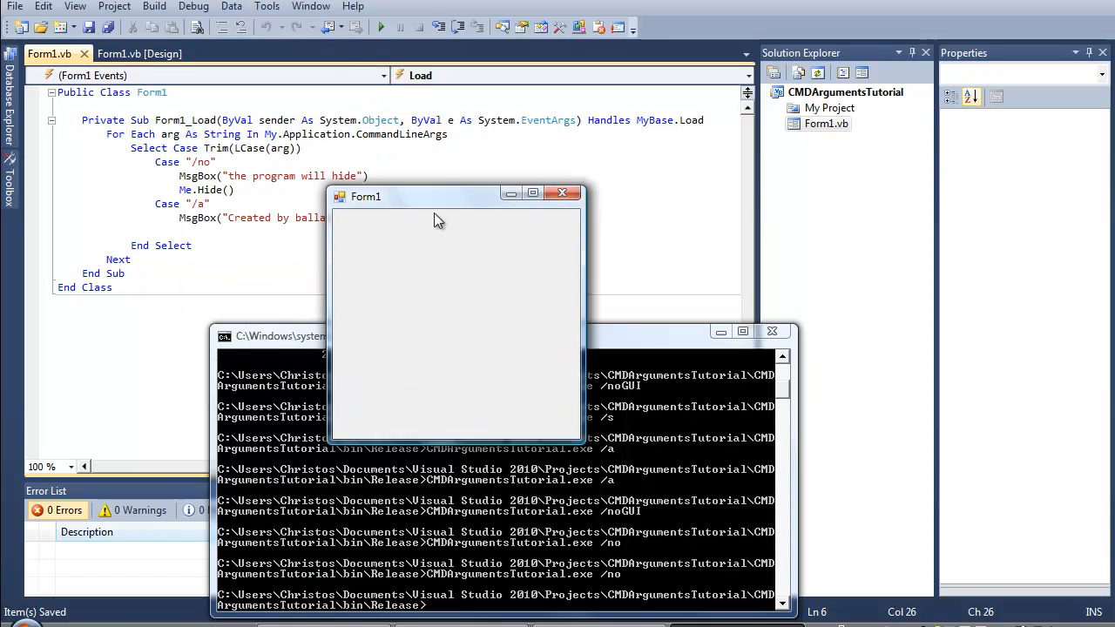
{"action": "left_click_drag", "start_coordinate": [436, 196], "coordinate": [449, 207]}
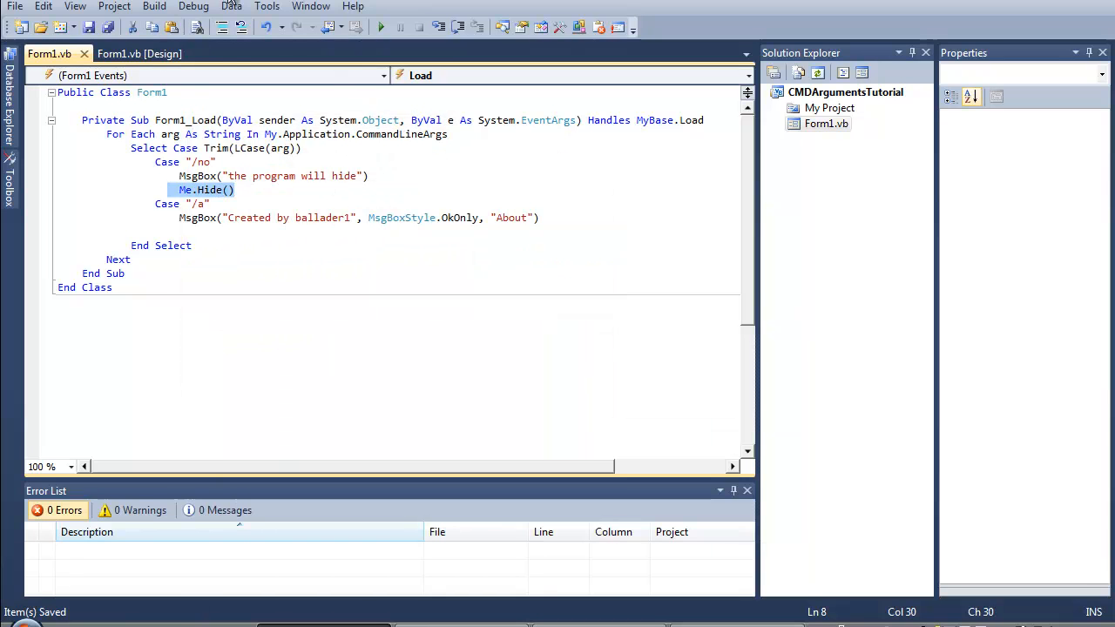
- Add a new Case after /a with a draft MsgBox thanking the user
{"action": "left_click", "coordinate": [236, 190]}
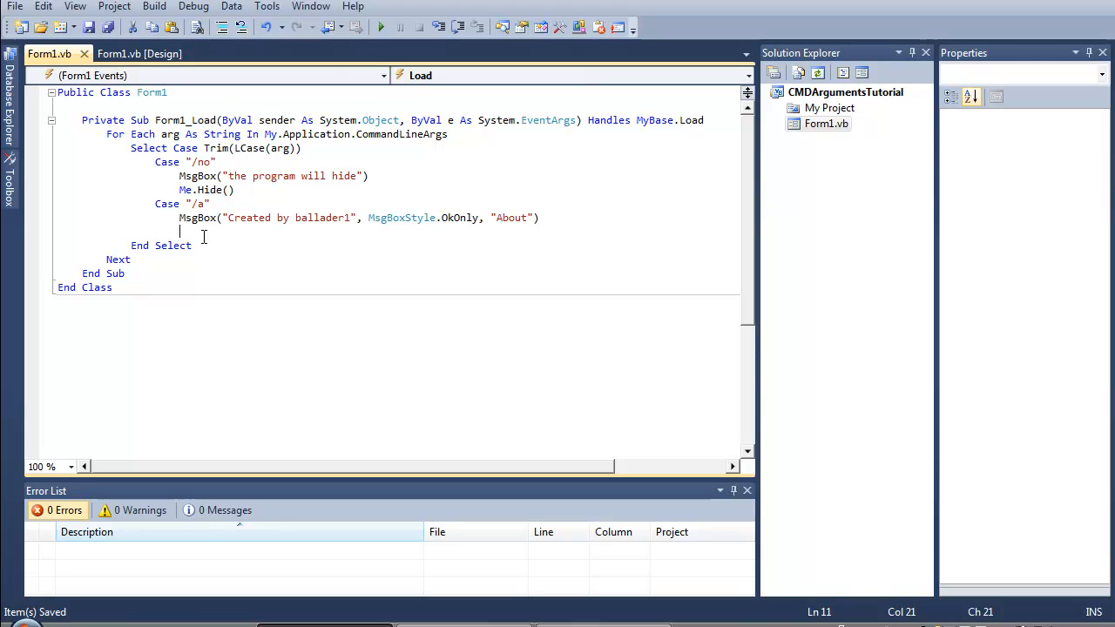
{"action": "type", "text": "Case \"/s"}
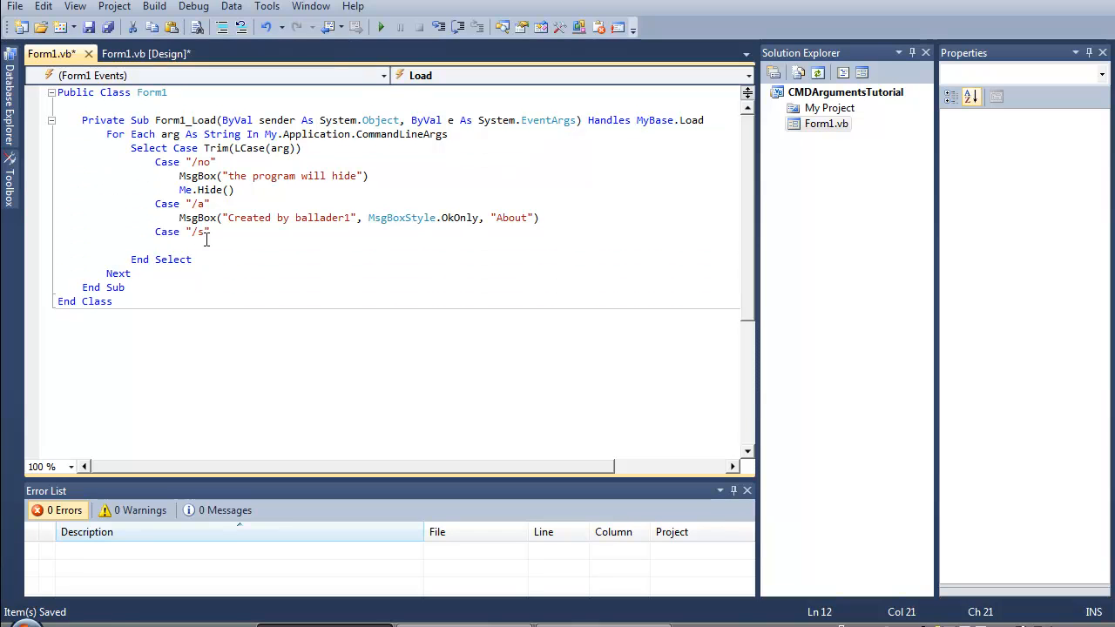
{"action": "type", "text": "Msg"}
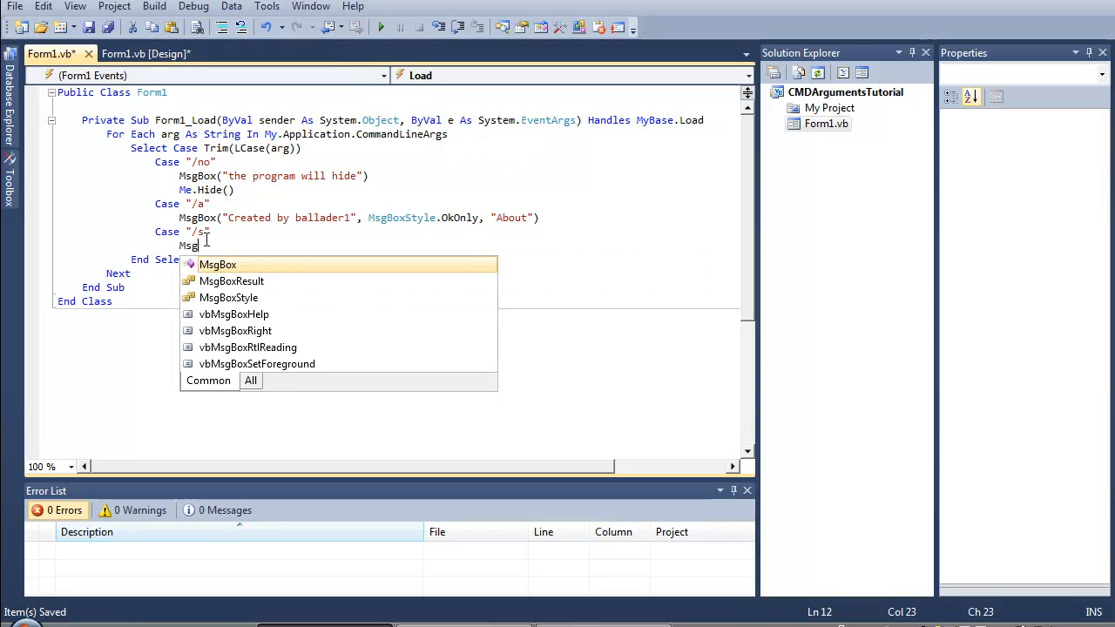
{"action": "type", "text": "("}
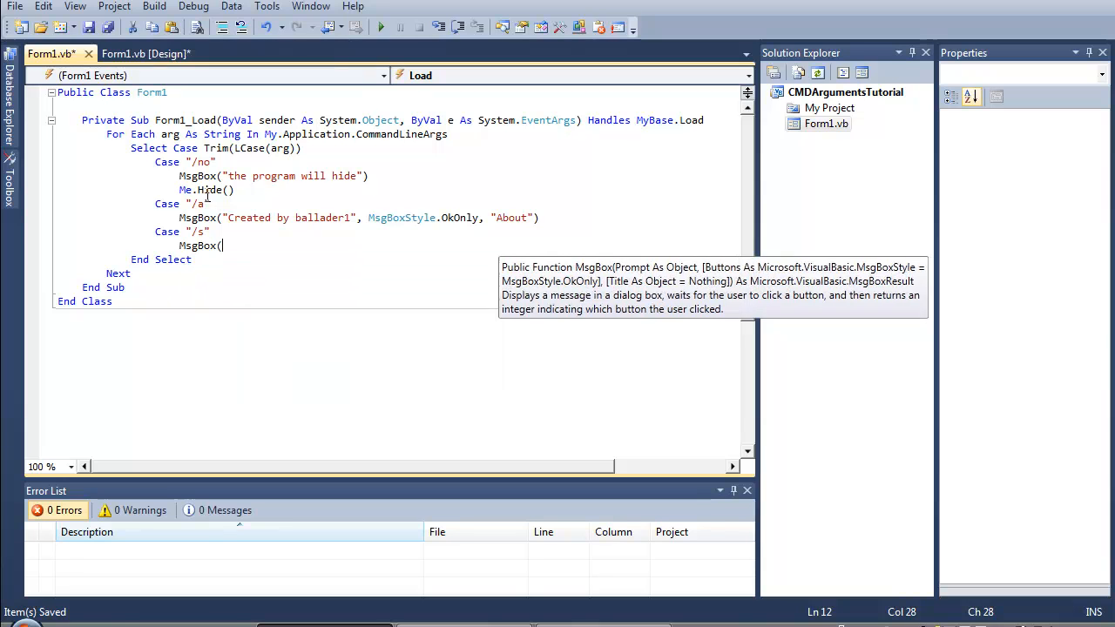
{"action": "type", "text": "\""}
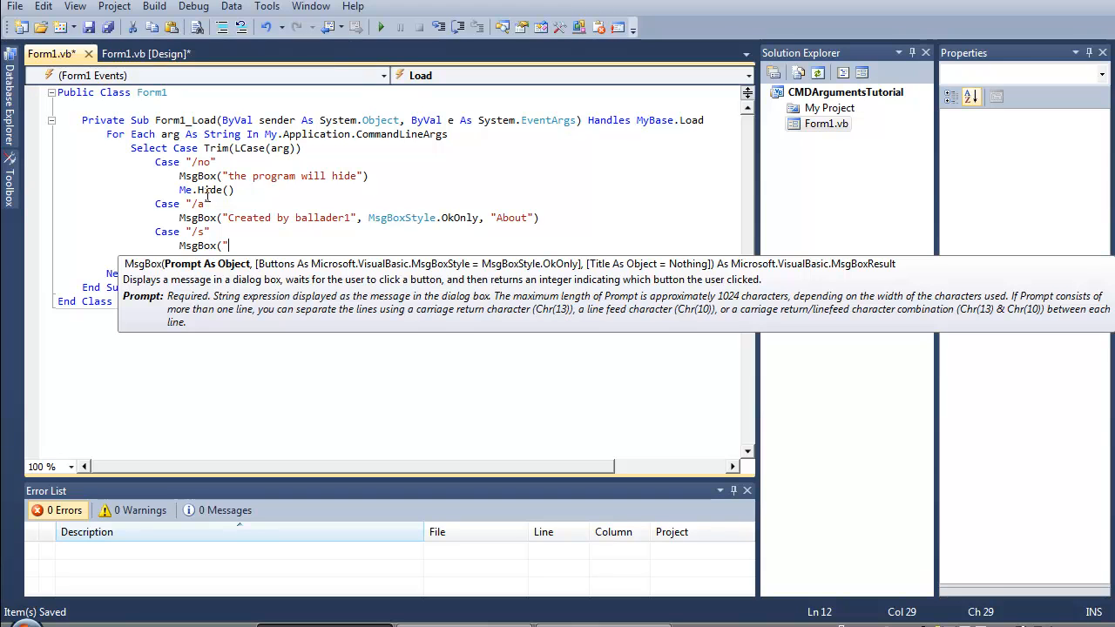
{"action": "type", "text": "Thanks for"}
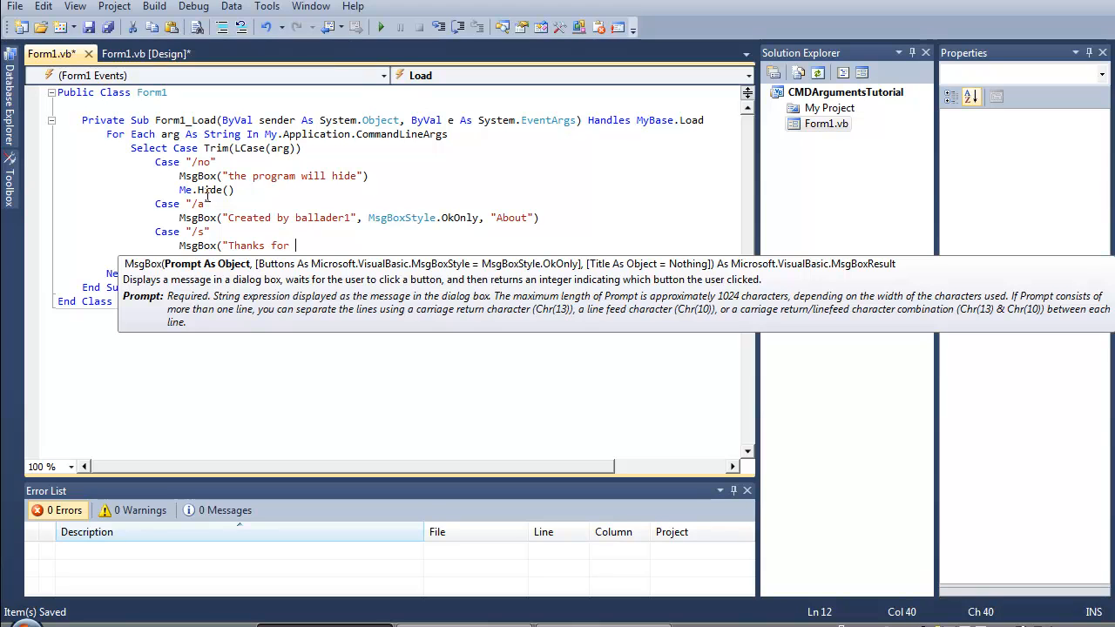
{"action": "type", "text": "opening the"}
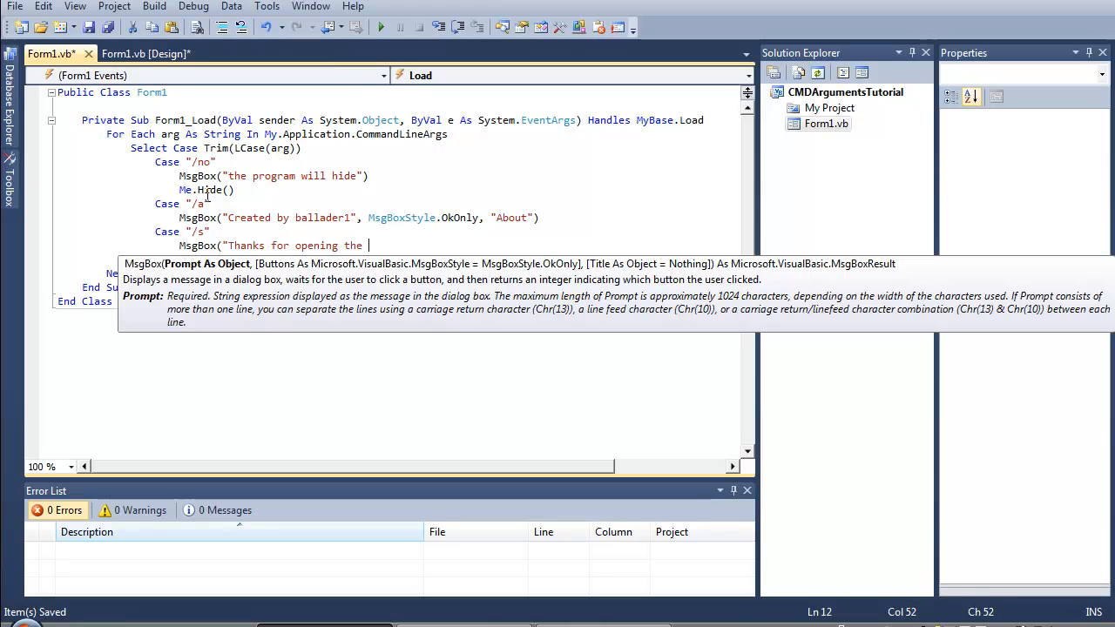
{"action": "type", "text": "program"}
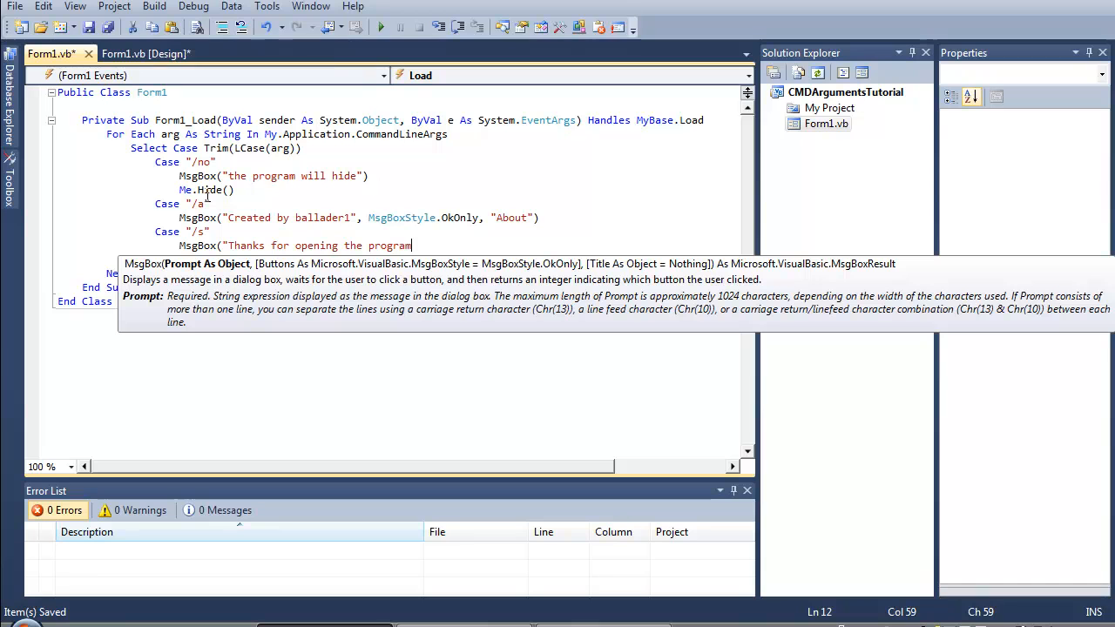
{"action": "type", "text": "in Learning"}
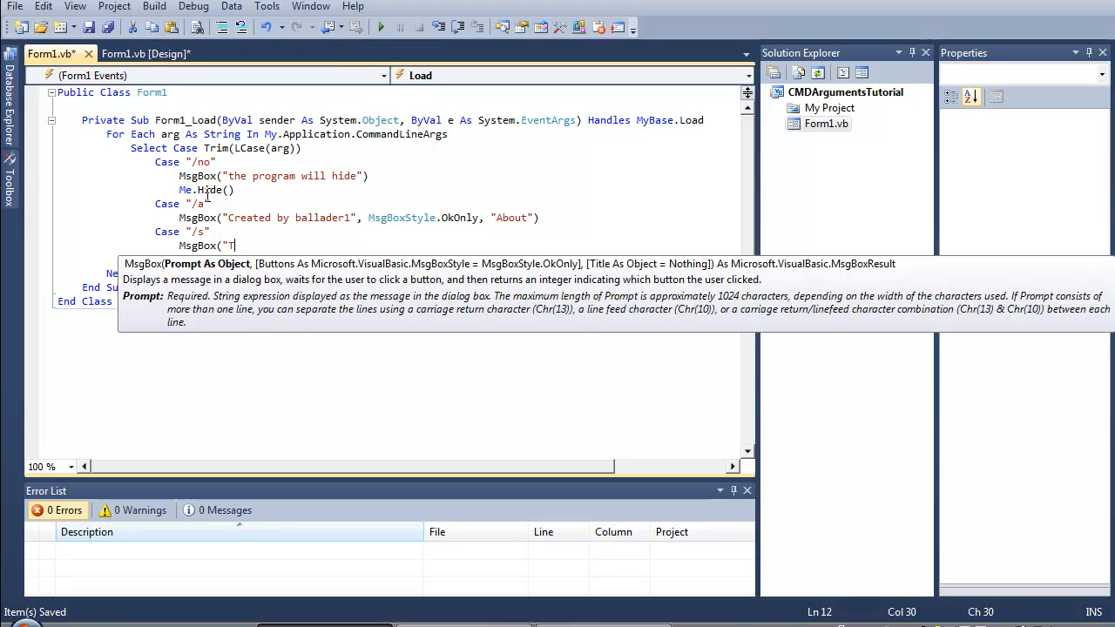
- Replace the draft with "What do you think shall I put for /s ?"
{"action": "key", "text": "Backspace"}
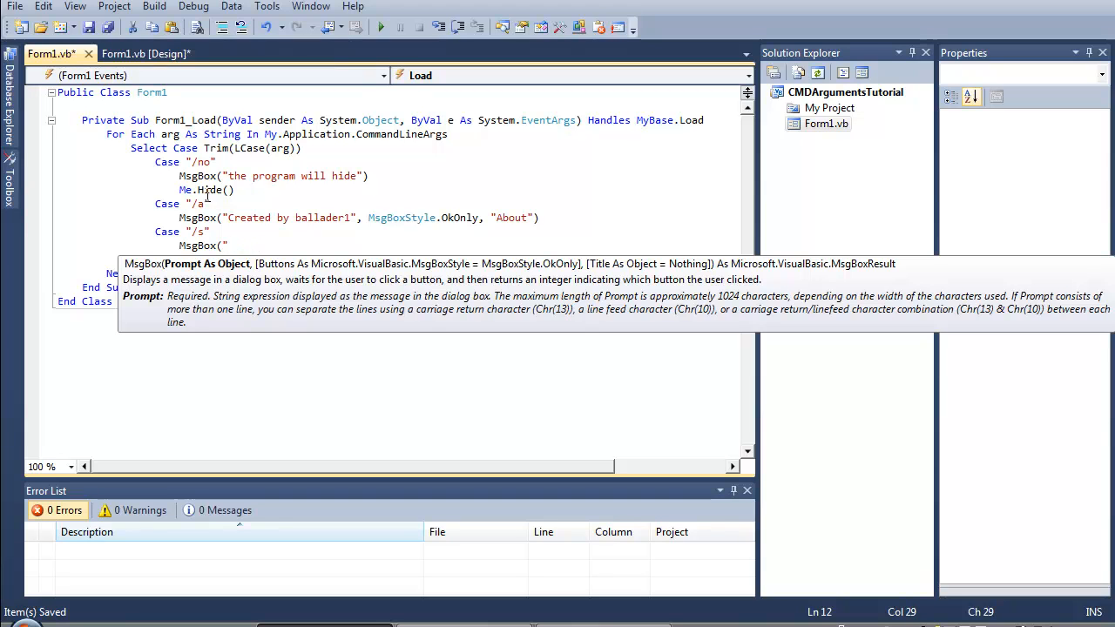
{"action": "type", "text": "Tou"}
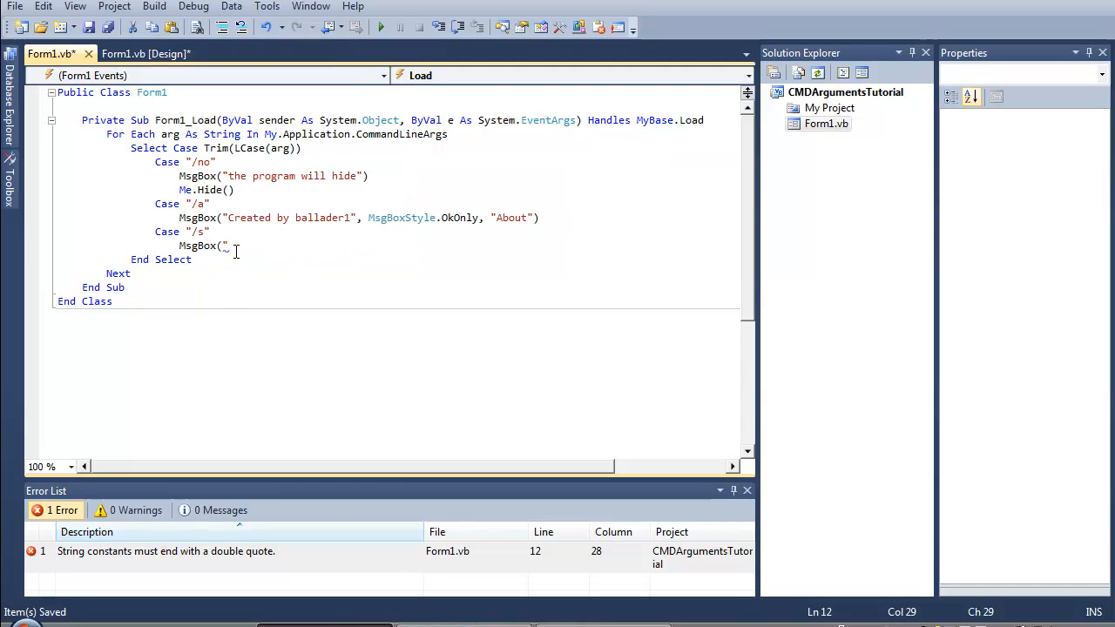
{"action": "type", "text": "What do you thin"}
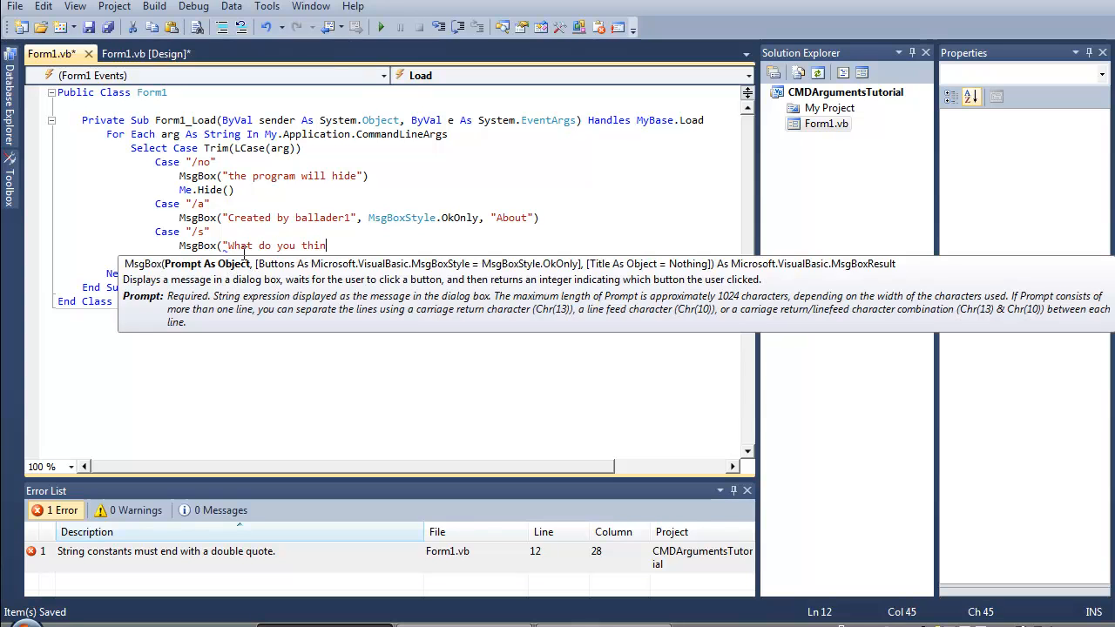
{"action": "type", "text": "k shall I put"}
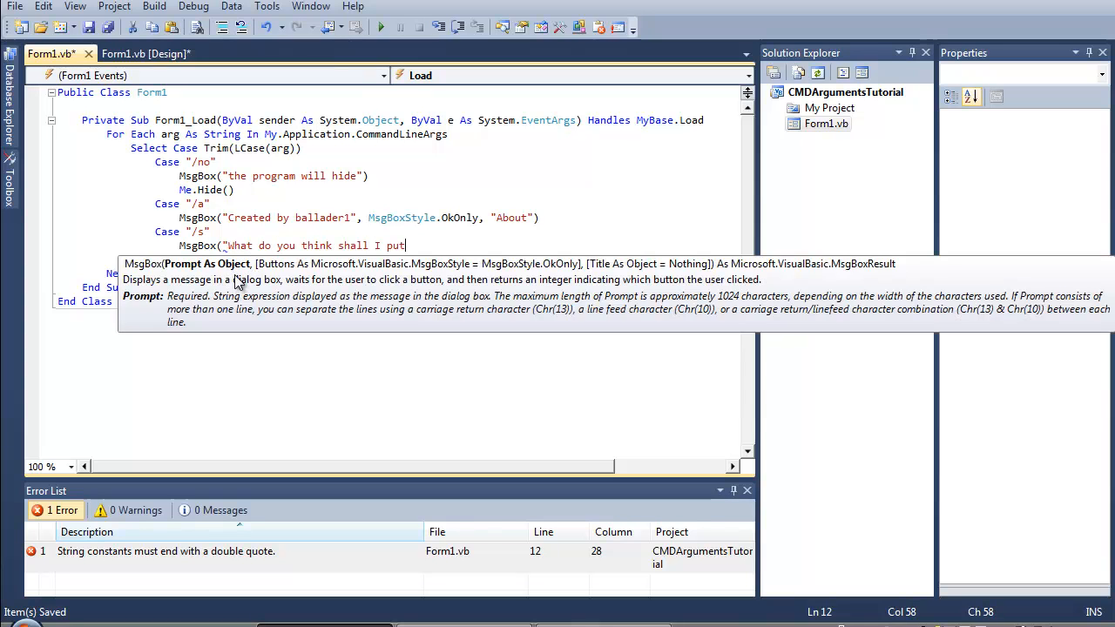
{"action": "type", "text": "for /s ?\")"}
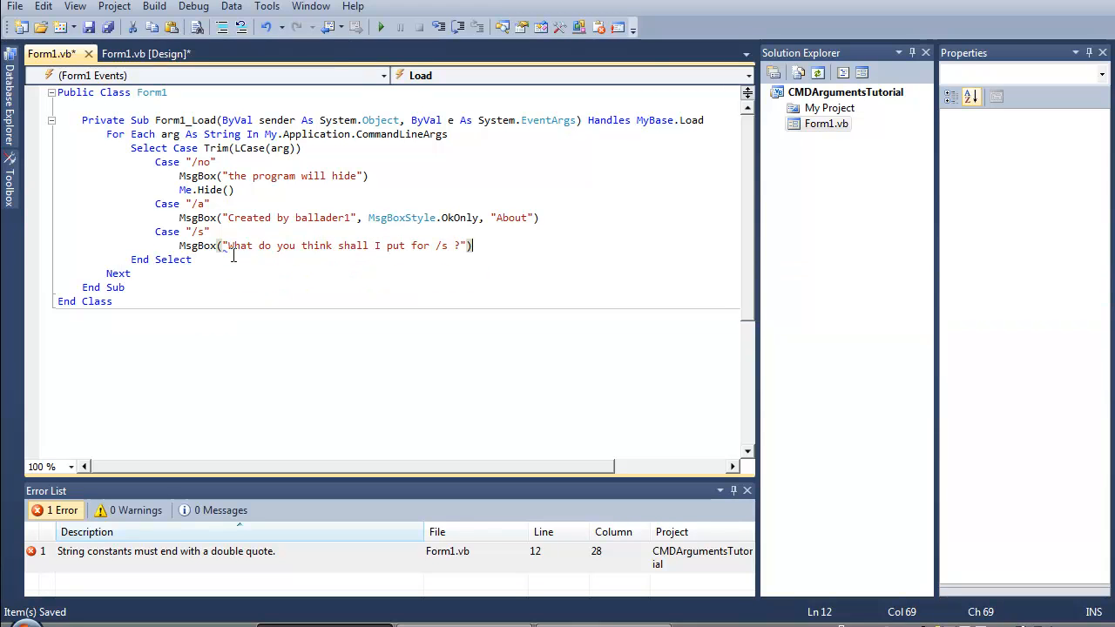
{"action": "left_click", "coordinate": [394, 245]}
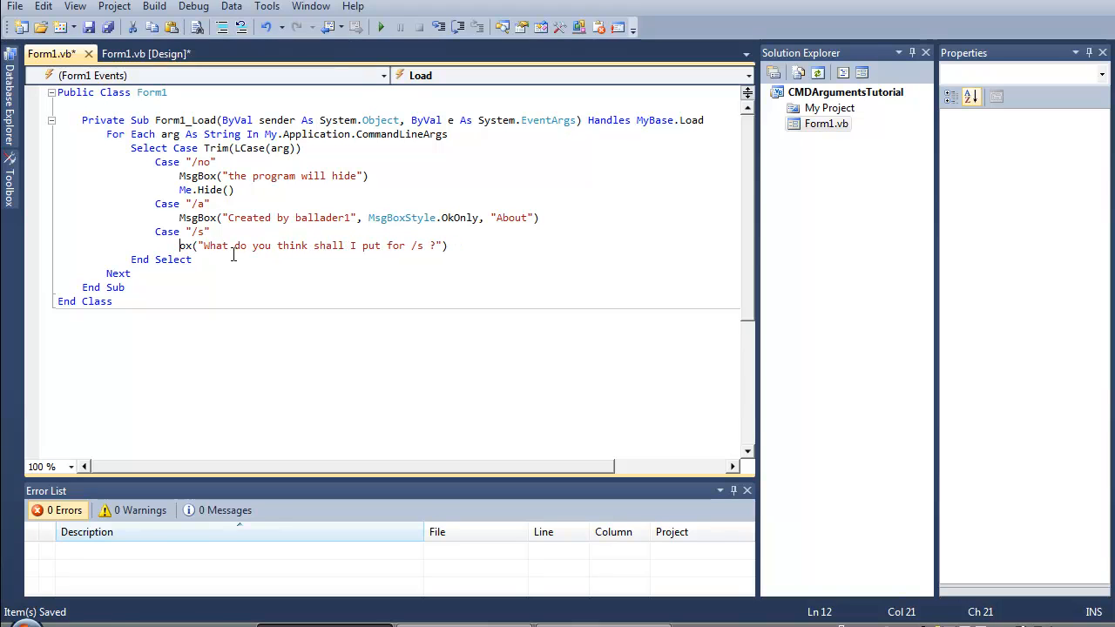
- Change the /s call from MsgBox to InputBox and start a new line
{"action": "type", "text": "Inputbo"}
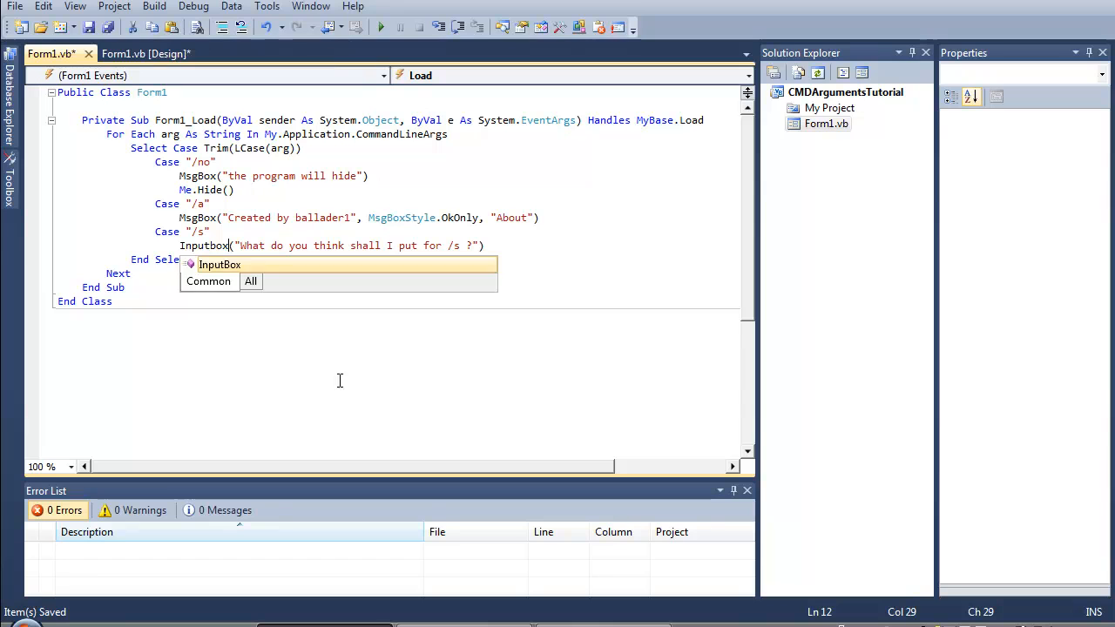
{"action": "left_click", "coordinate": [530, 246]}
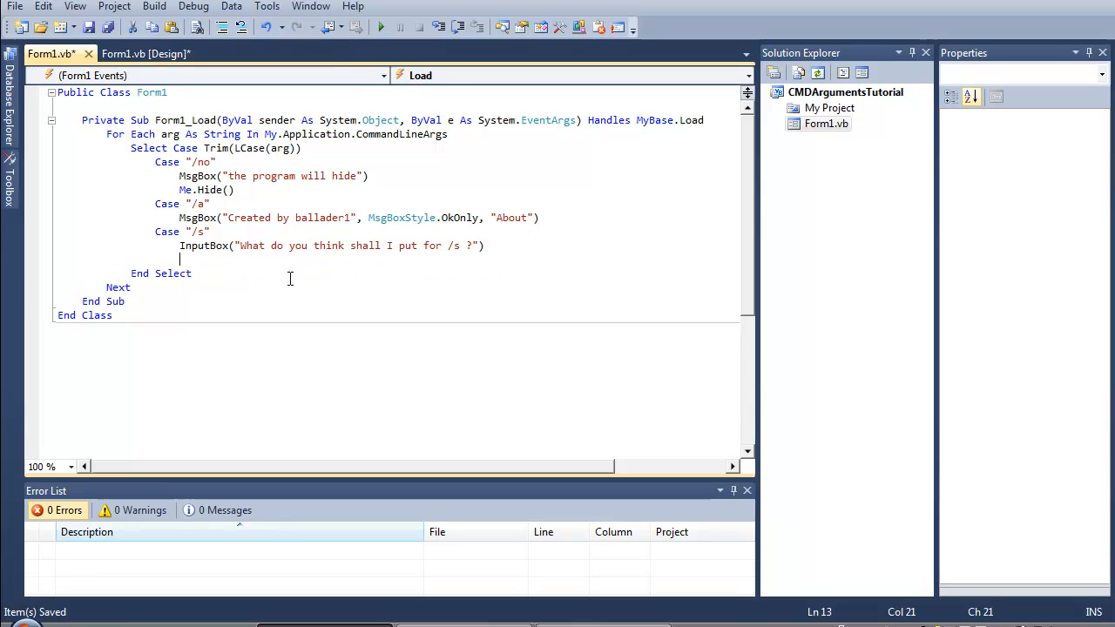
- Add Case Else with MsgBox "Either No Parameter was Entered or the Parameter entered isn't supported..."
{"action": "type", "text": "Case Else"}
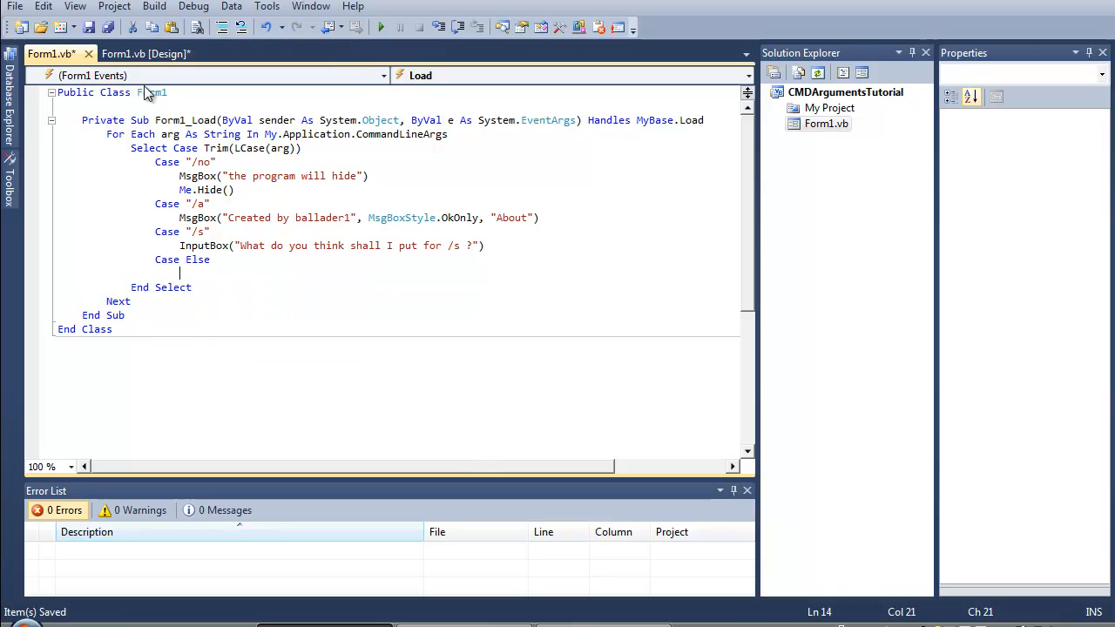
{"action": "type", "text": "Msg"}
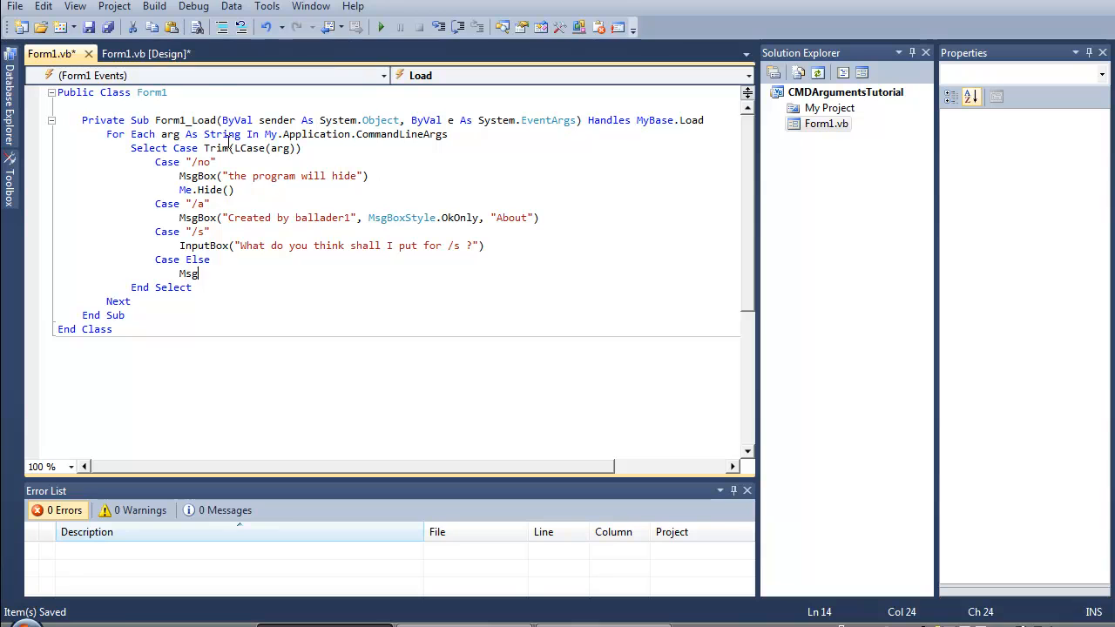
{"action": "type", "text": "box"}
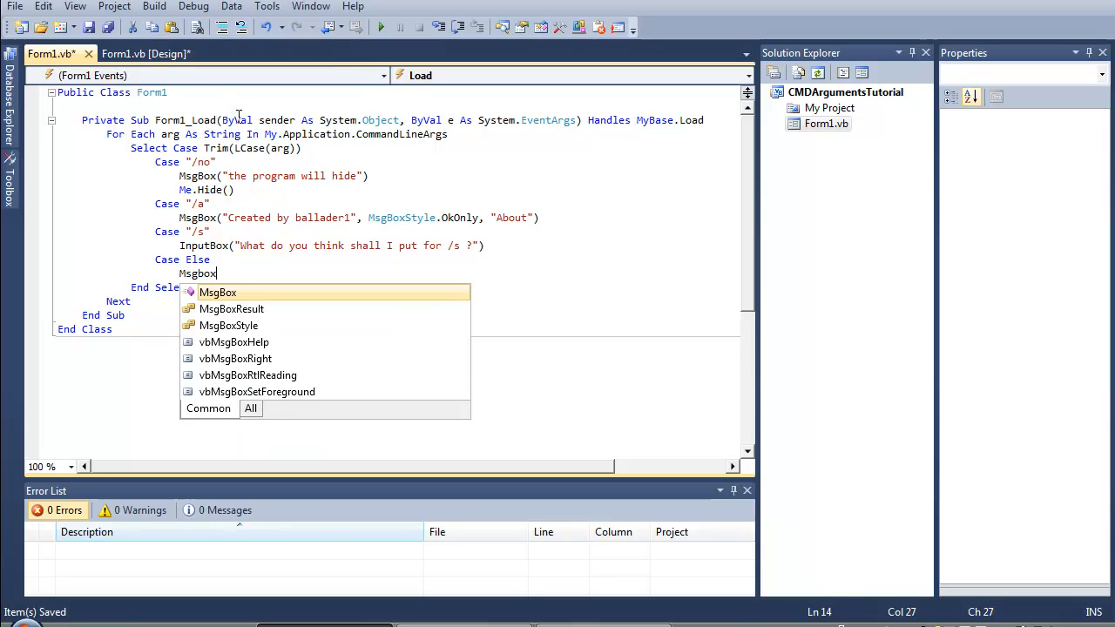
{"action": "type", "text": "(\"Either"}
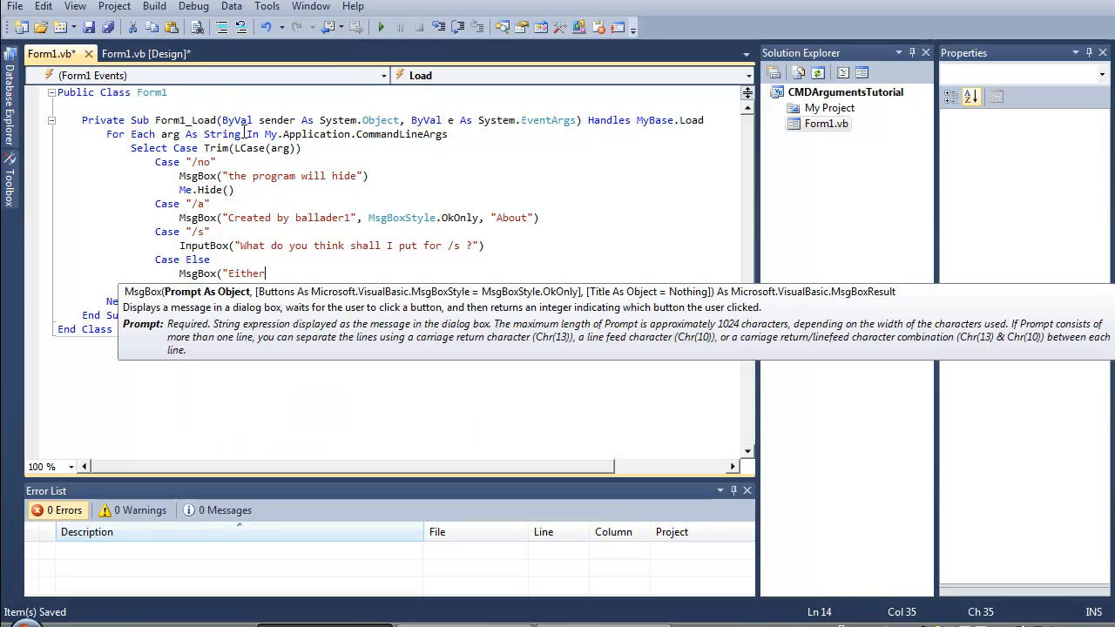
{"action": "type", "text": "No Parameter was Entered or"}
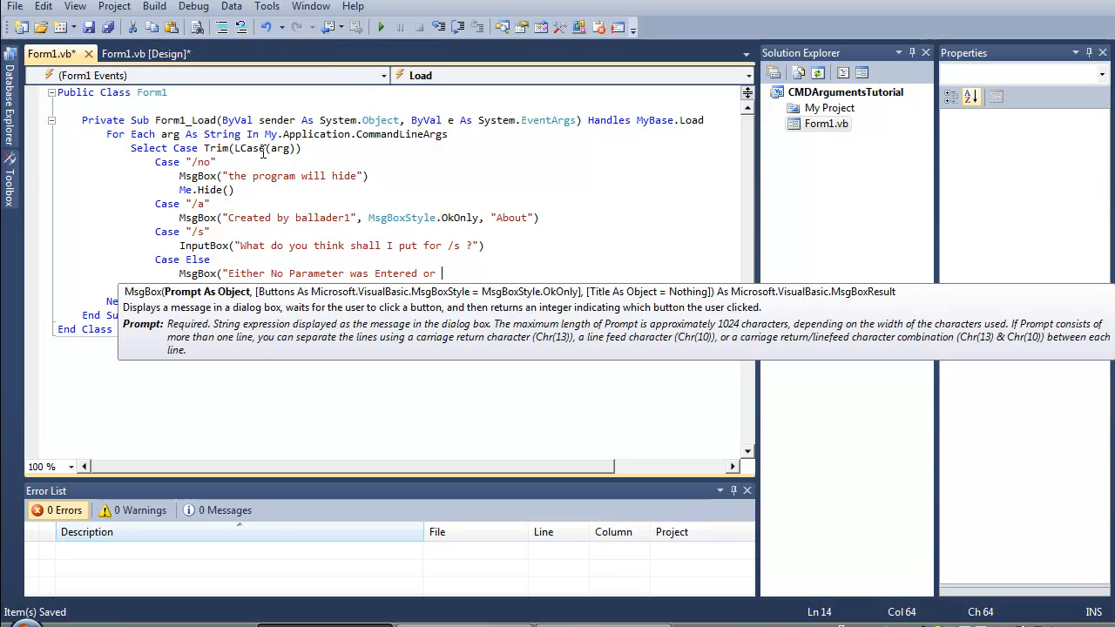
{"action": "type", "text": "the Paramete"}
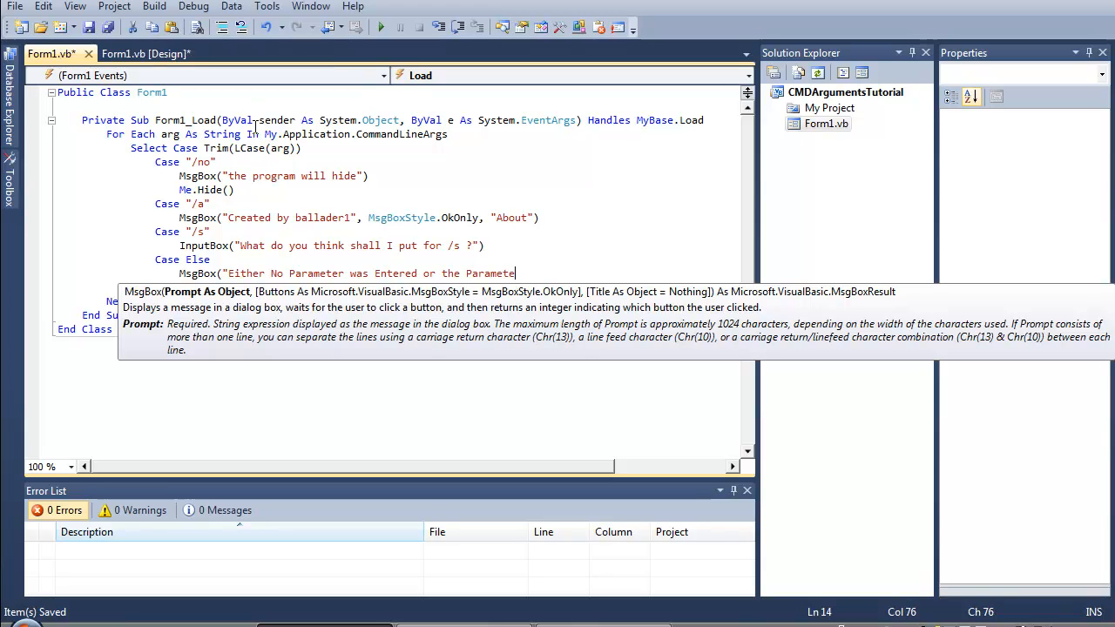
{"action": "type", "text": "ebt"}
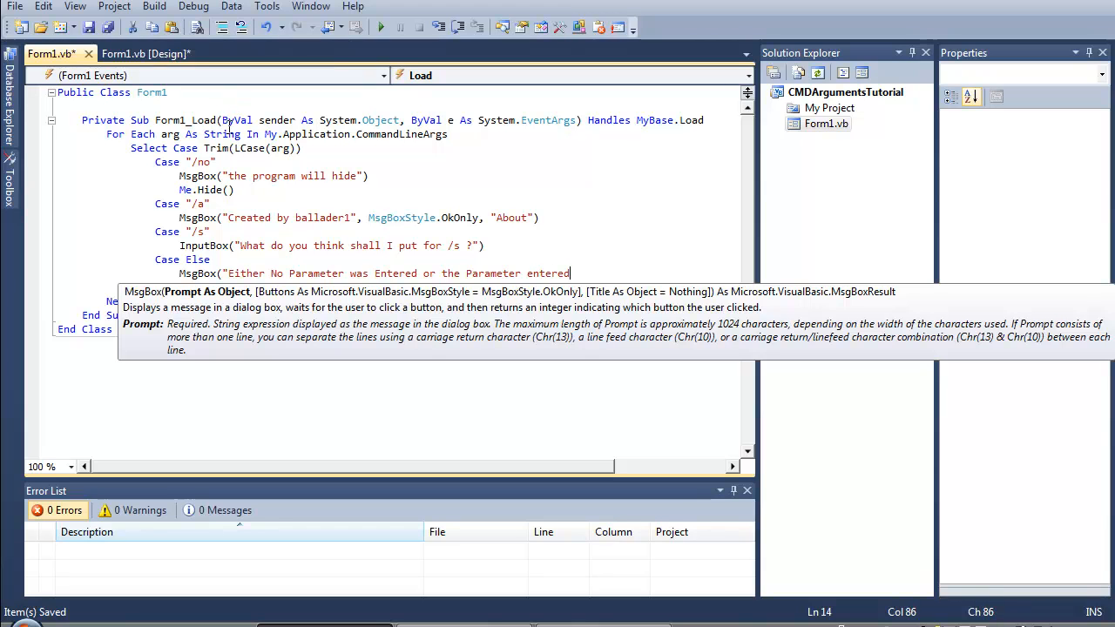
{"action": "type", "text": "isn't supported by th"}
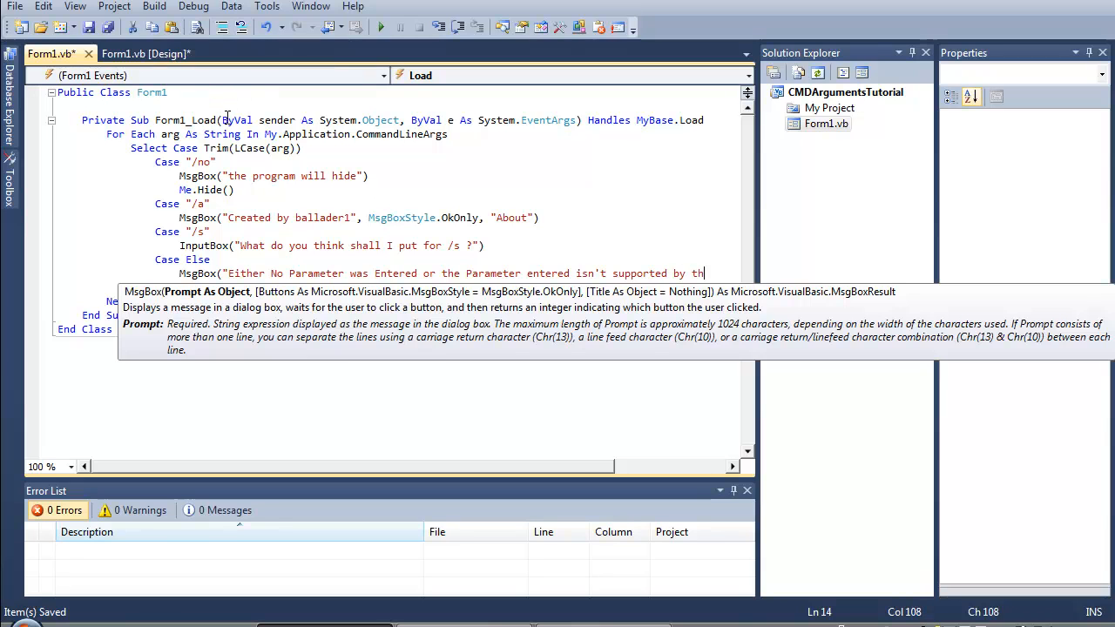
{"action": "type", "text": "application"}
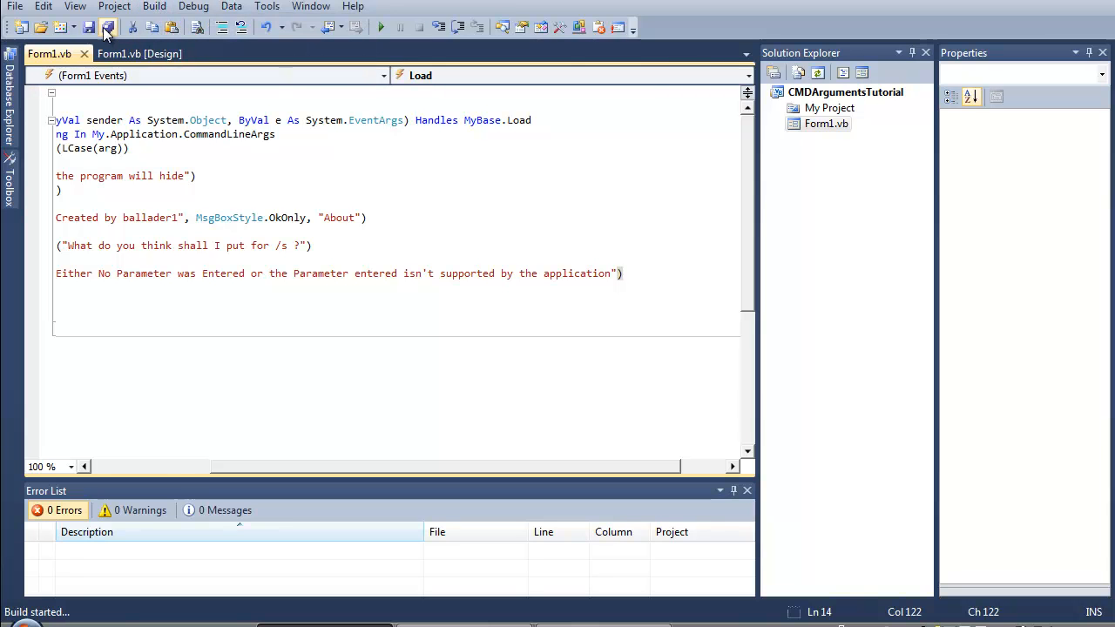
- Run the exe with /s and answer "Nothing" in the input prompt
{"action": "left_click", "coordinate": [107, 27]}
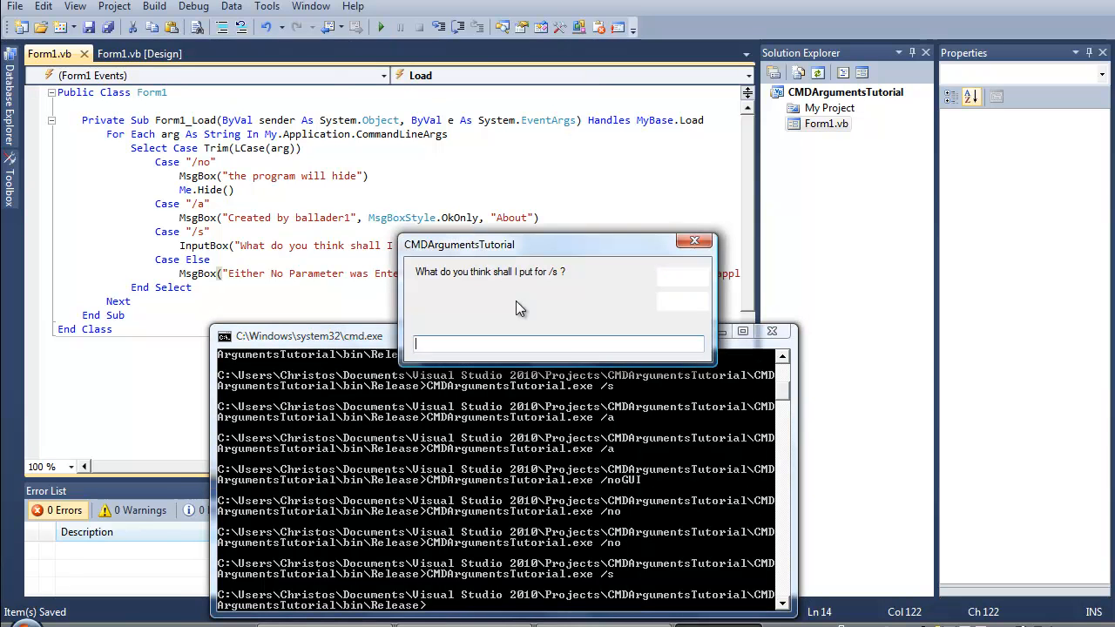
{"action": "mouse_move", "coordinate": [501, 313]}
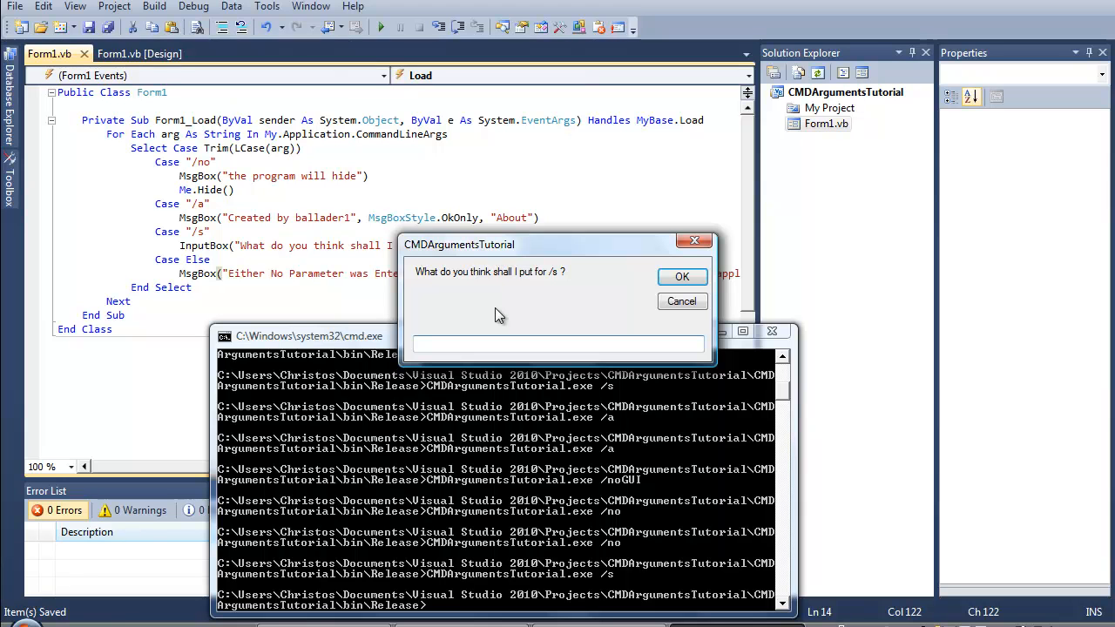
{"action": "type", "text": "Nothing"}
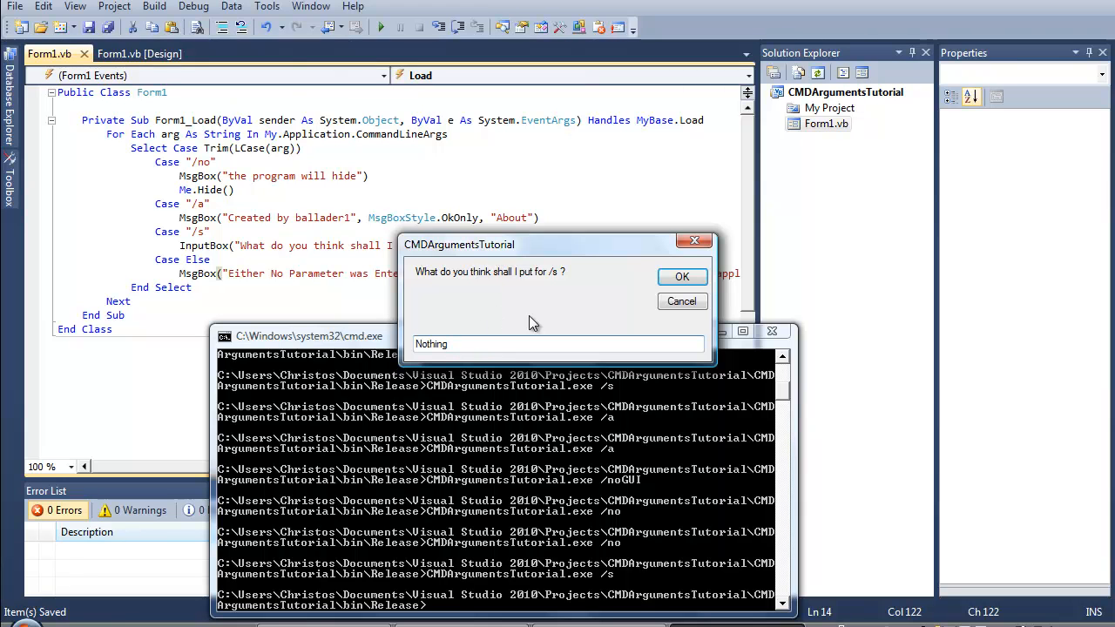
{"action": "left_click", "coordinate": [683, 276]}
{"action": "type", "text": "CMDArgumentsTutorial.exe /"}
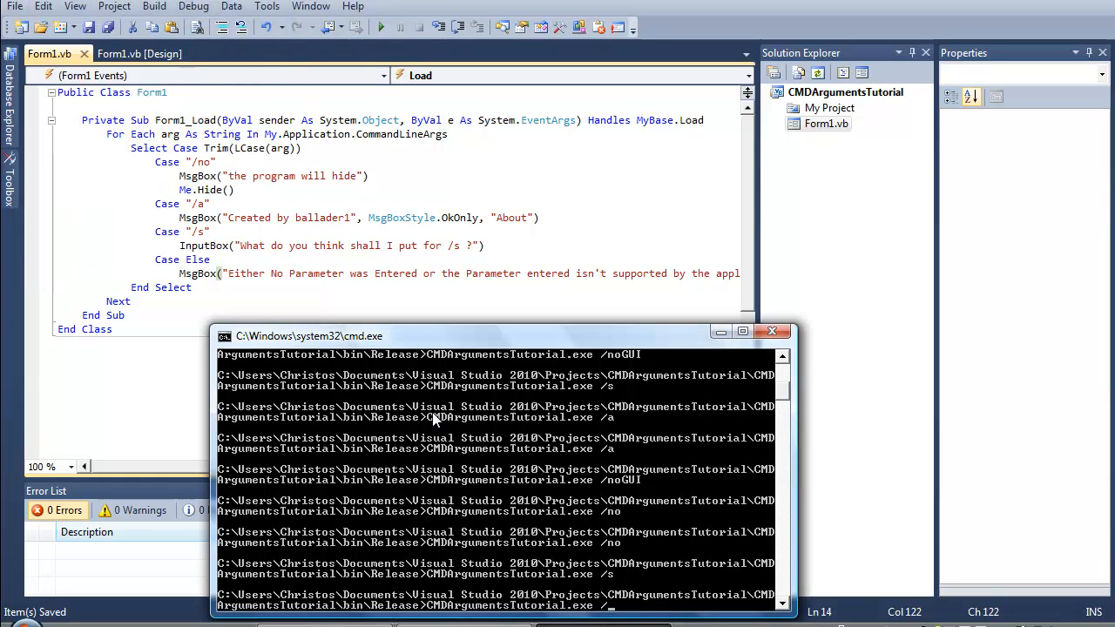
- Run with /blabpla, dismiss the invalid-parameter message, and close the empty form
{"action": "type", "text": "blabpla"}
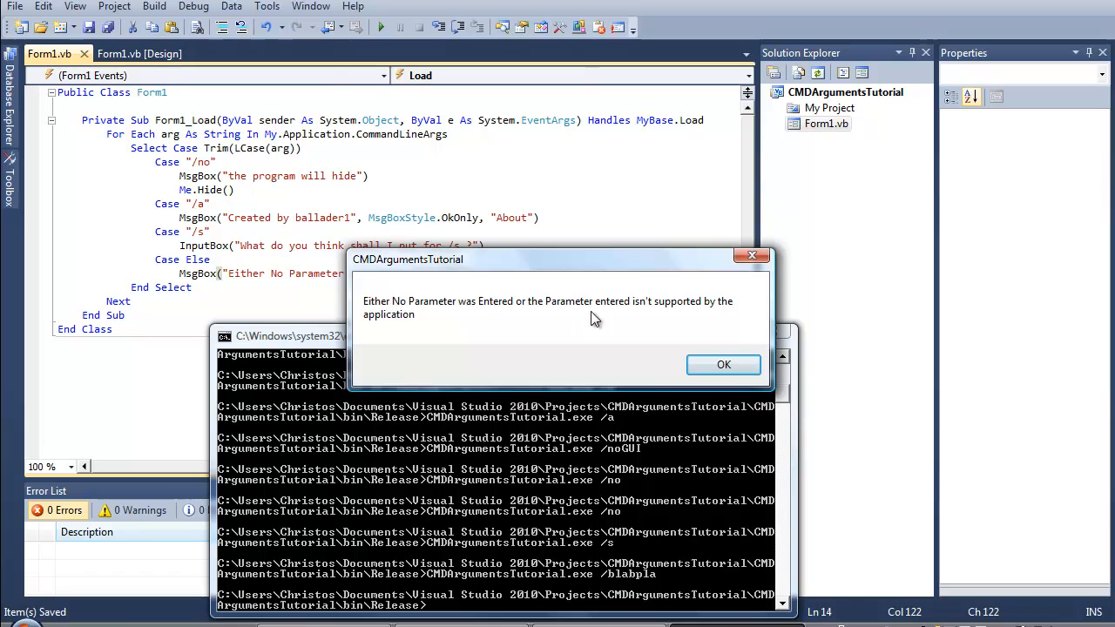
{"action": "mouse_move", "coordinate": [649, 325]}
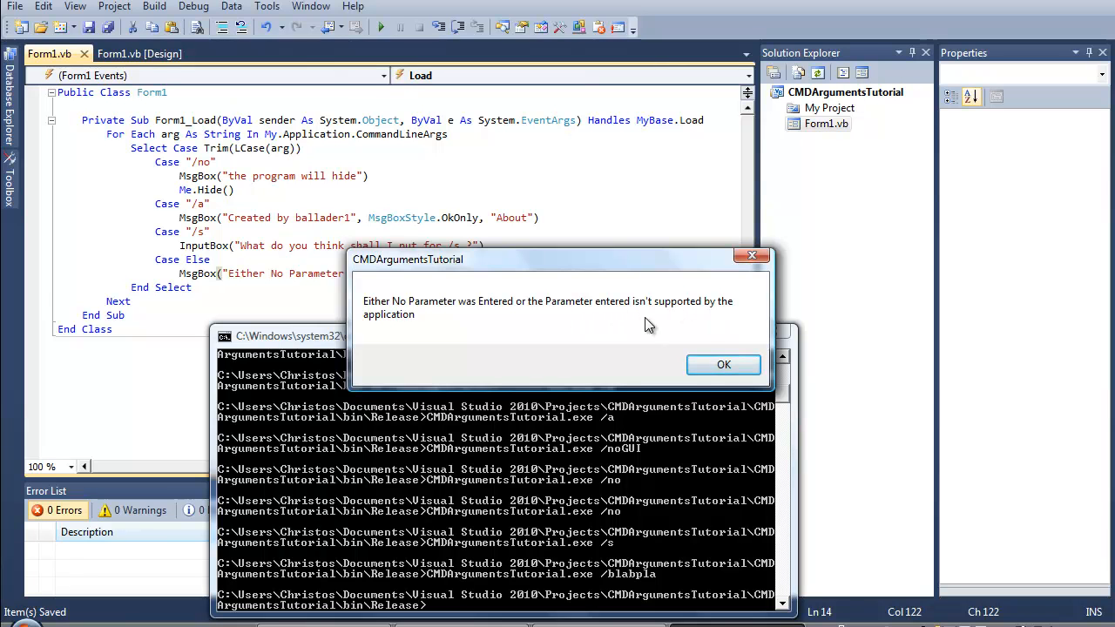
{"action": "left_click", "coordinate": [723, 364]}
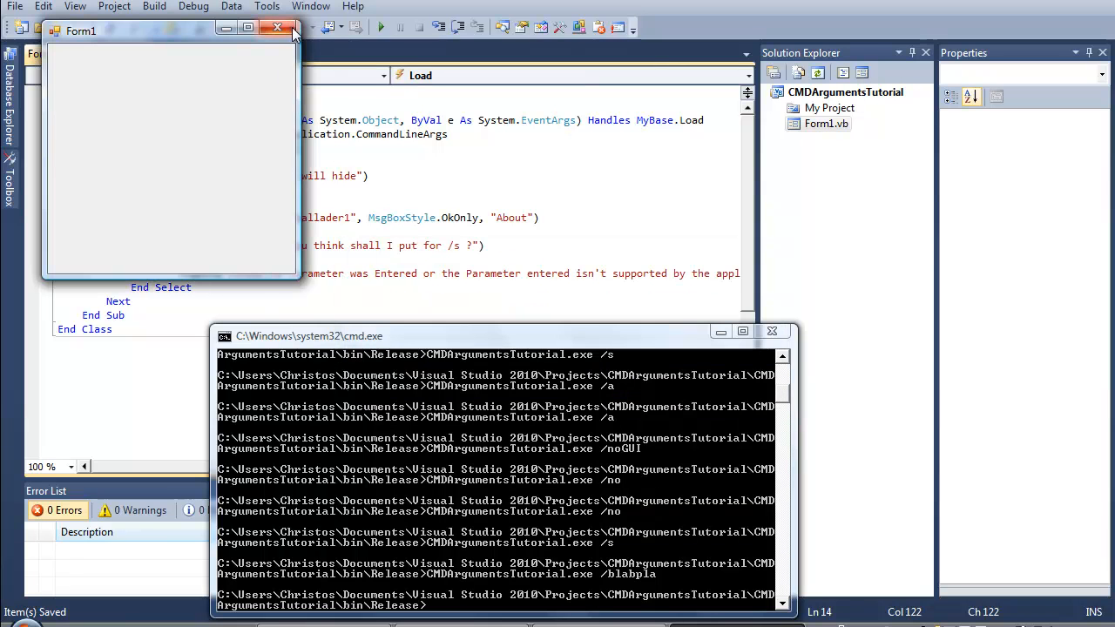
{"action": "left_click", "coordinate": [277, 28]}
{"action": "type", "text": "CMDArgumentsTutorial.exe"}
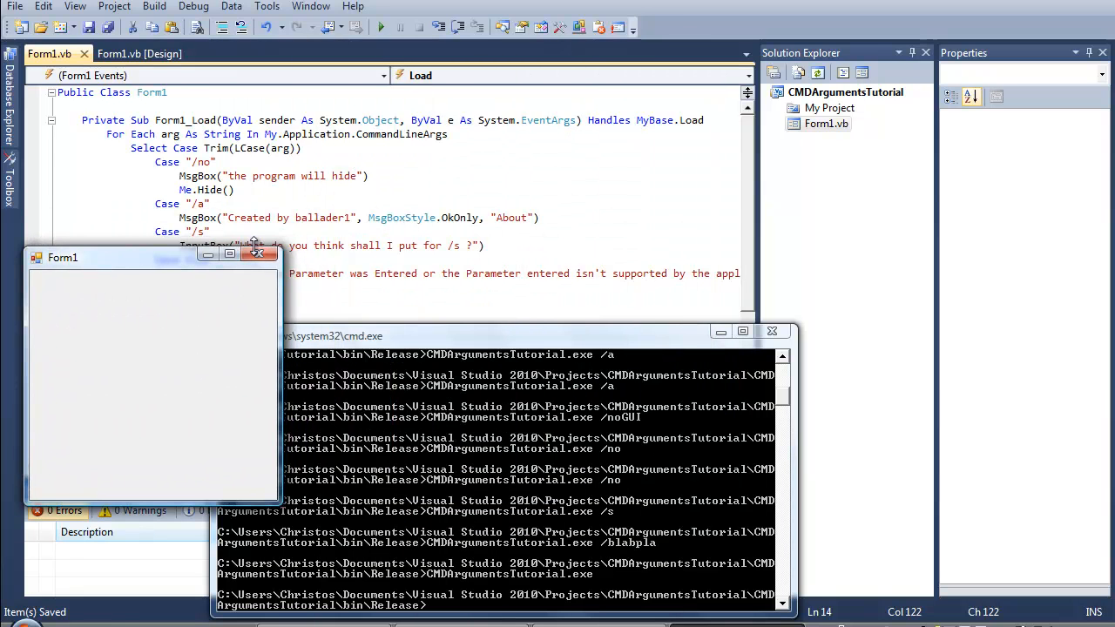
- Change the Case Else message to "The Parameter entered is not valid!", then build and save all
{"action": "left_click", "coordinate": [269, 253]}
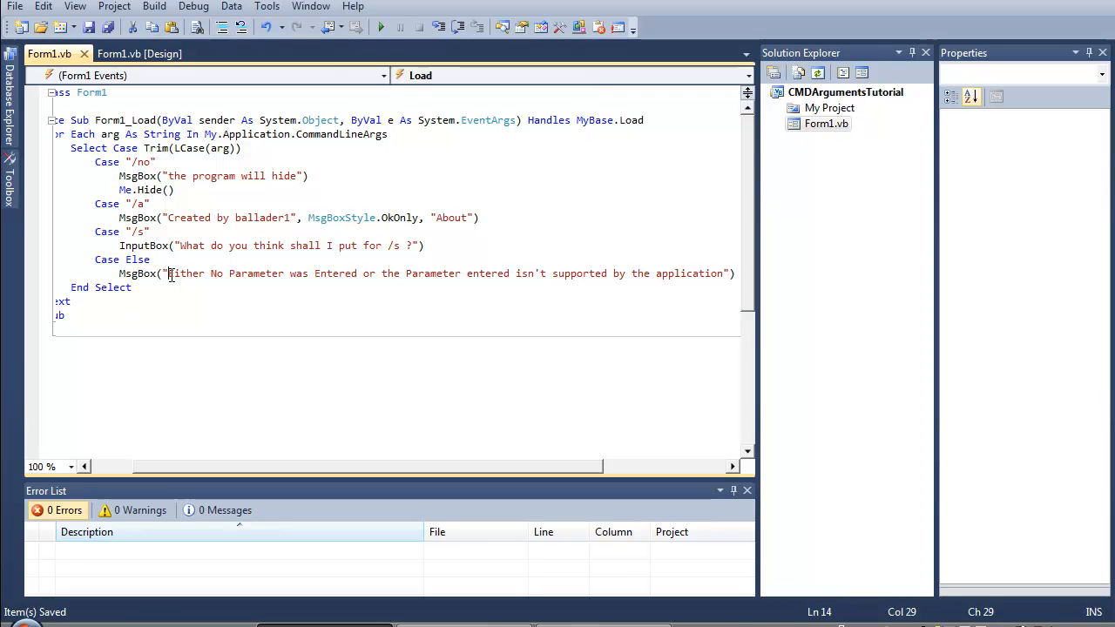
{"action": "left_click_drag", "start_coordinate": [168, 274], "coordinate": [723, 274]}
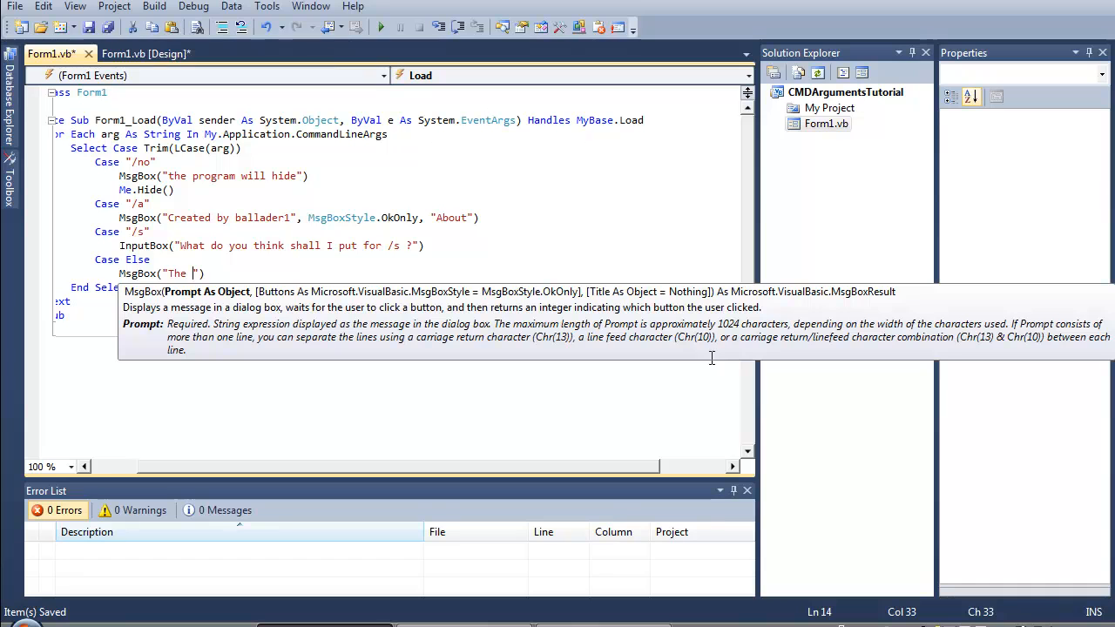
{"action": "type", "text": "Parameter entered is not"}
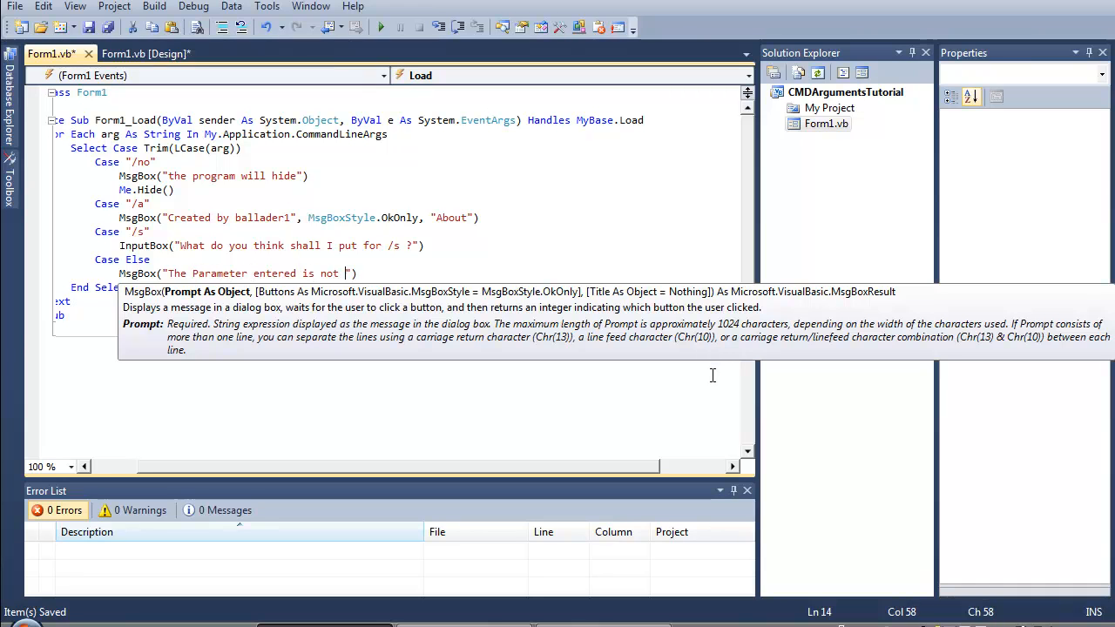
{"action": "type", "text": "val"}
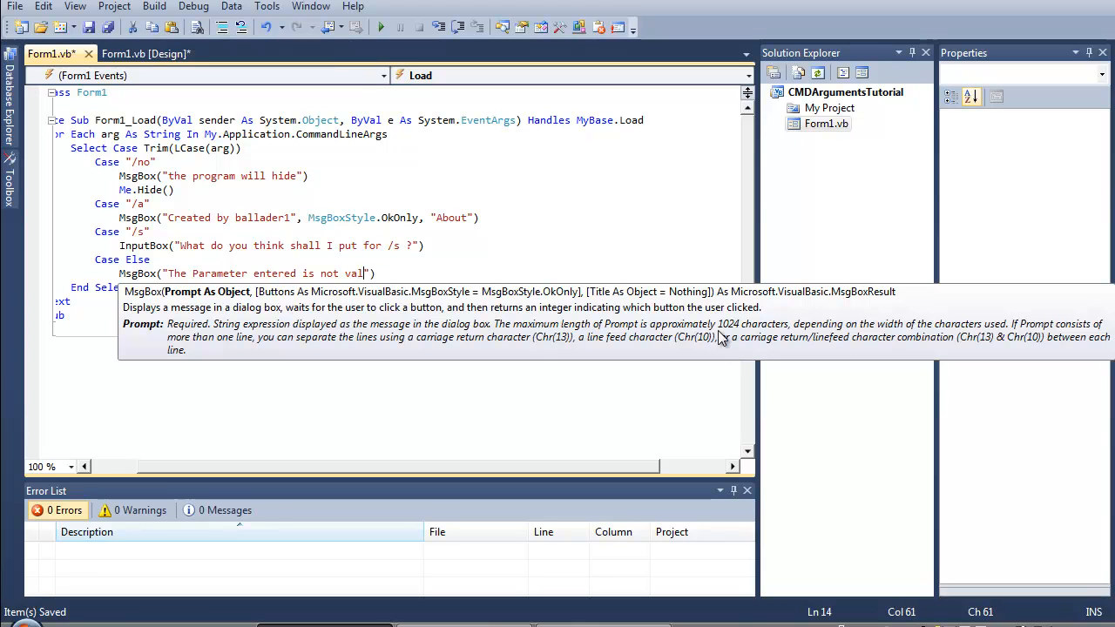
{"action": "type", "text": "id!"}
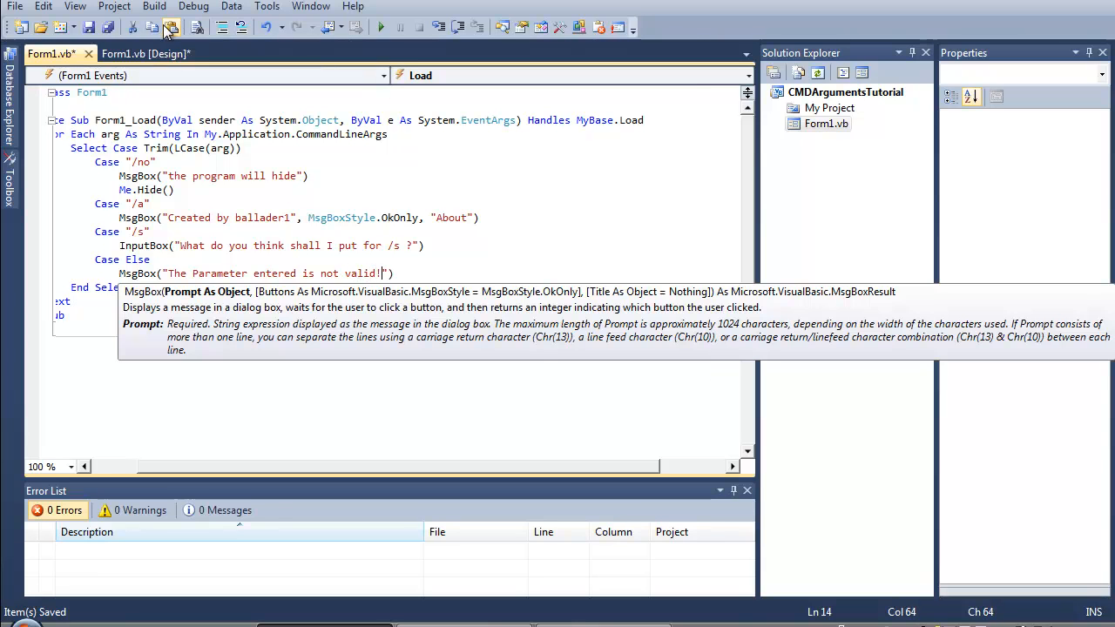
{"action": "left_click", "coordinate": [107, 27]}
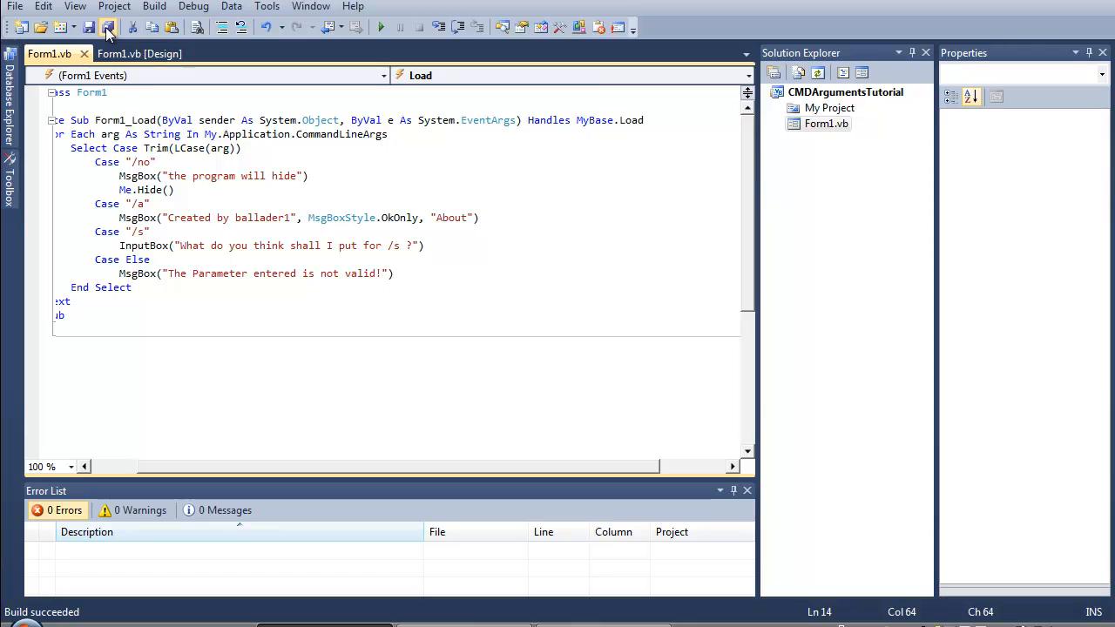
{"action": "left_click", "coordinate": [107, 27]}
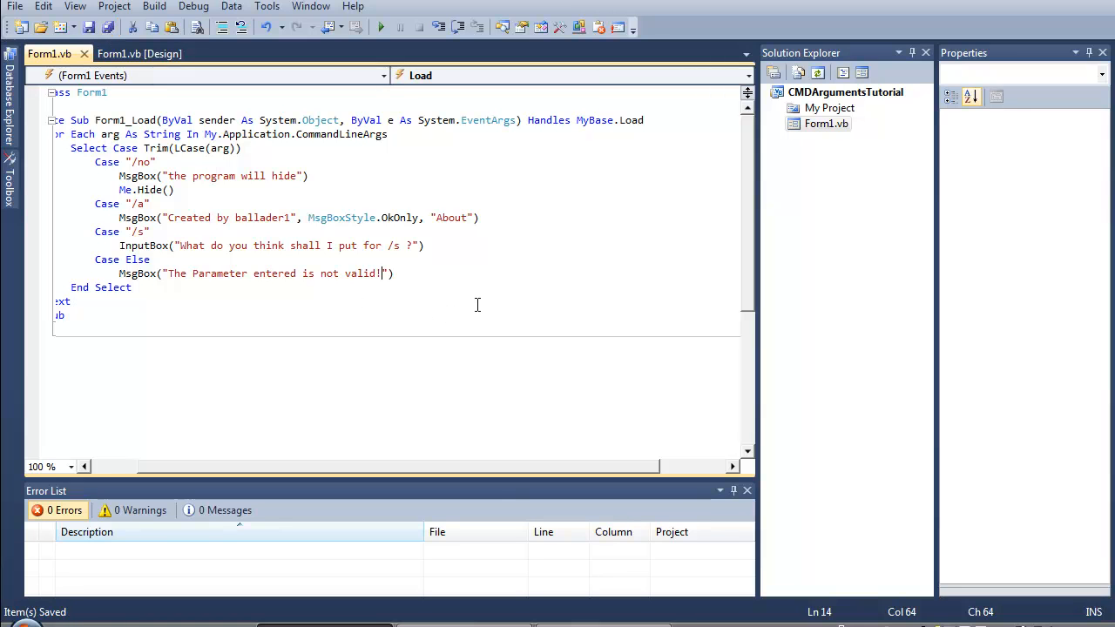